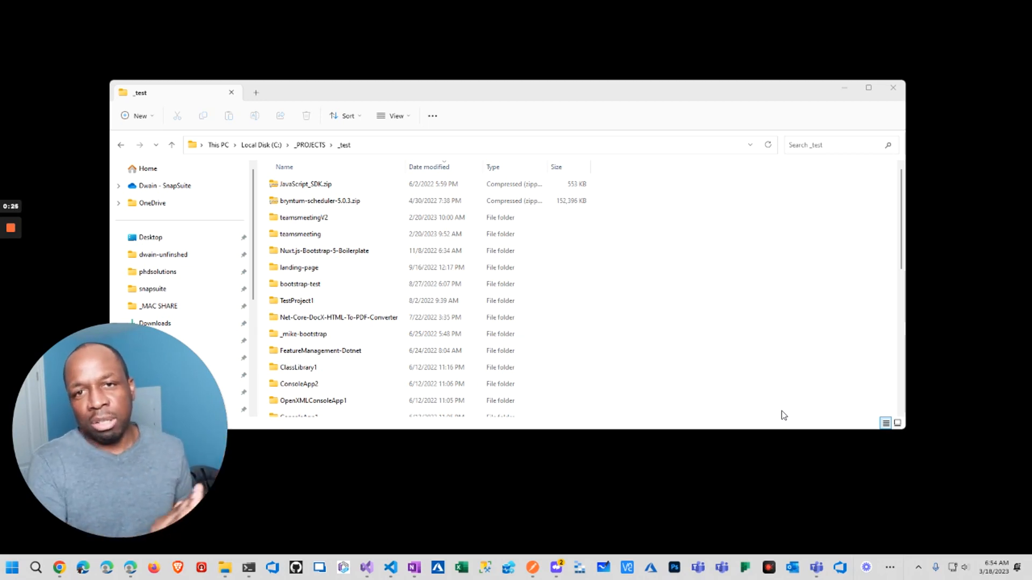
{"action": "mouse_move", "coordinate": [668, 201]}
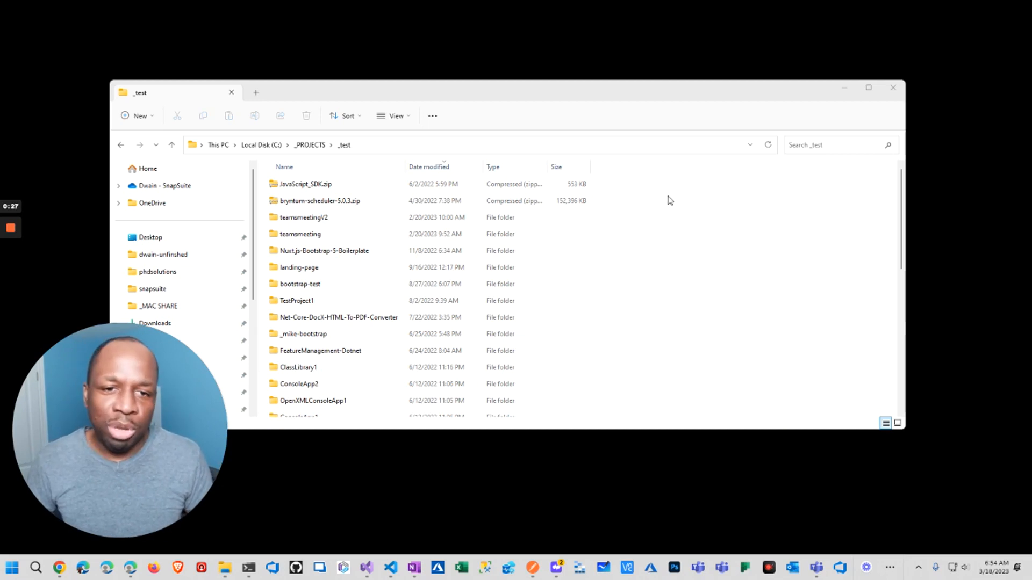
Create a new folder named test-copilot inside the _test projects folder.
{"action": "right_click", "coordinate": [667, 201]}
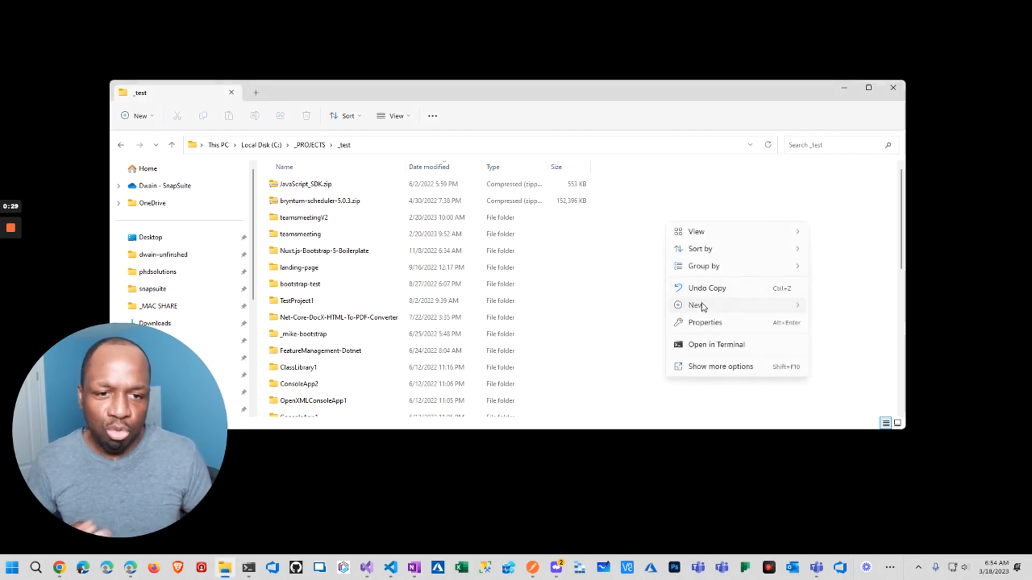
{"action": "mouse_move", "coordinate": [846, 71]}
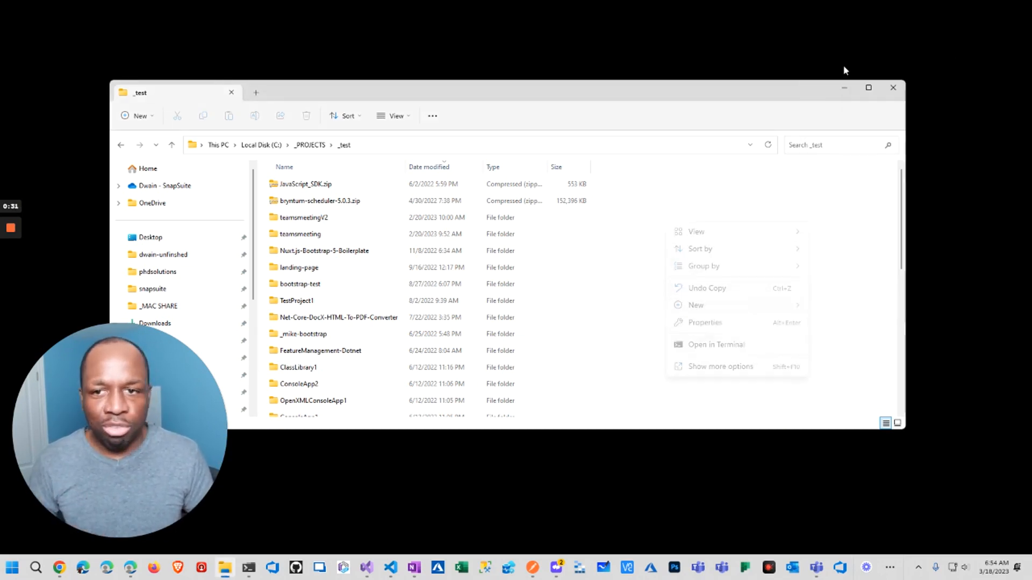
{"action": "left_click", "coordinate": [695, 305]}
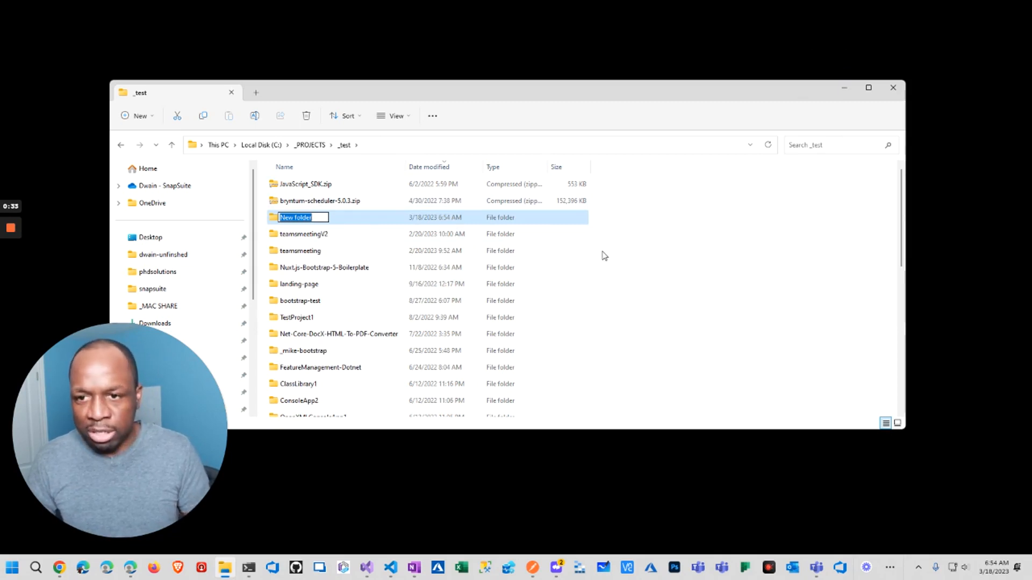
{"action": "type", "text": "test-copi"}
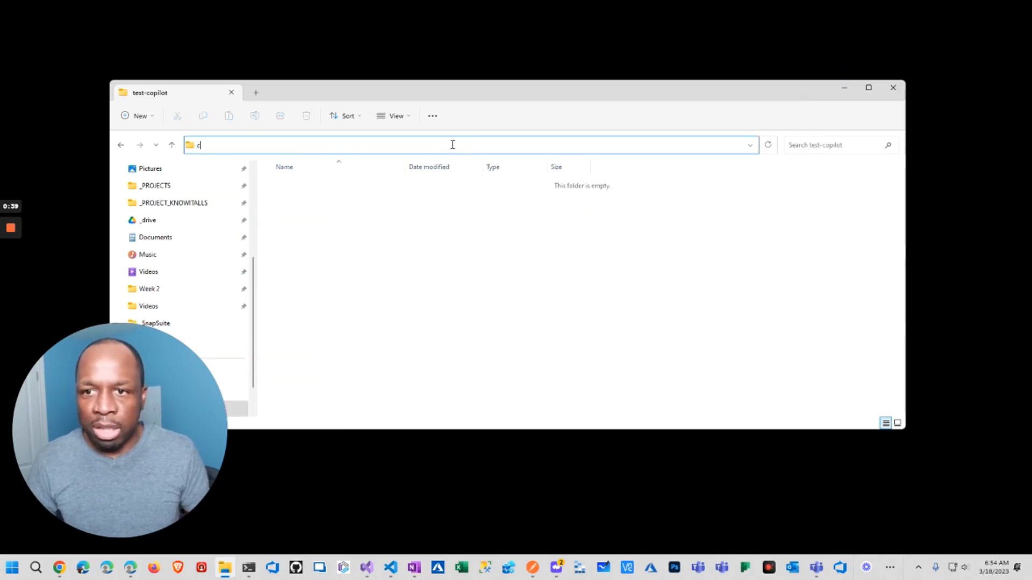
Launch cmd.exe from the address bar and open the test-copilot folder in VS Code via 'code .'.
{"action": "type", "text": "C:\\Windows\\System32\\cmd.exe"}
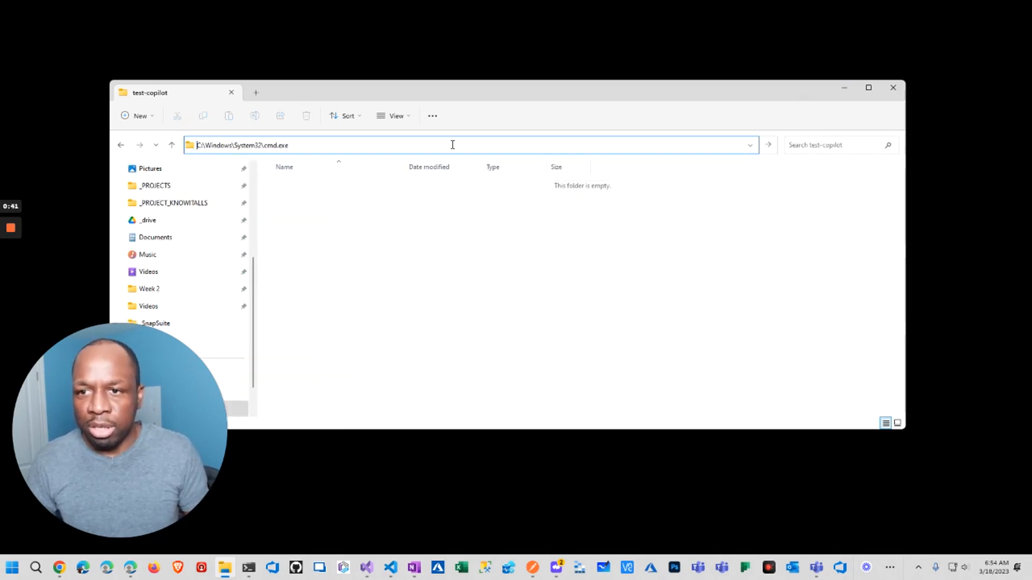
{"action": "key", "text": "Return"}
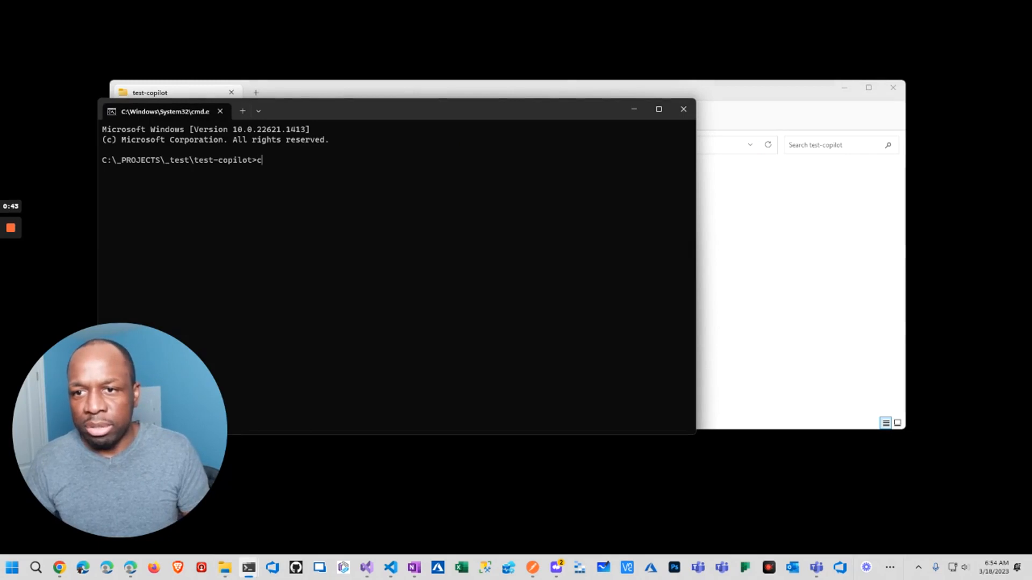
{"action": "key", "text": "Backspace"}
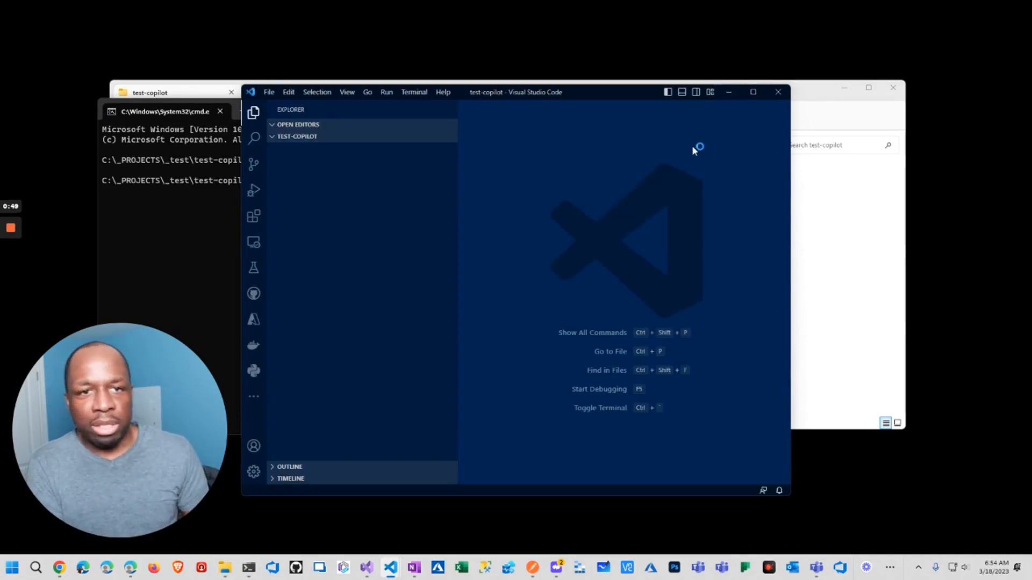
Maximize VS Code and add a new empty index.html file to the test-copilot project.
{"action": "left_click", "coordinate": [752, 91]}
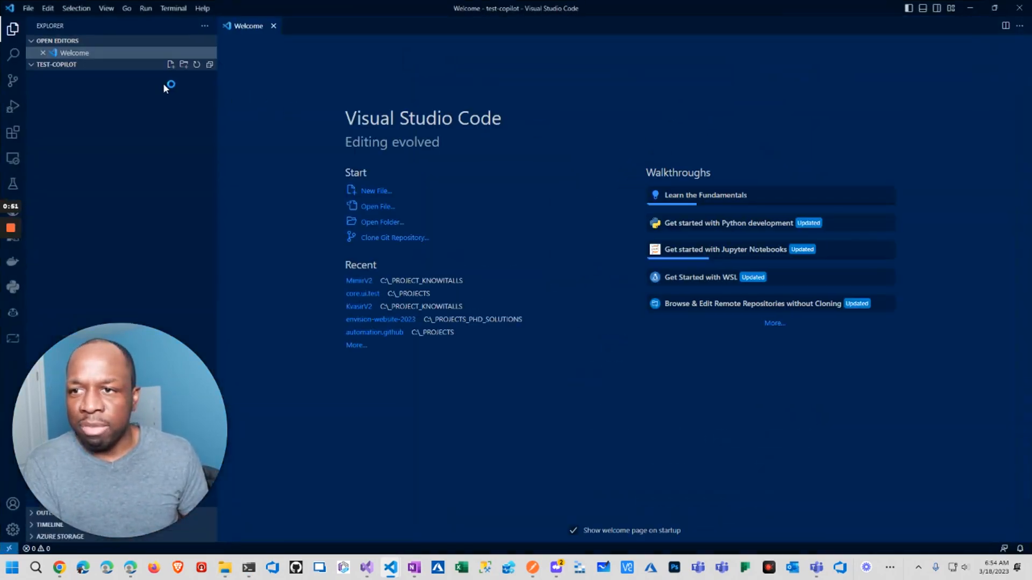
{"action": "left_click", "coordinate": [170, 64]}
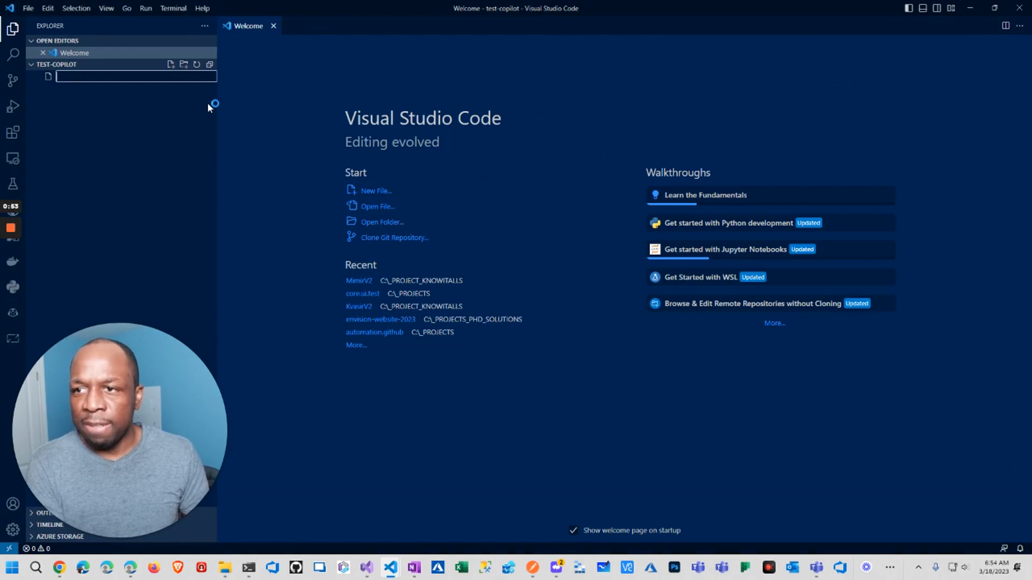
{"action": "mouse_move", "coordinate": [297, 122]}
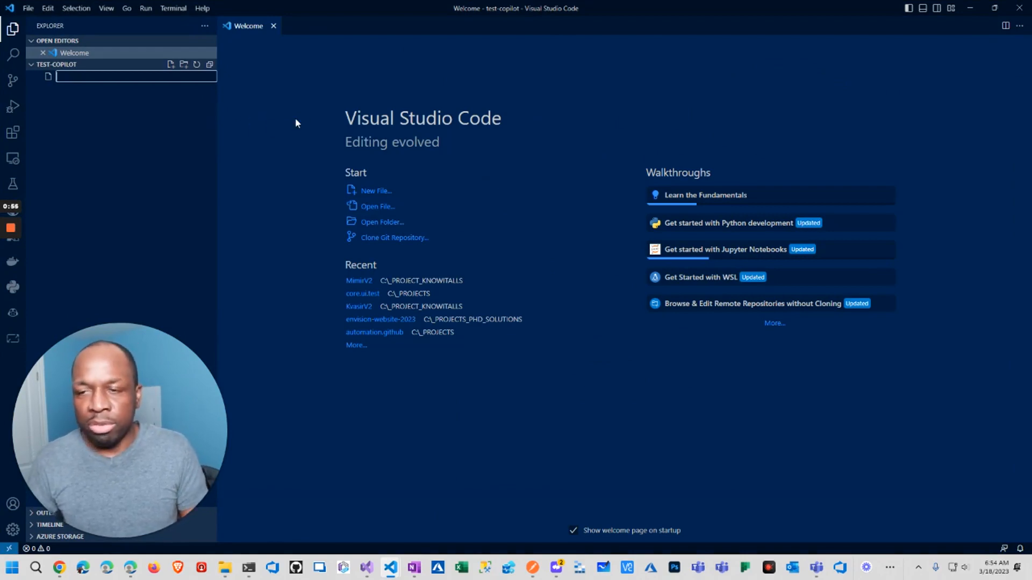
{"action": "type", "text": "index.html"}
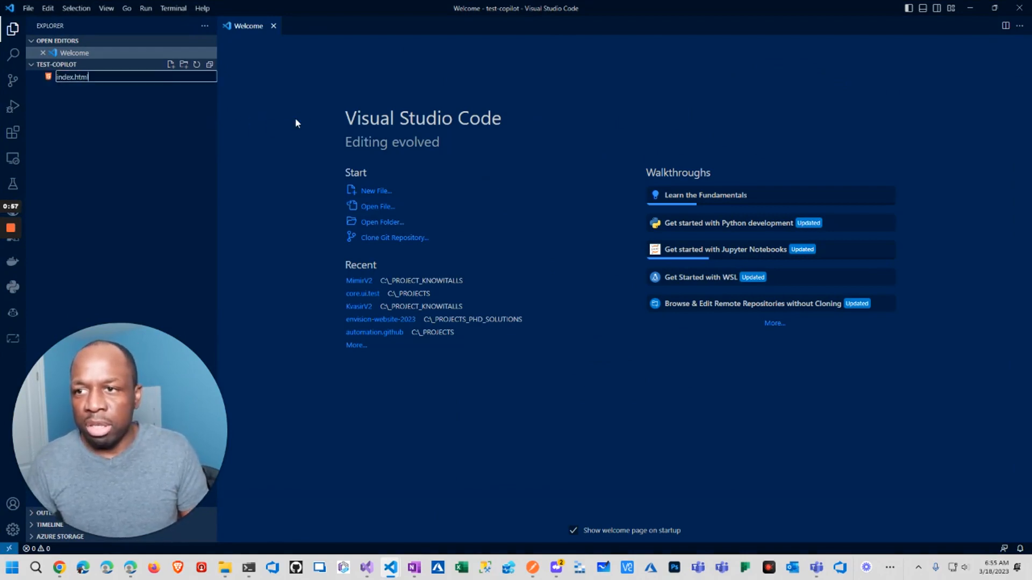
{"action": "key", "text": "Return"}
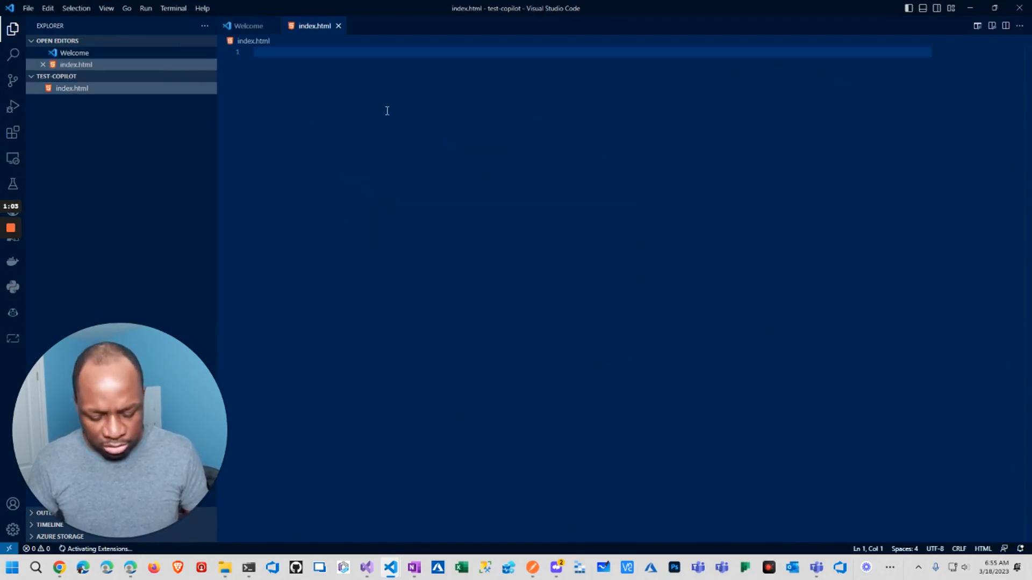
Start index.html with an empty comment, peek at Copilot Labs, and return to the Explorer file list.
{"action": "type", "text": "//"}
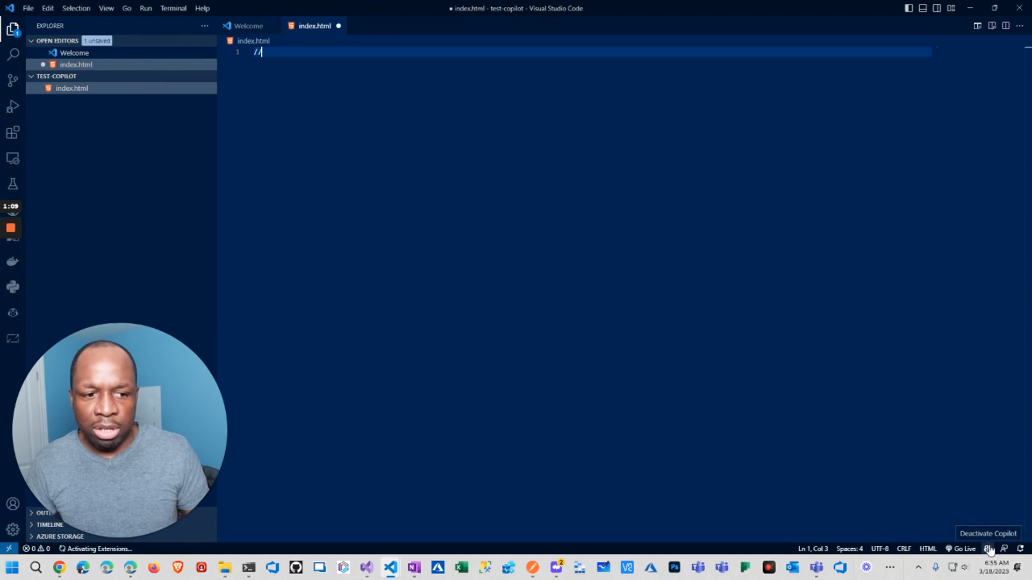
{"action": "mouse_move", "coordinate": [14, 315]}
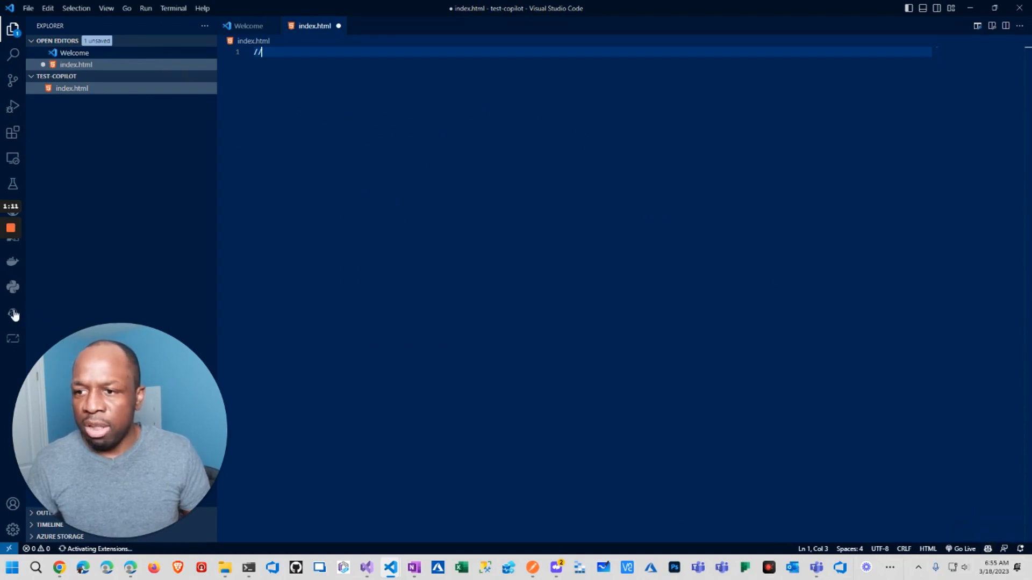
{"action": "left_click", "coordinate": [13, 315]}
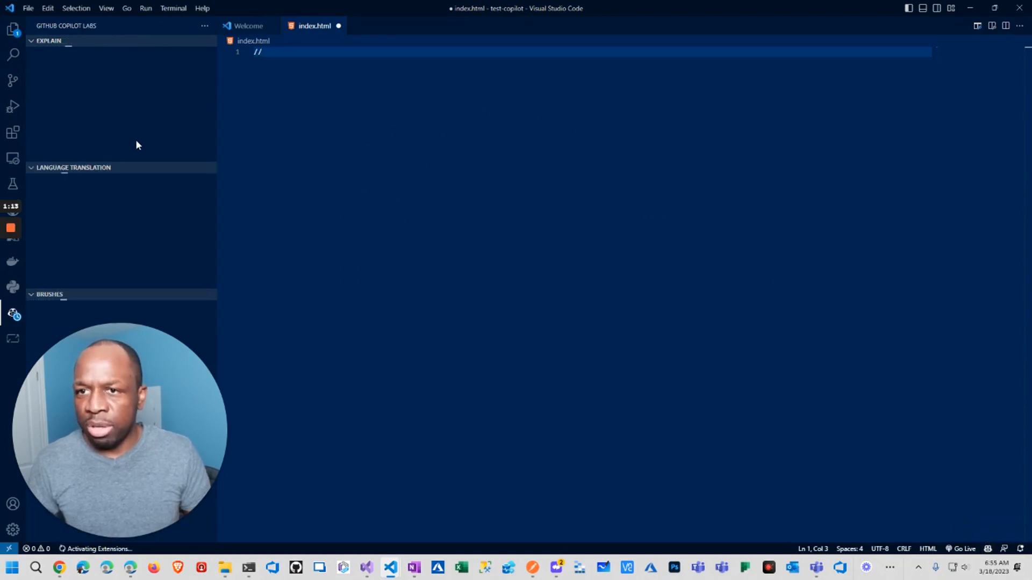
{"action": "left_click", "coordinate": [12, 29]}
{"action": "type", "text": "<!---->"}
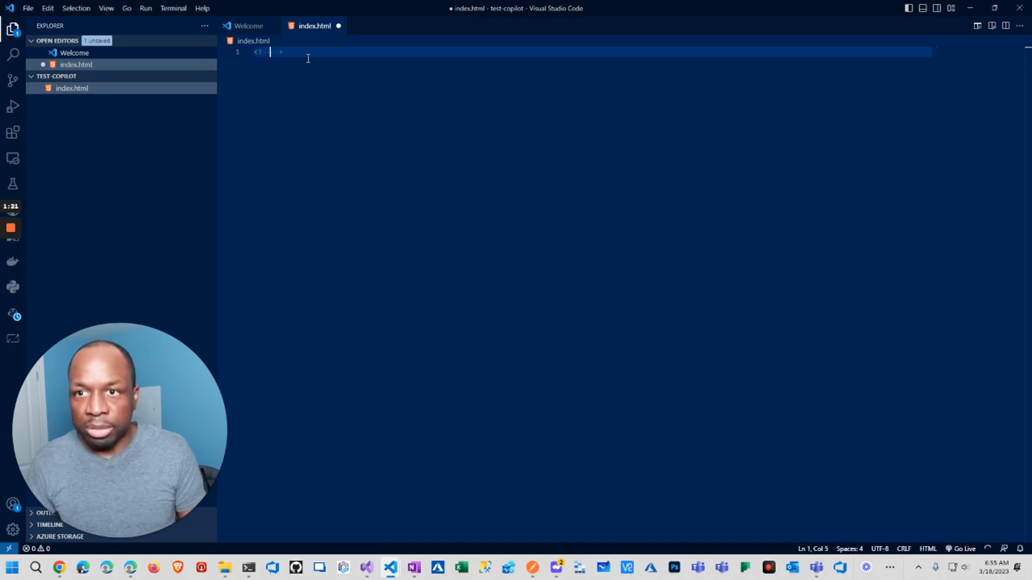
Write the 'Generate a full html page' comment and accept Copilot's <html> head for the Plotly page.
{"action": "type", "text": "Generate a full html"}
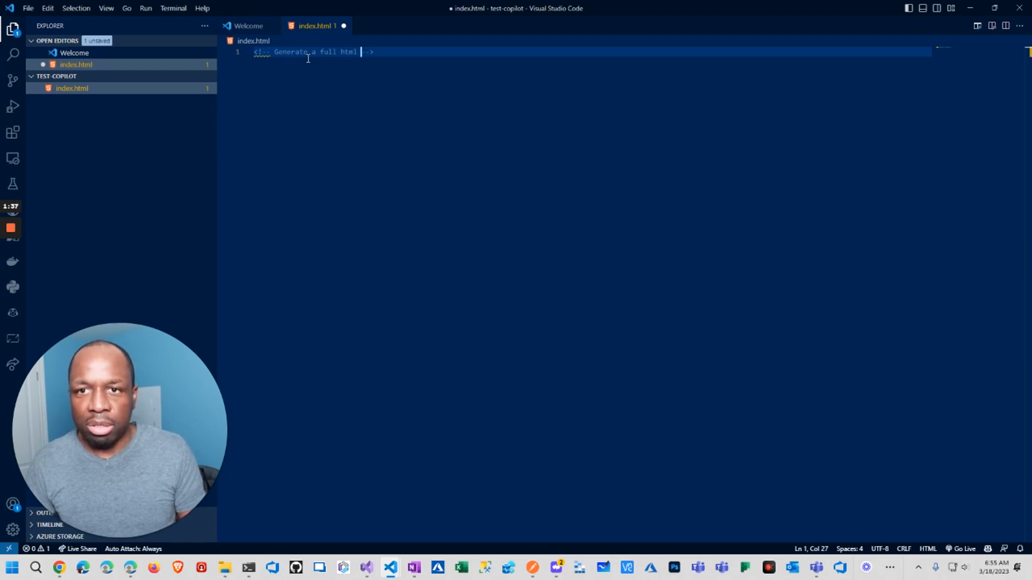
{"action": "type", "text": "page"}
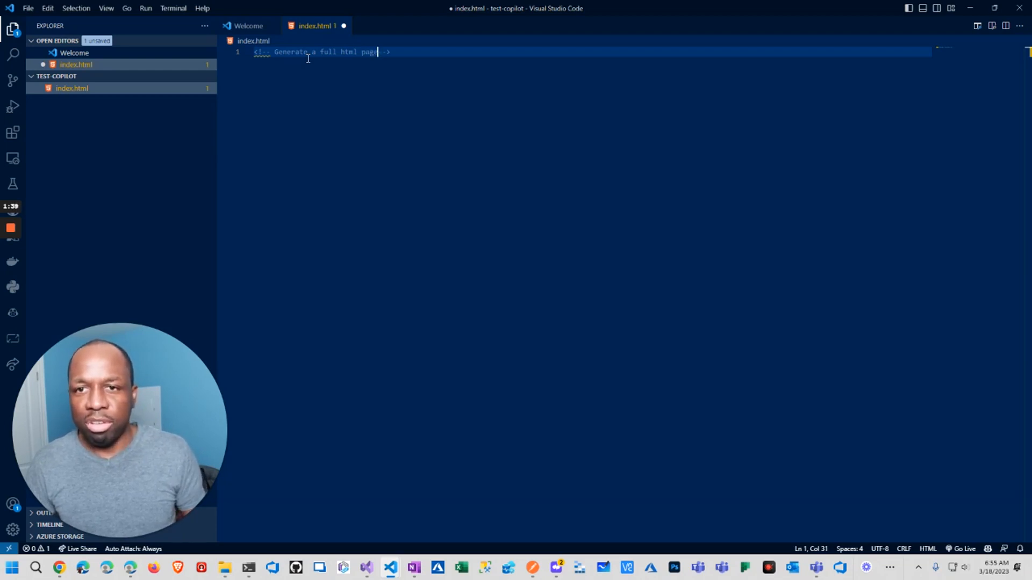
{"action": "type", "text": "-->"}
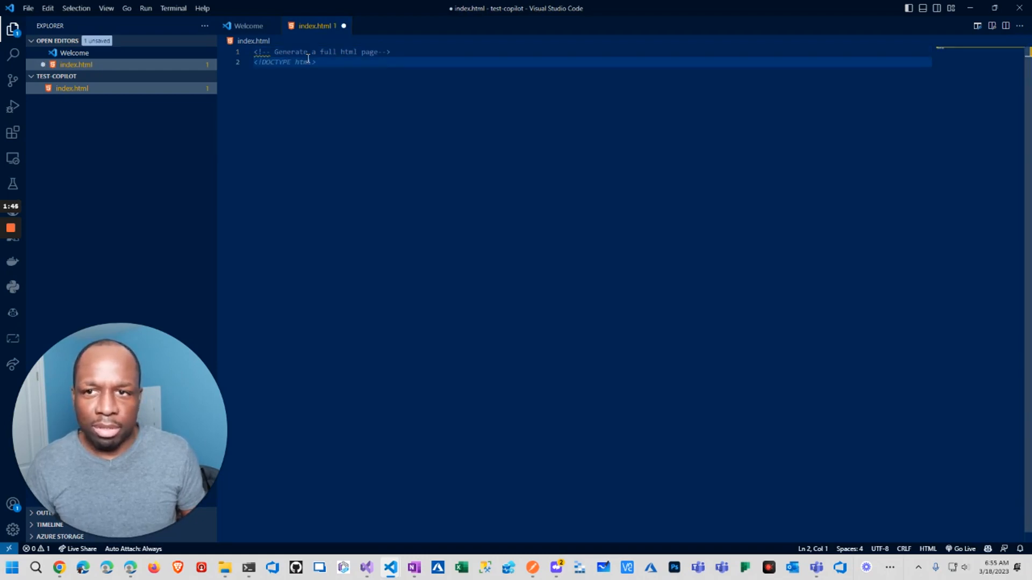
{"action": "type", "text": "<html>"}
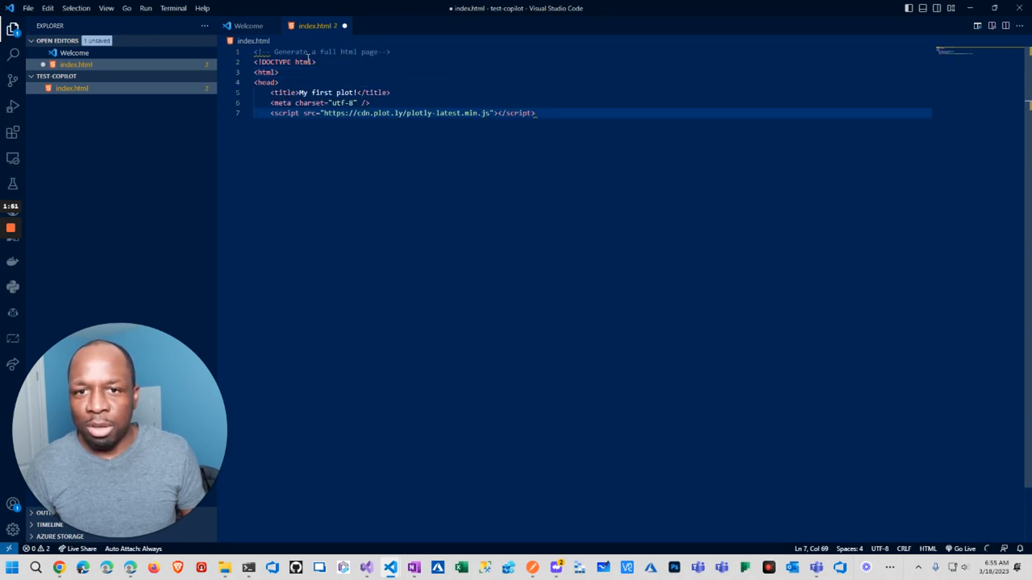
{"action": "key", "text": "Enter"}
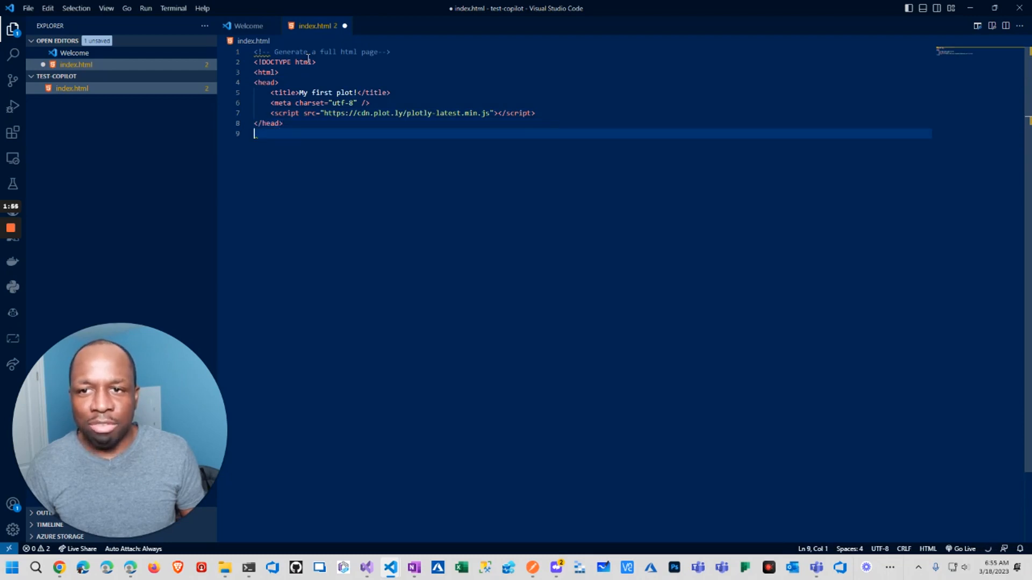
Wrap the plotting script in <body> tags and preview the line chart with Go Live.
{"action": "type", "text": "<body>"}
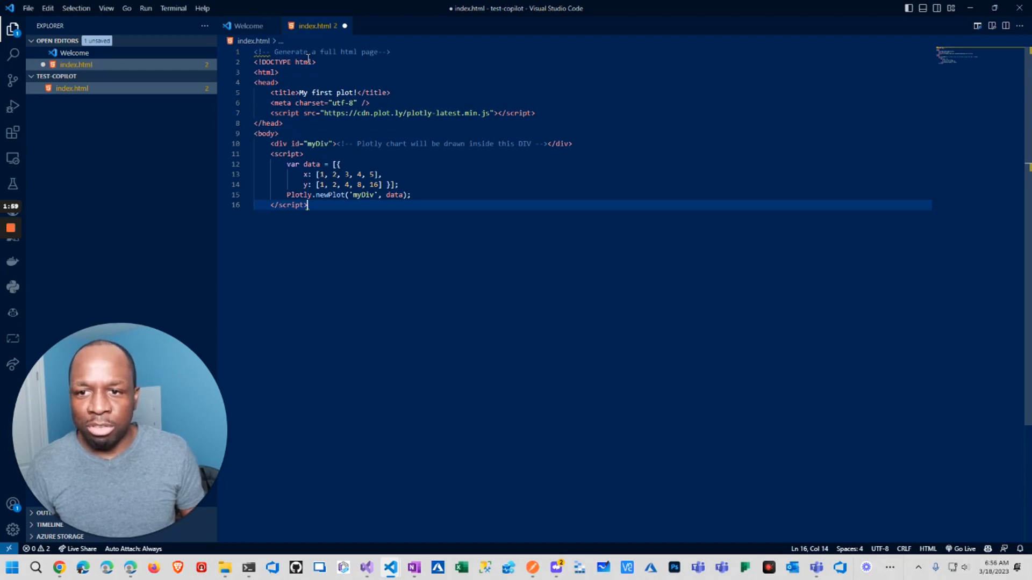
{"action": "key", "text": "Enter"}
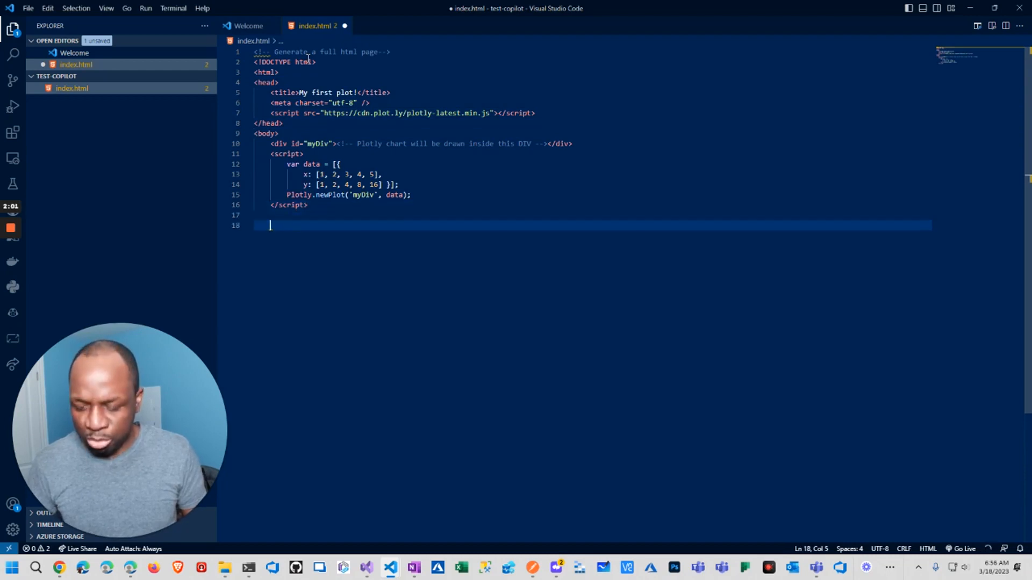
{"action": "type", "text": "</body>"}
{"action": "type", "text": "</html>"}
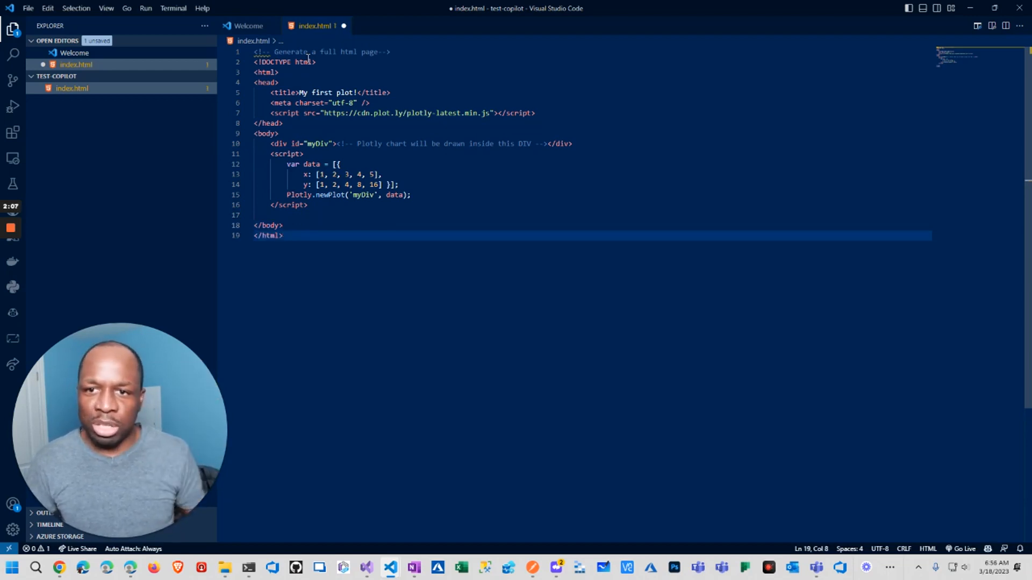
{"action": "left_click", "coordinate": [362, 204]}
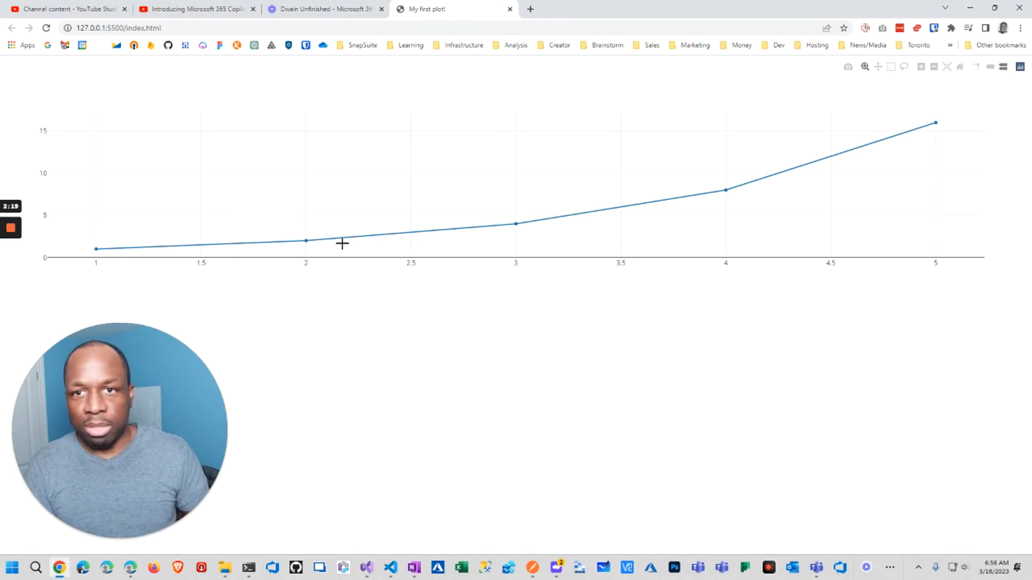
{"action": "mouse_move", "coordinate": [879, 121]}
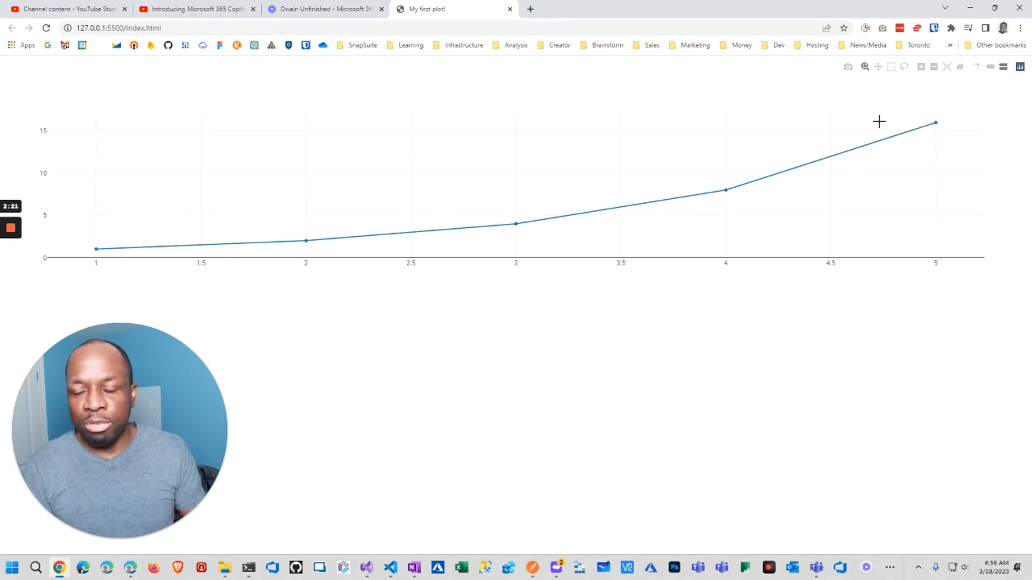
{"action": "mouse_move", "coordinate": [613, 160]}
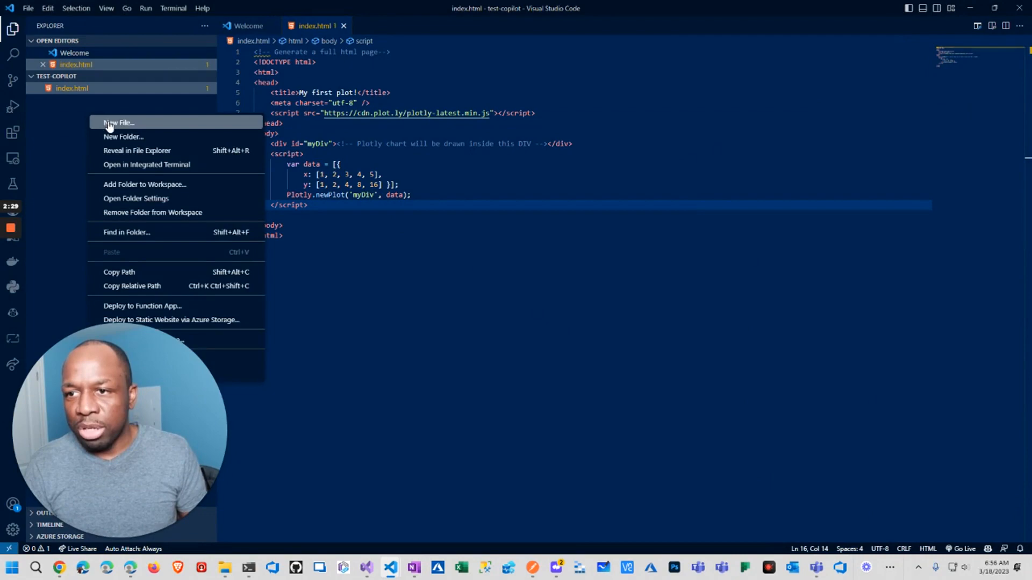
Create chart.js with a comment prompt asking for a bar chart of the week's weather.
{"action": "left_click", "coordinate": [118, 122]}
{"action": "type", "text": "chart.js"}
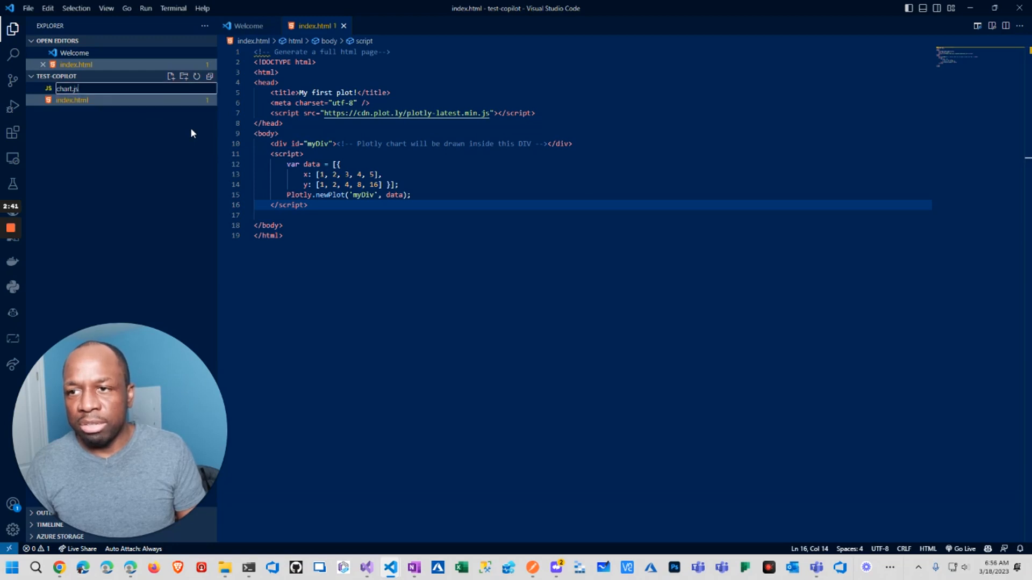
{"action": "key", "text": "Enter"}
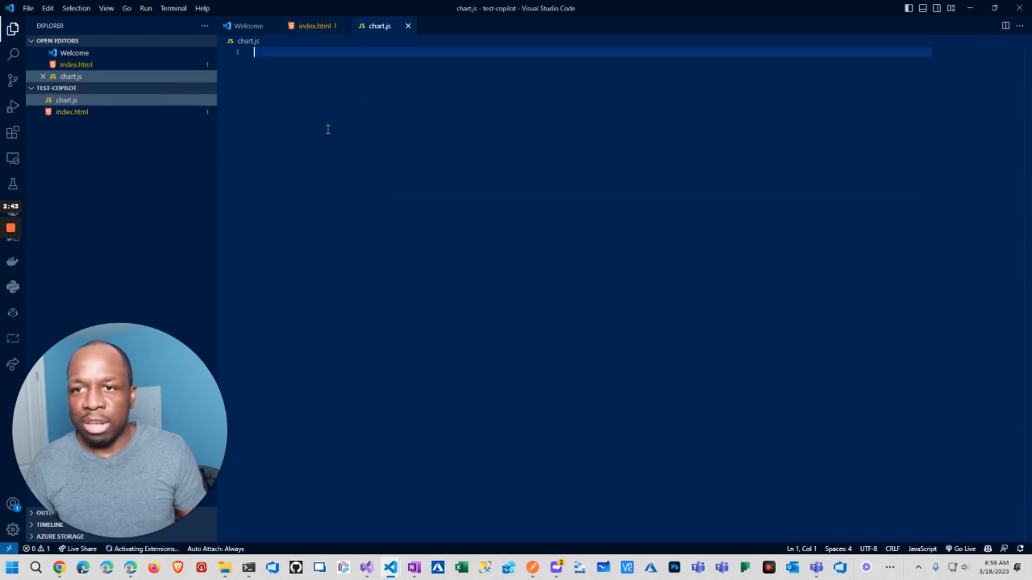
{"action": "type", "text": "//"}
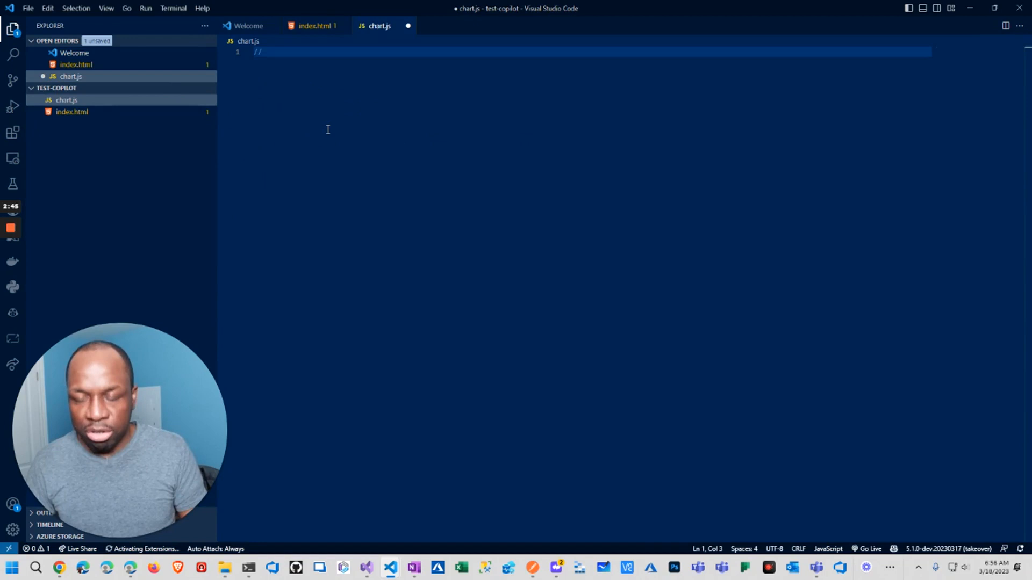
{"action": "type", "text": "Cart"}
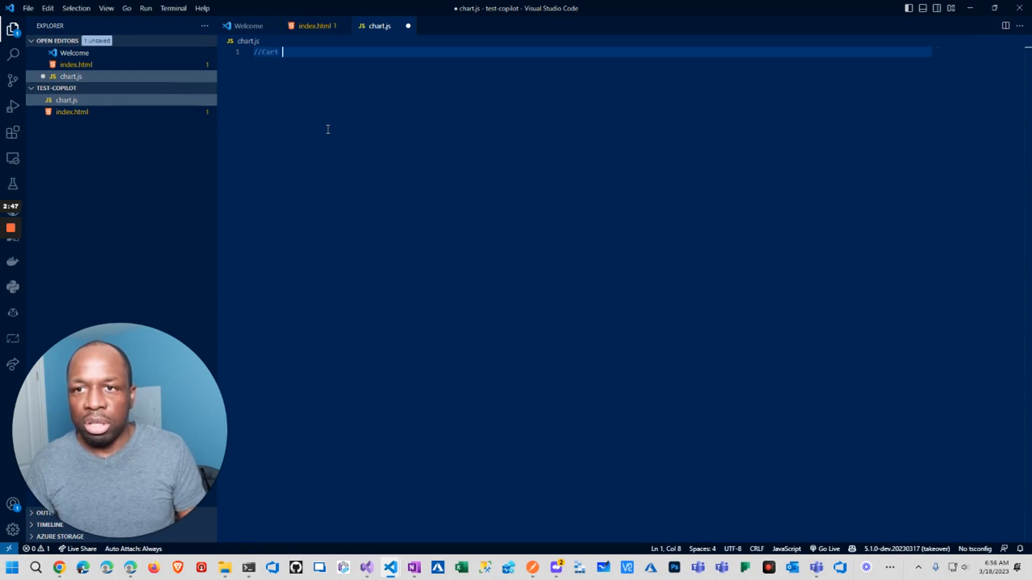
{"action": "type", "text": "a"}
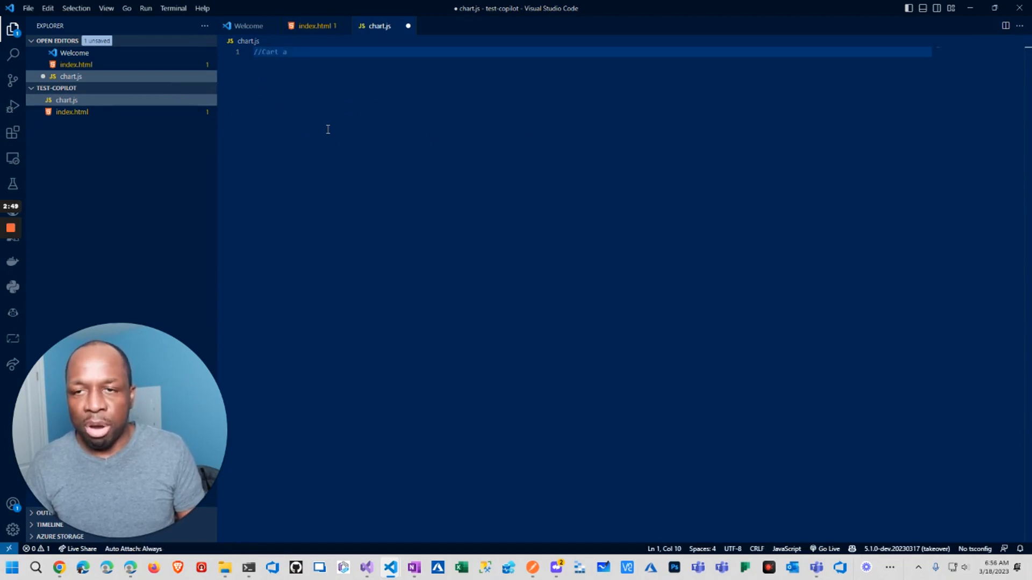
{"action": "type", "text": "barchart"}
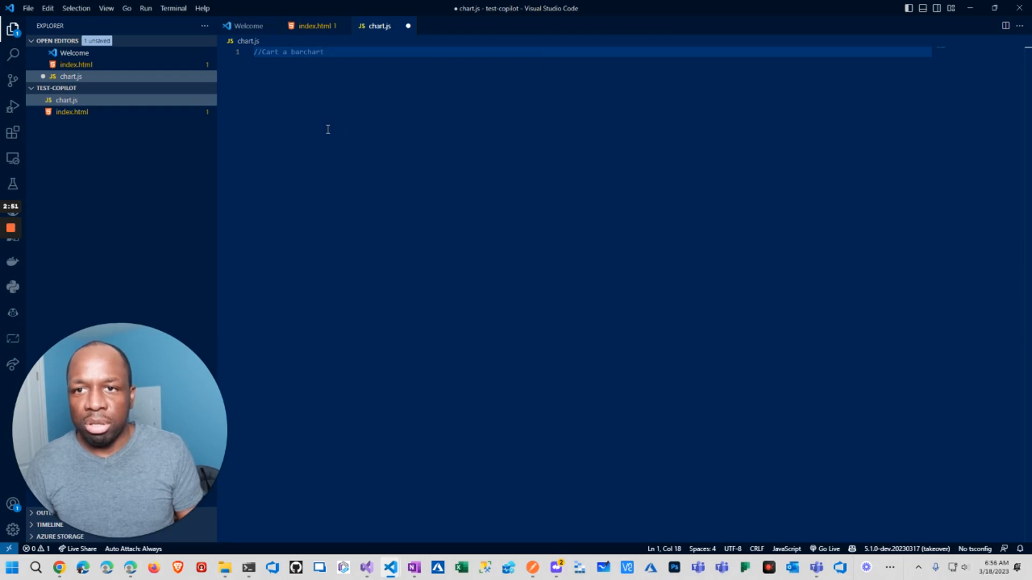
{"action": "type", "text": "that shows the"}
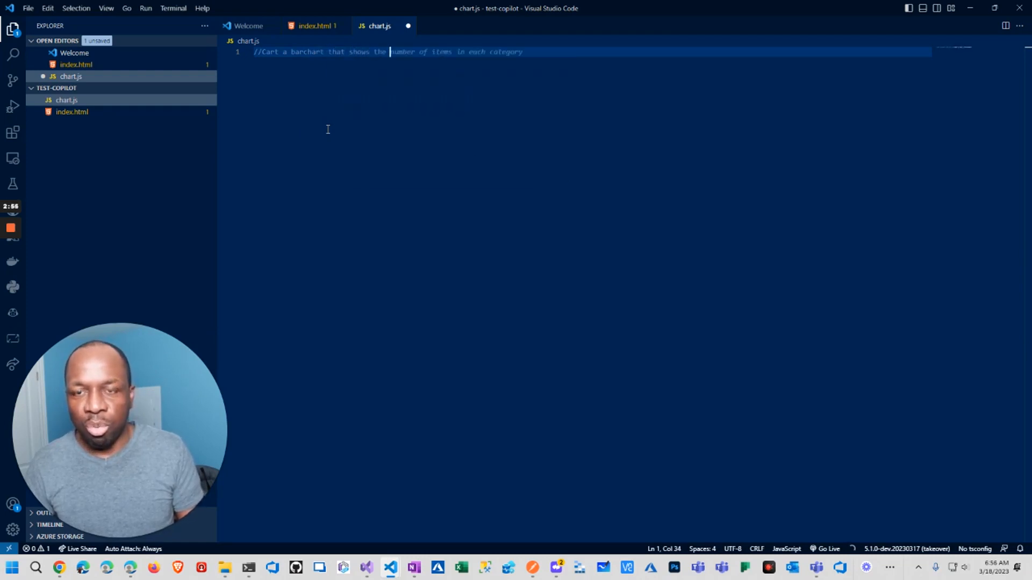
{"action": "type", "text": "weather for the week"}
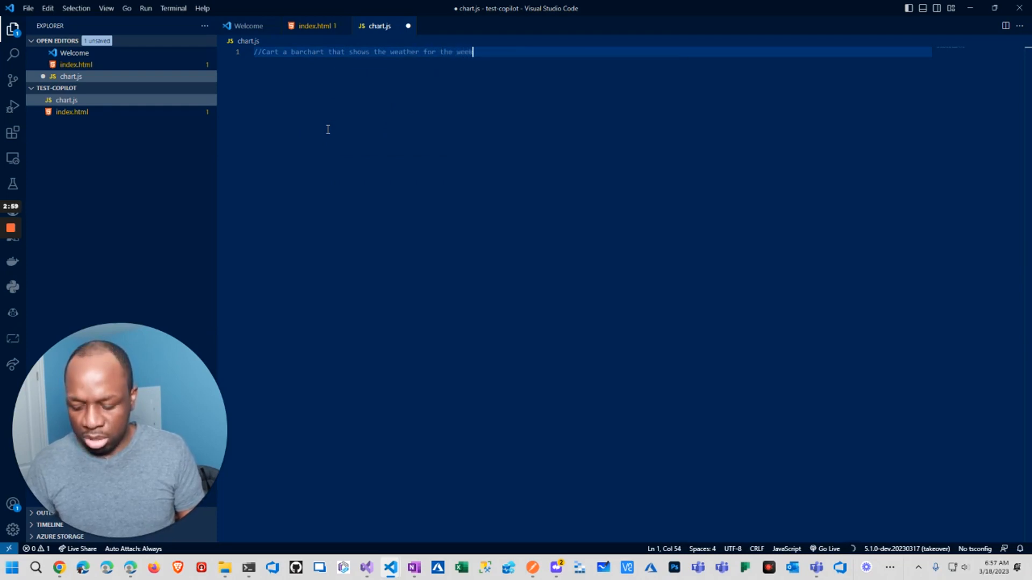
{"action": "key", "text": "enter"}
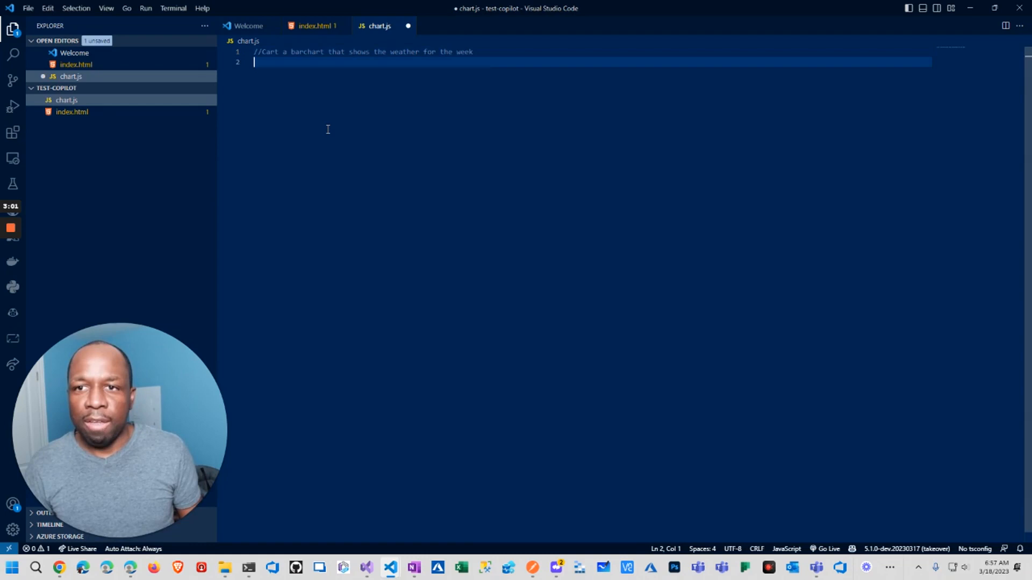
Accept Copilot's Chart.js bar chart code with weekday Temperature data, background and border colours.
{"action": "type", "text": "var ctx = document.getElementById(\"myChart\").getContext('2d');"}
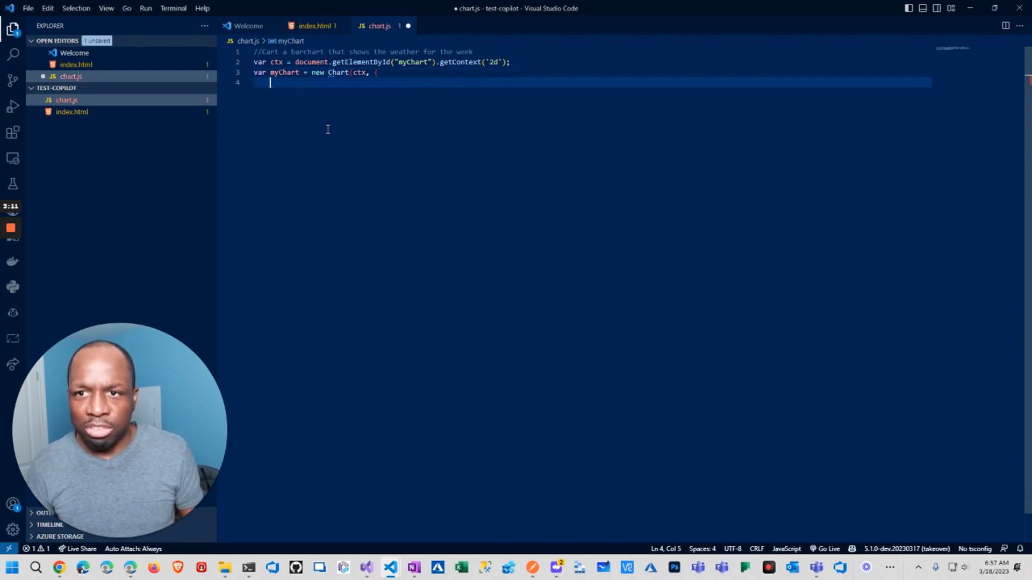
{"action": "type", "text": "type: 'bar',"}
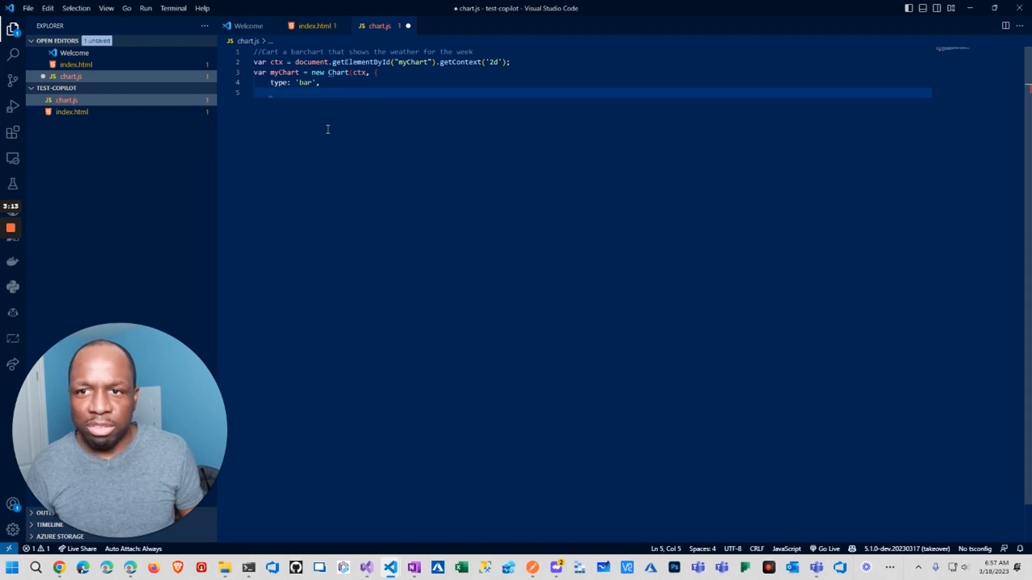
{"action": "type", "text": "data: {"}
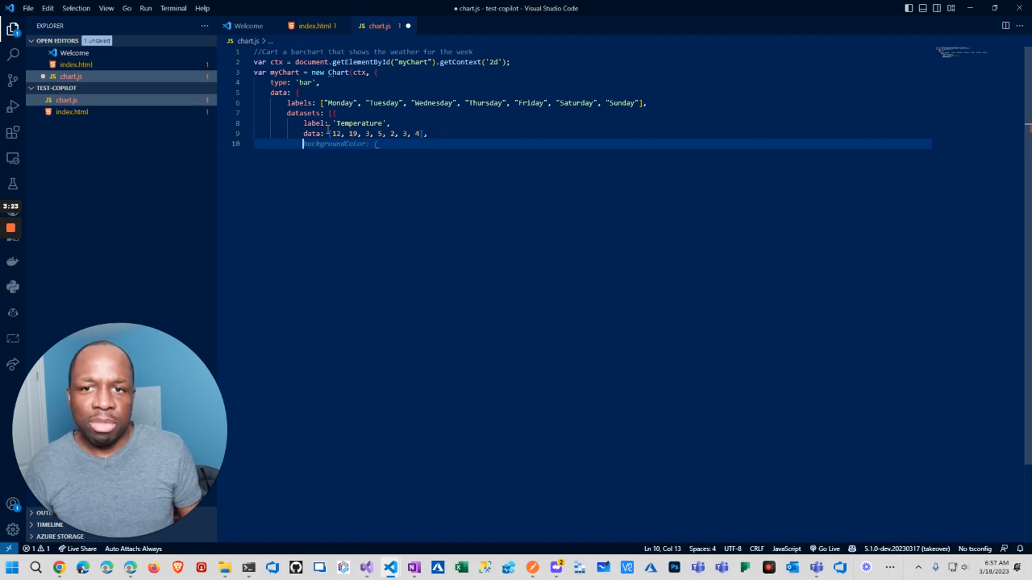
{"action": "type", "text": "backgroundColor: ["}
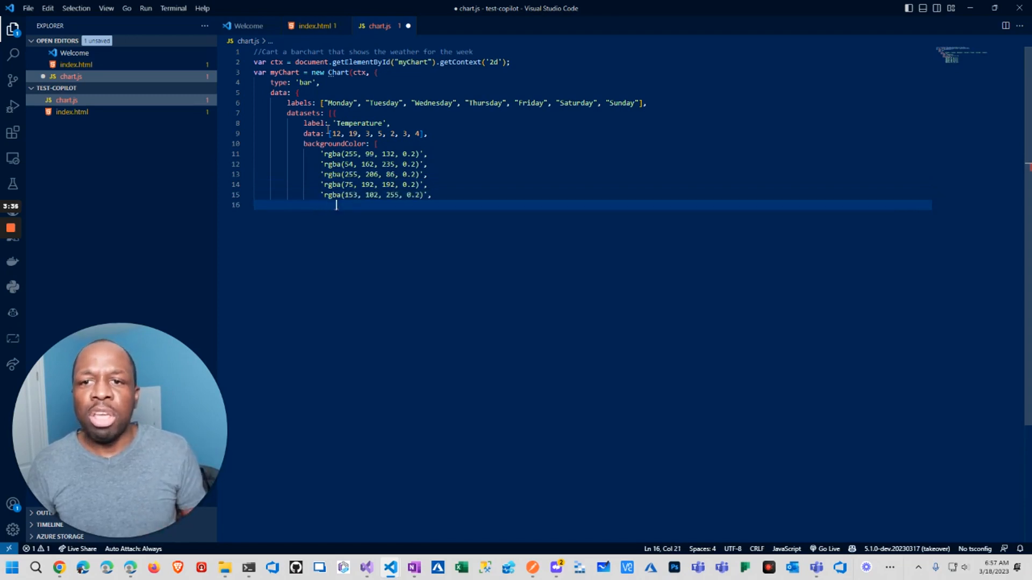
{"action": "type", "text": "'rgba(255, 159, 64, 0.2)'"}
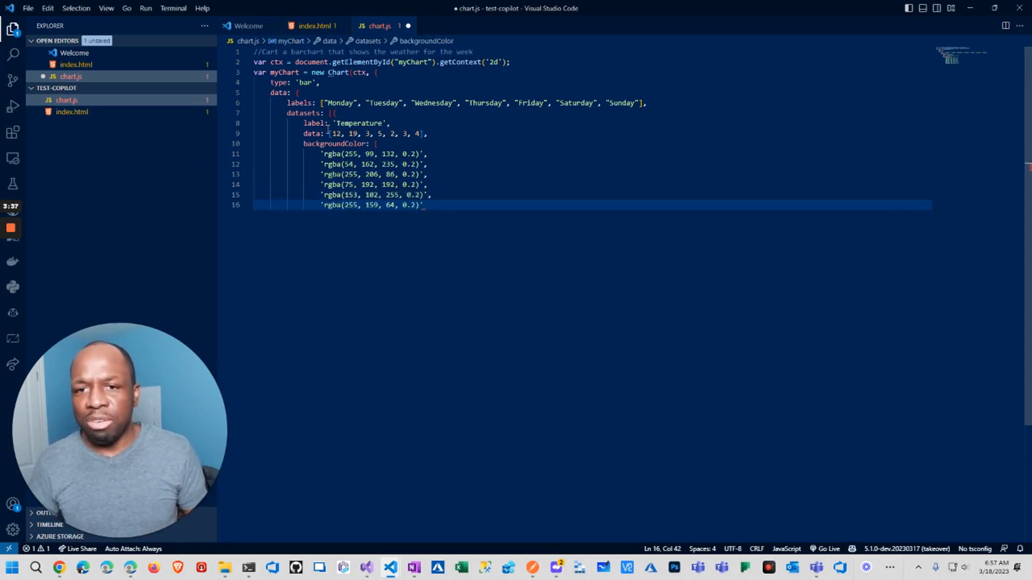
{"action": "key", "text": "Enter"}
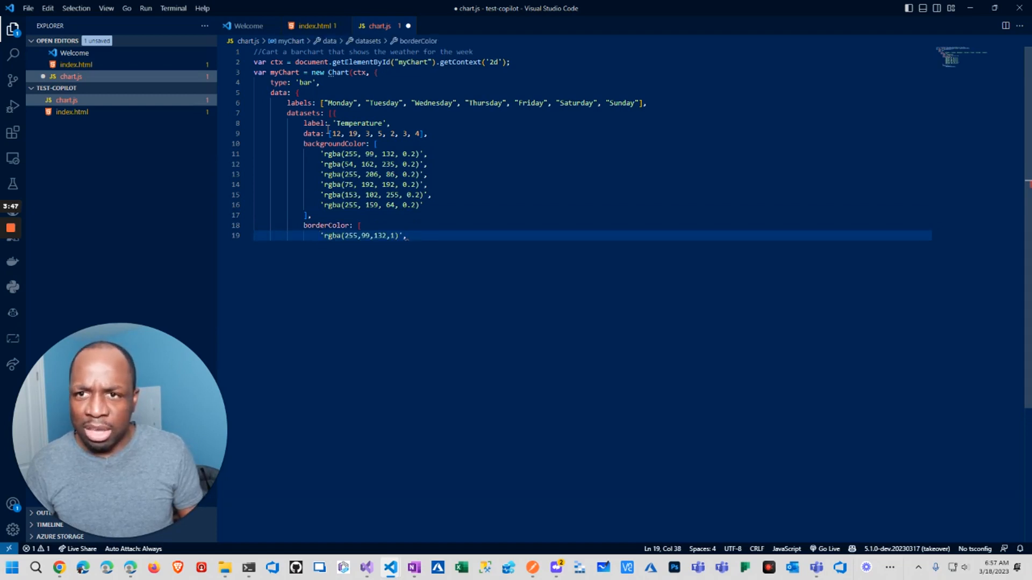
{"action": "key", "text": "Return"}
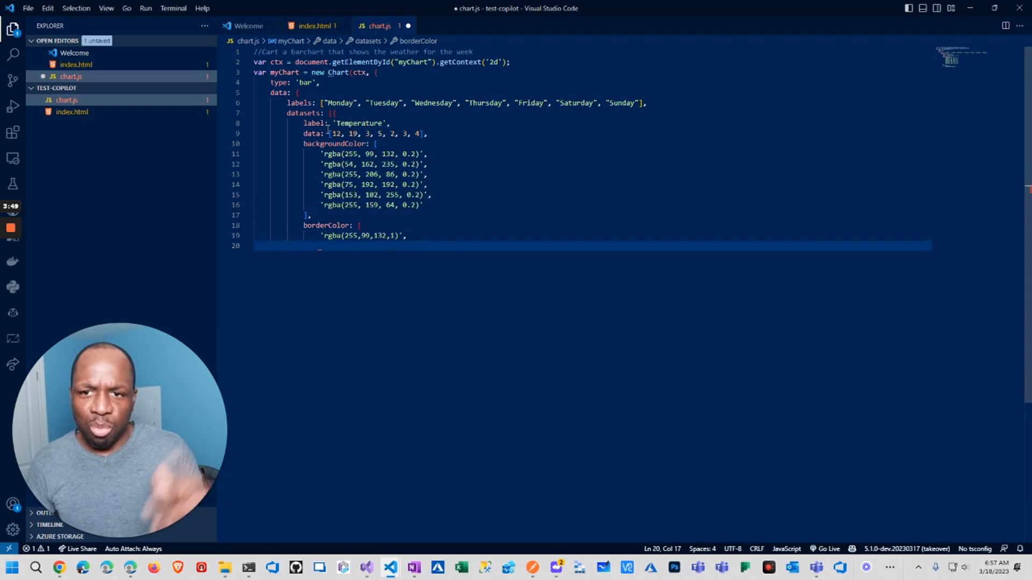
{"action": "type", "text": "'rgba(54, 162, 235, 1)',"}
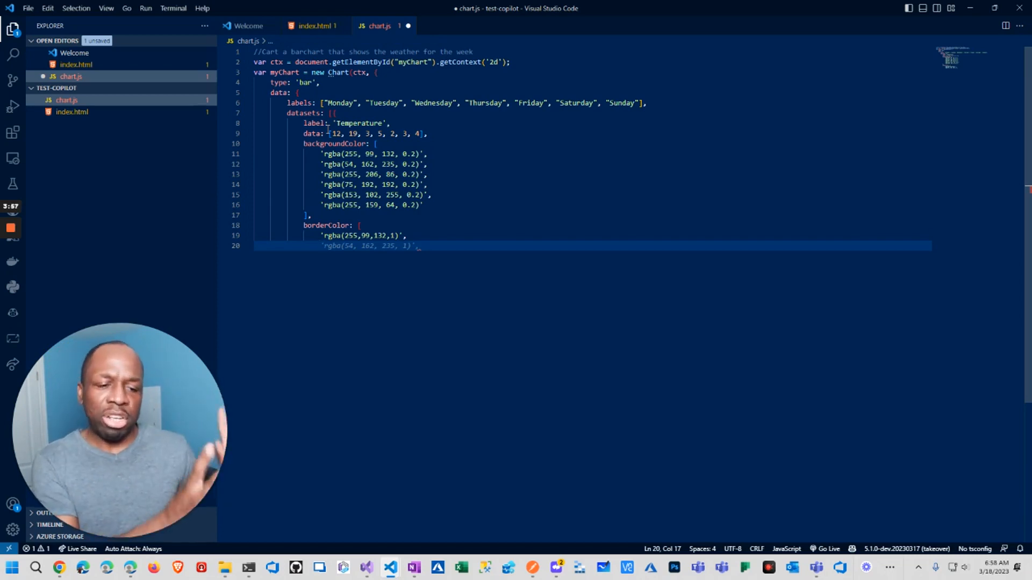
{"action": "mouse_move", "coordinate": [854, 549]}
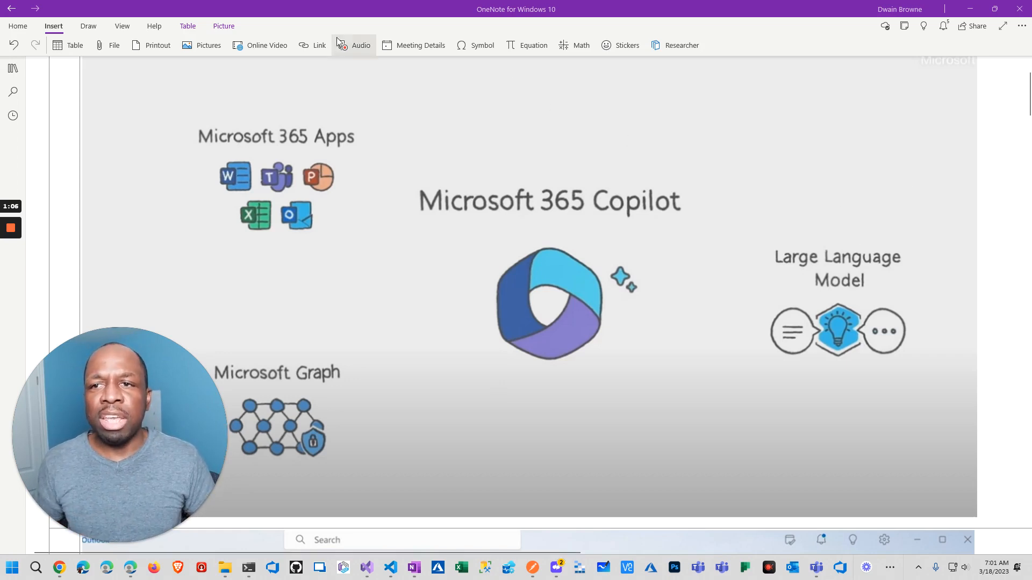
Circle the Microsoft 365 Apps group on the Copilot screenshot with the red pen.
{"action": "left_click", "coordinate": [88, 25]}
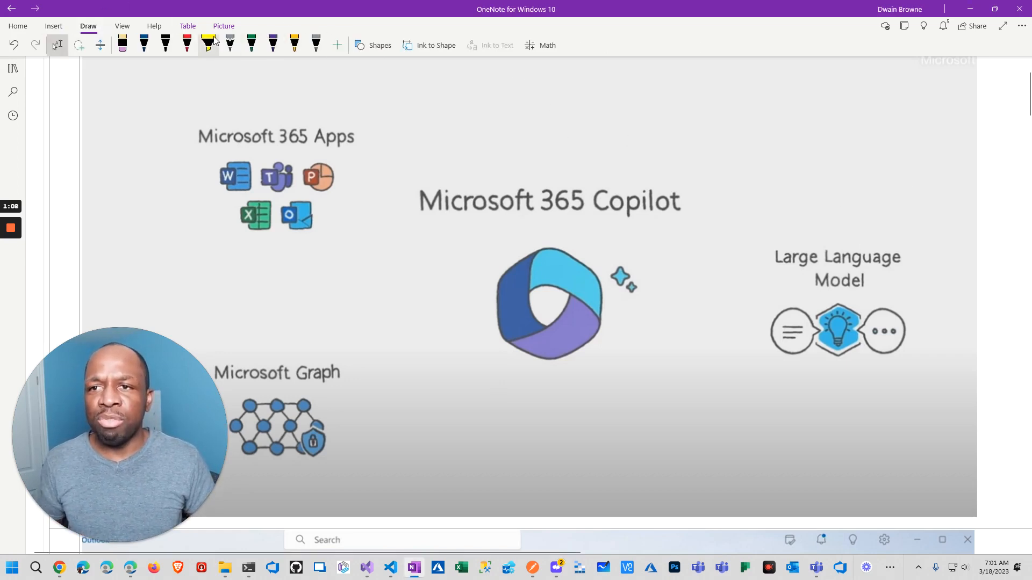
{"action": "mouse_move", "coordinate": [187, 43]}
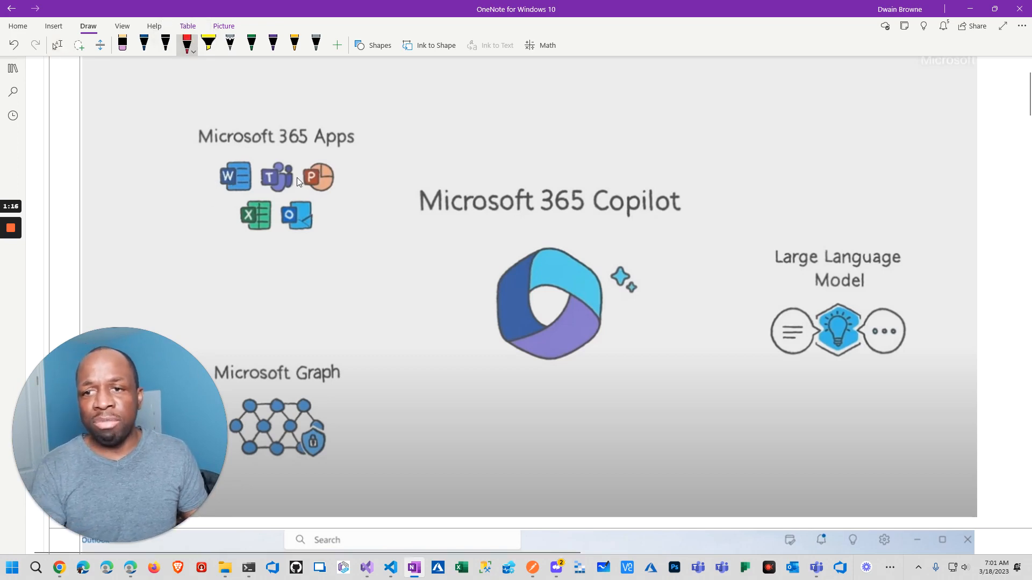
{"action": "left_click_drag", "start_coordinate": [280, 115], "coordinate": [332, 118]}
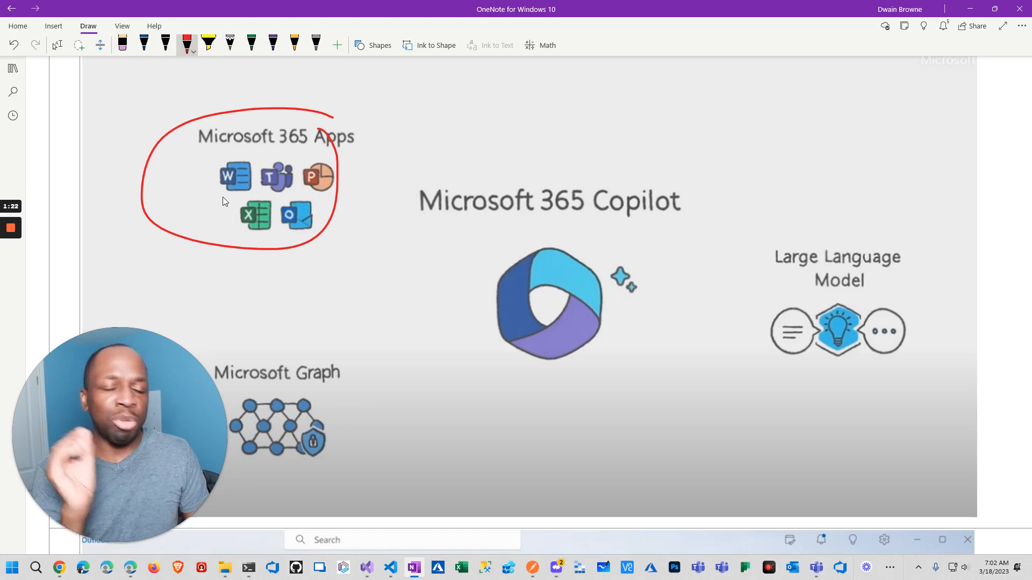
{"action": "mouse_move", "coordinate": [227, 197]}
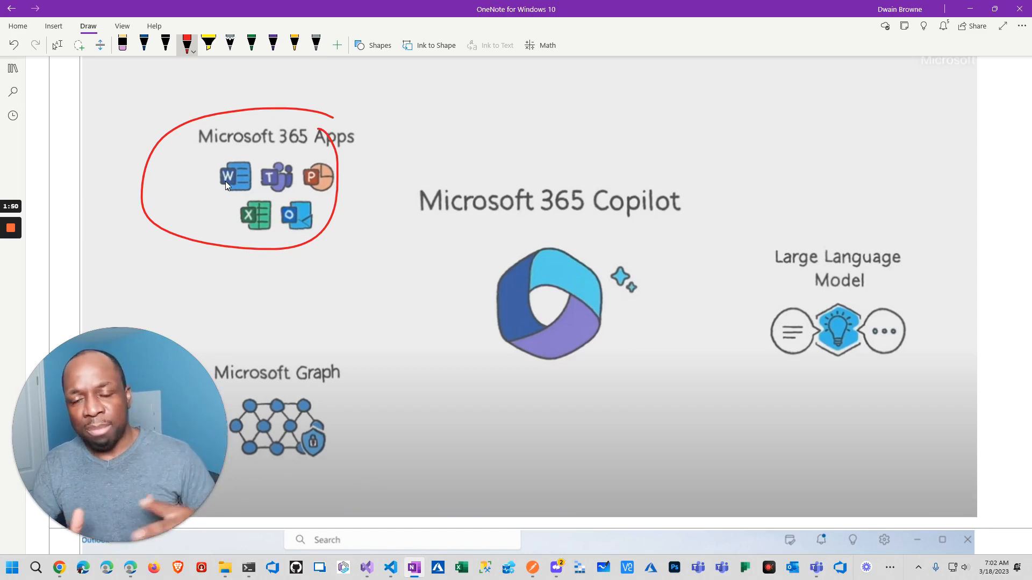
{"action": "mouse_move", "coordinate": [228, 109]}
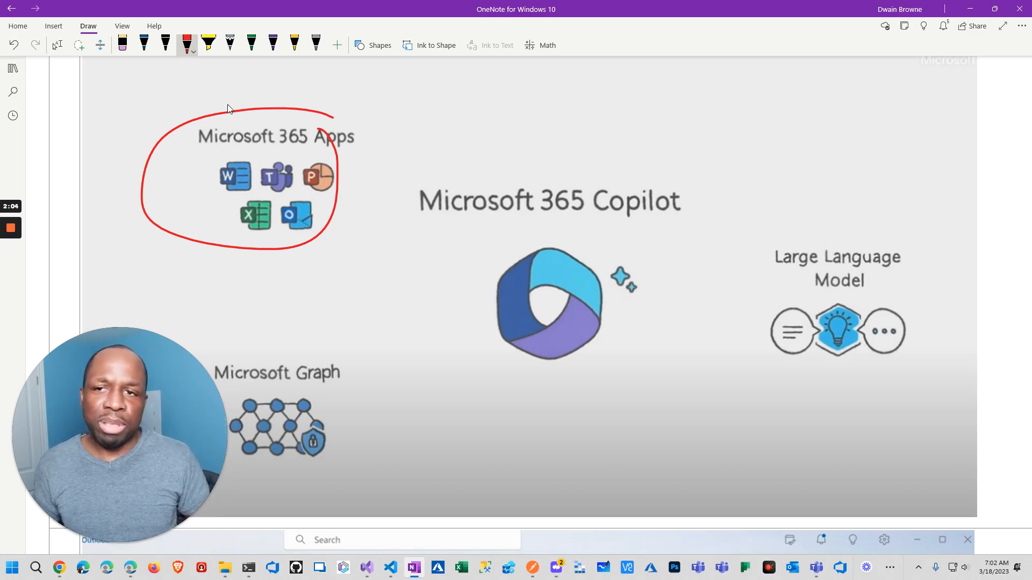
{"action": "left_click", "coordinate": [121, 26]}
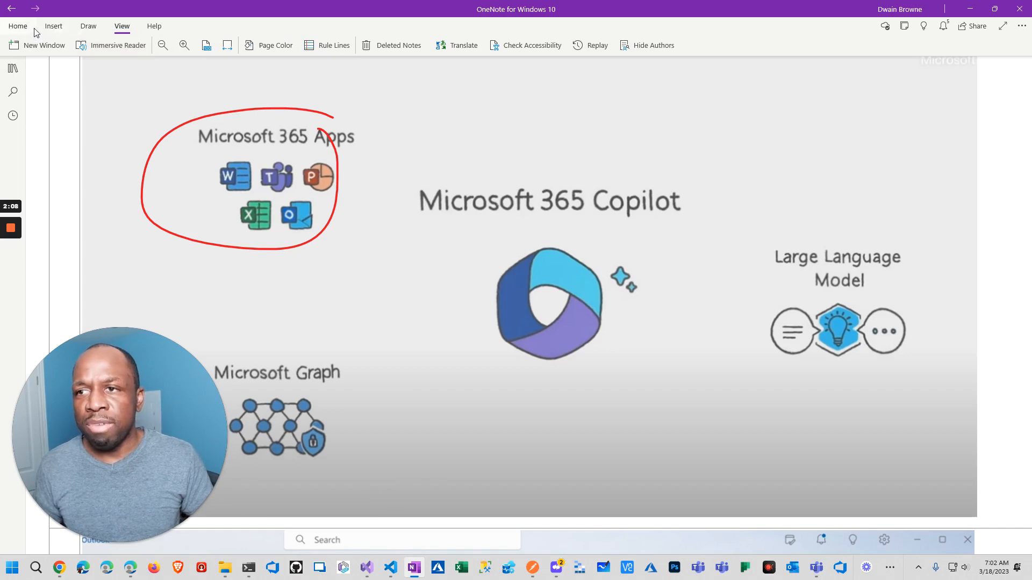
{"action": "left_click", "coordinate": [17, 25]}
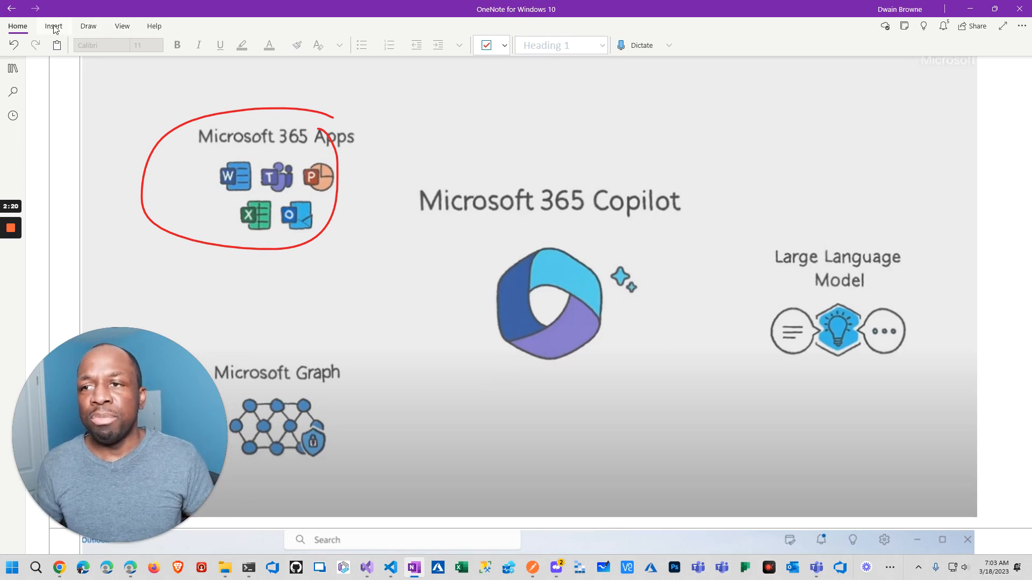
{"action": "left_click", "coordinate": [53, 26]}
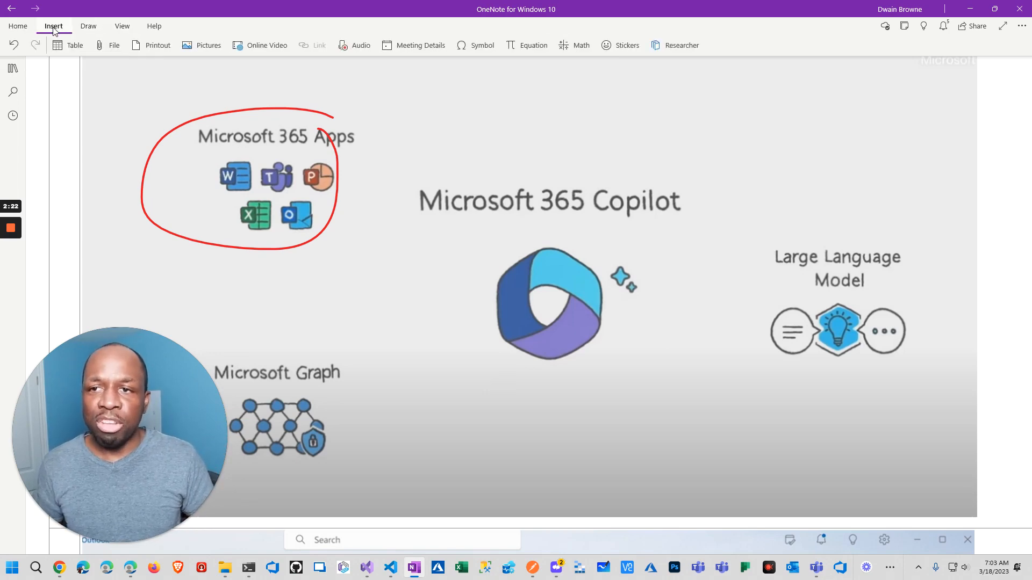
{"action": "mouse_move", "coordinate": [747, 369]}
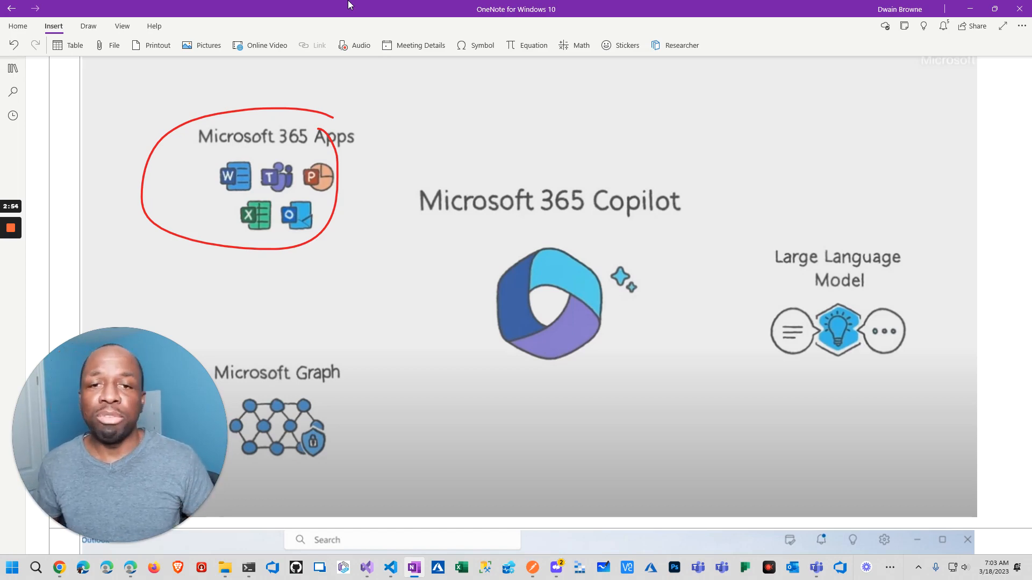
{"action": "mouse_move", "coordinate": [337, 98]}
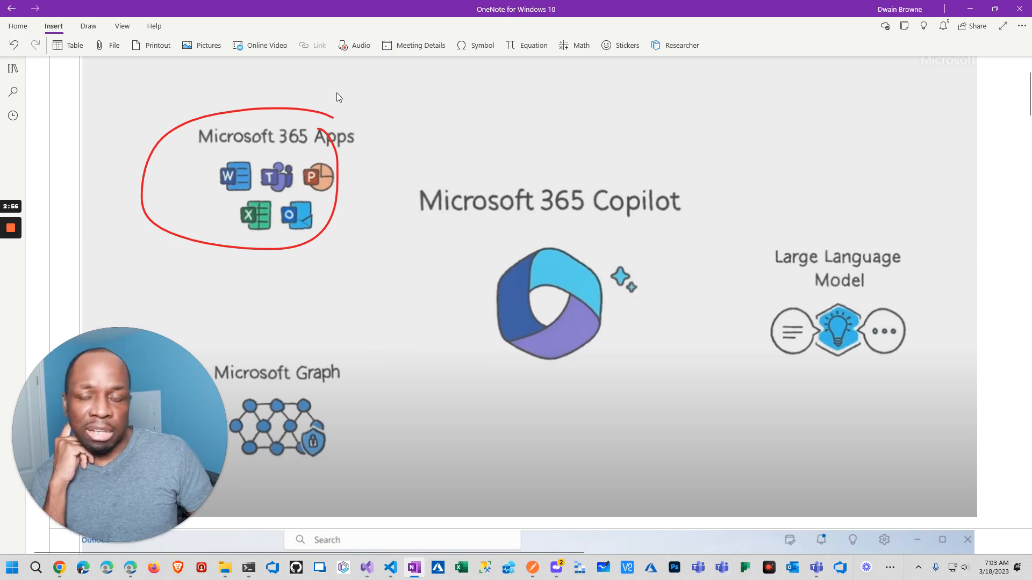
{"action": "mouse_move", "coordinate": [342, 107]}
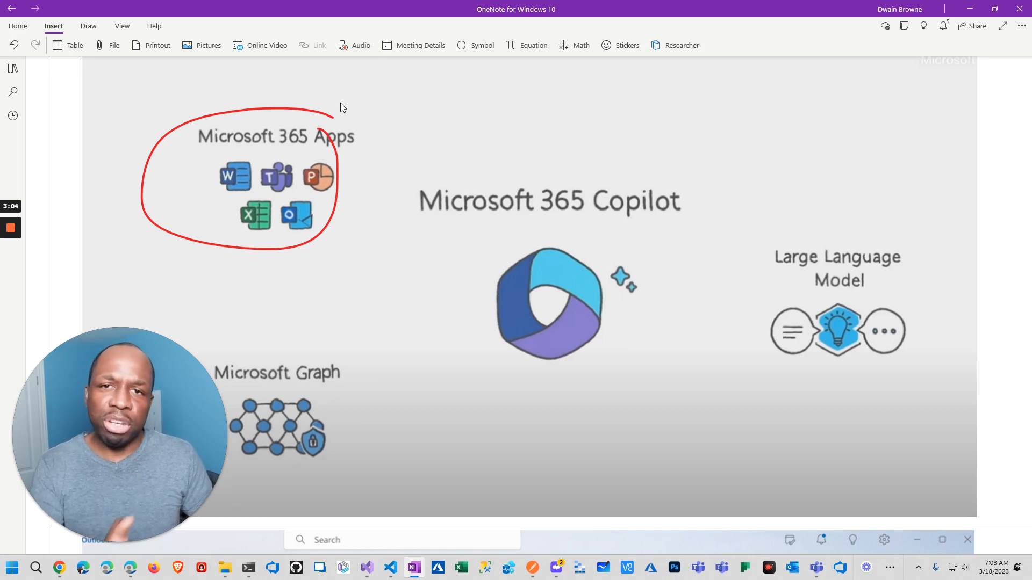
{"action": "mouse_move", "coordinate": [378, 163]}
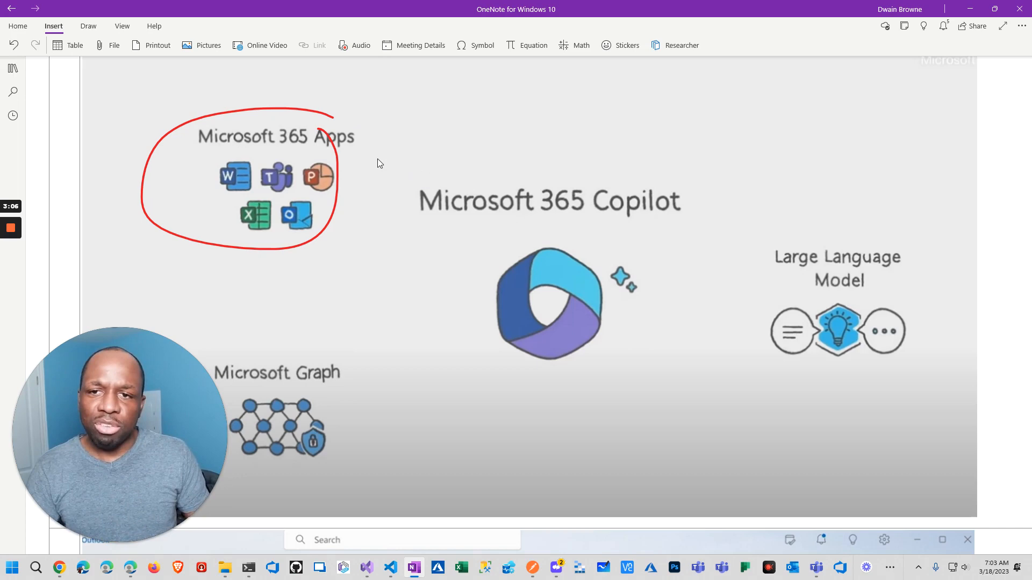
{"action": "mouse_move", "coordinate": [378, 160]}
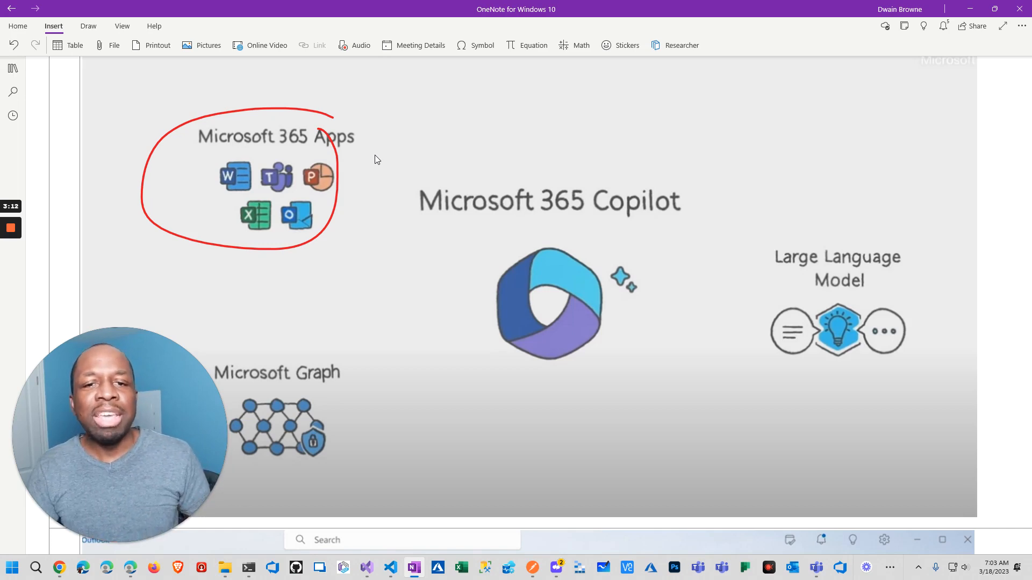
{"action": "mouse_move", "coordinate": [458, 160]}
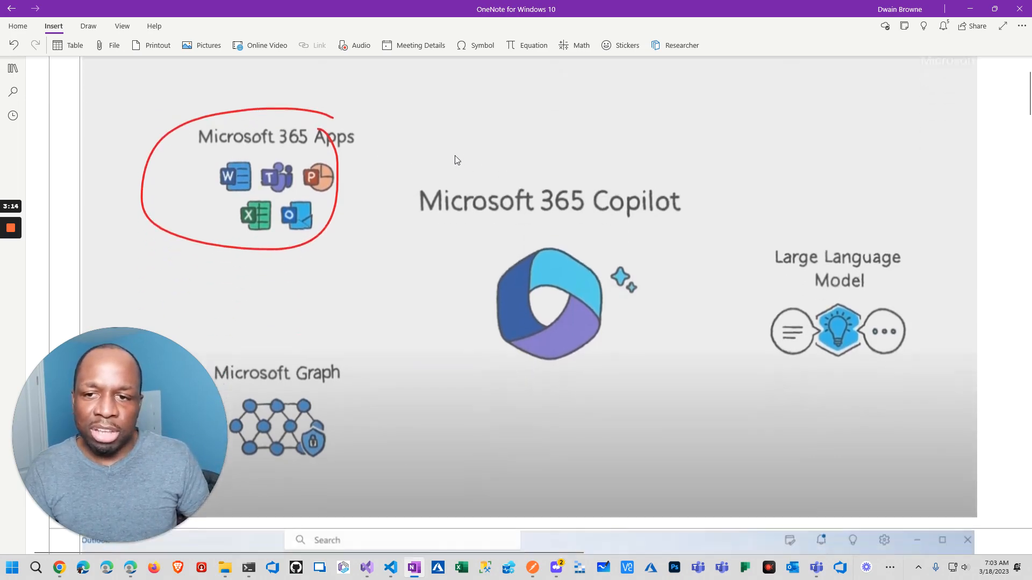
{"action": "mouse_move", "coordinate": [236, 150]}
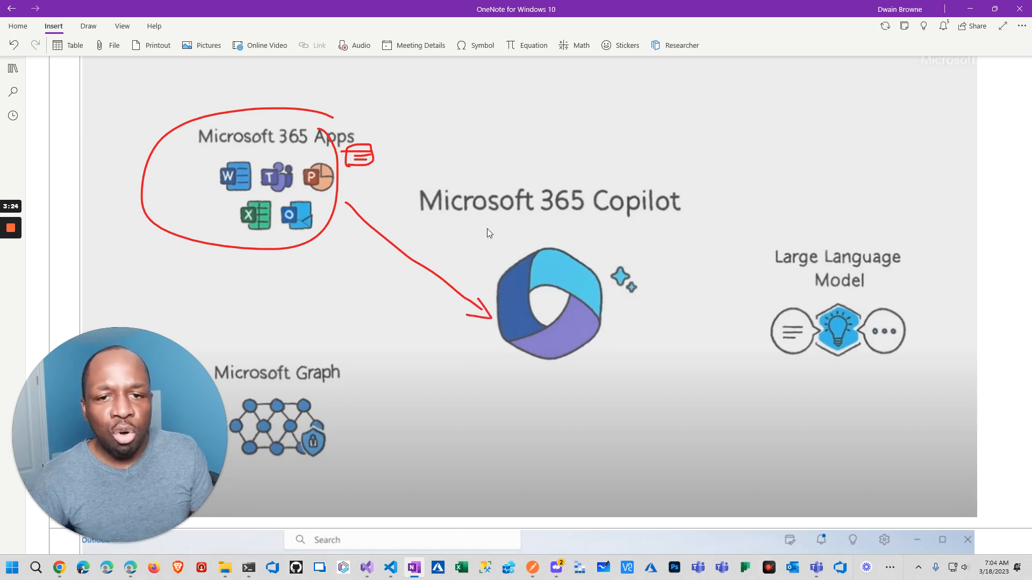
{"action": "mouse_move", "coordinate": [585, 270]}
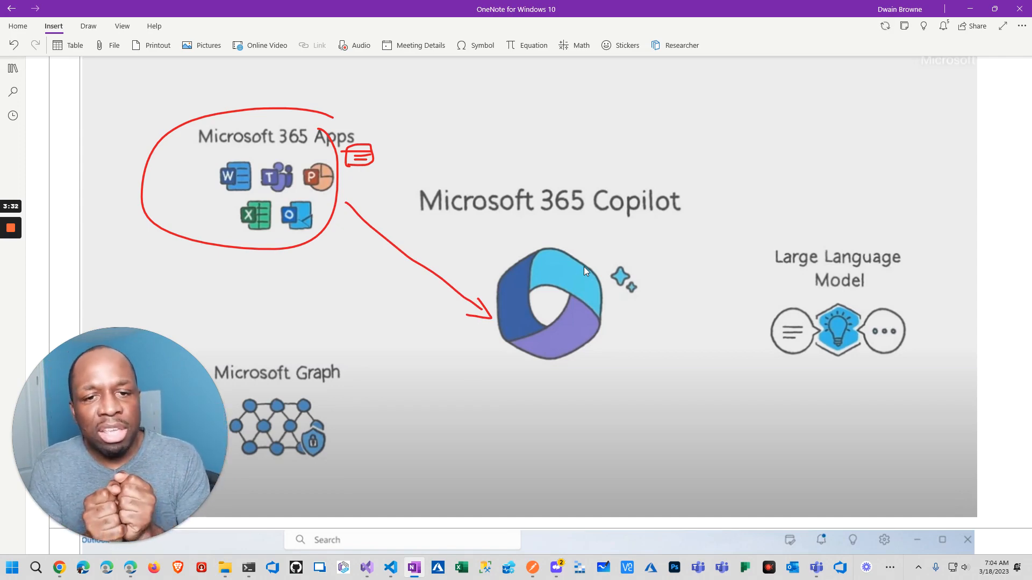
{"action": "mouse_move", "coordinate": [619, 314]}
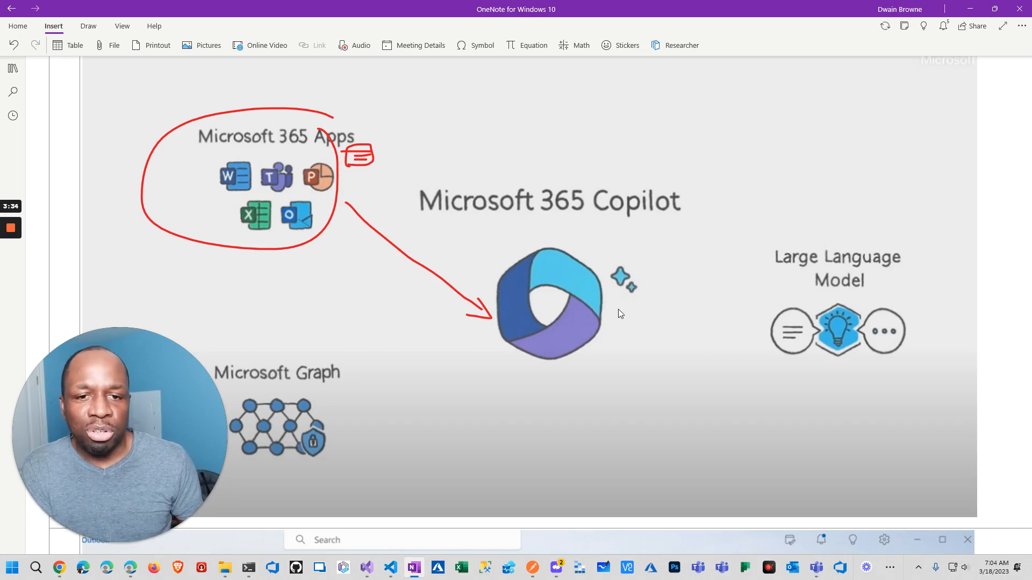
{"action": "mouse_move", "coordinate": [608, 314]}
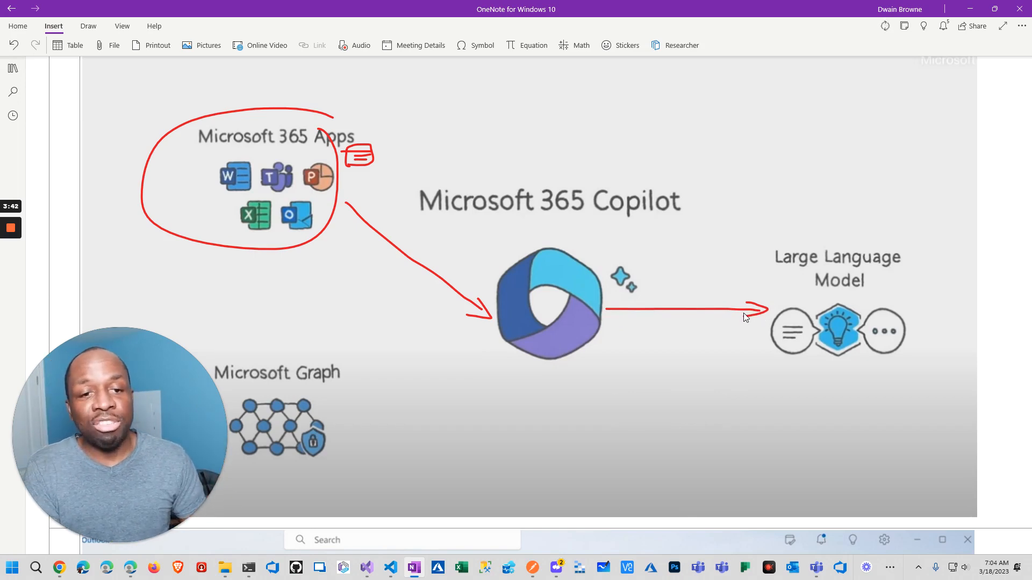
{"action": "mouse_move", "coordinate": [538, 337]}
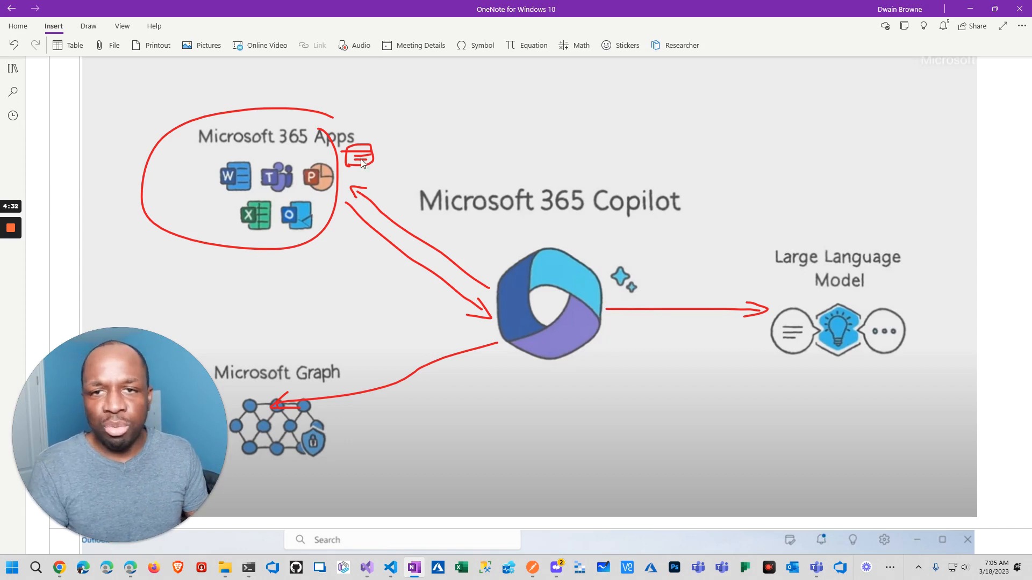
{"action": "mouse_move", "coordinate": [369, 236]}
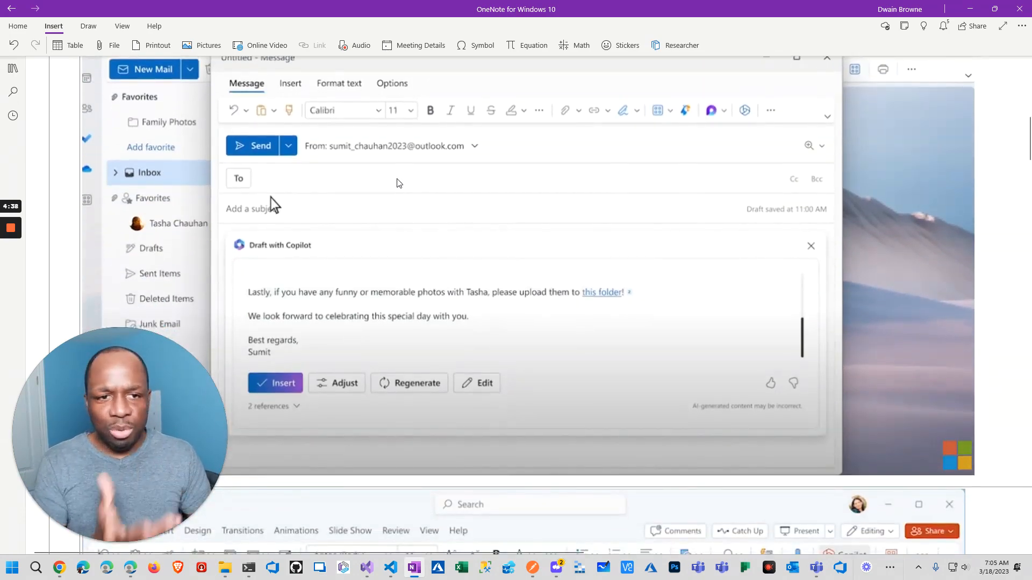
{"action": "mouse_move", "coordinate": [376, 232]}
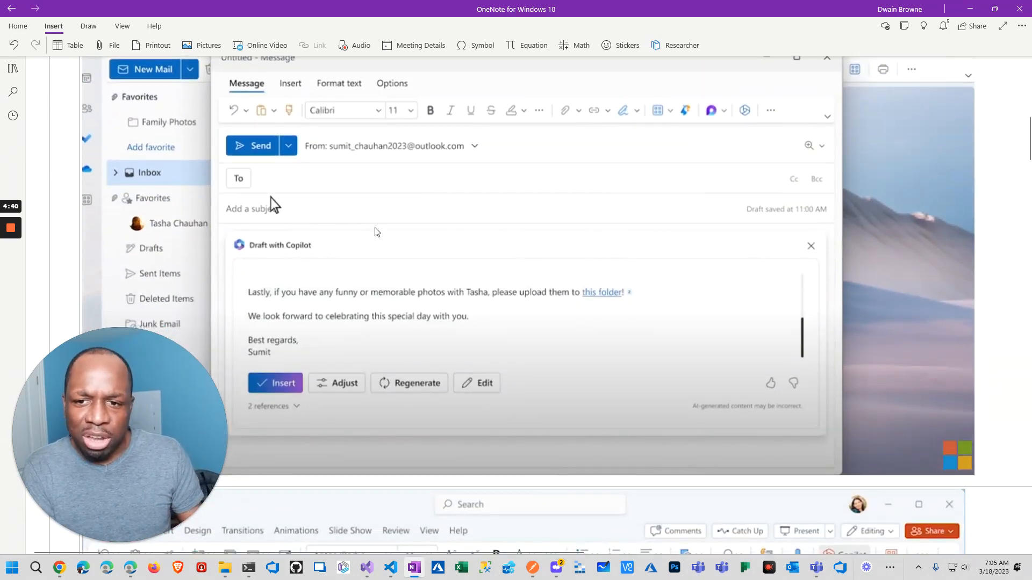
{"action": "mouse_move", "coordinate": [249, 260]}
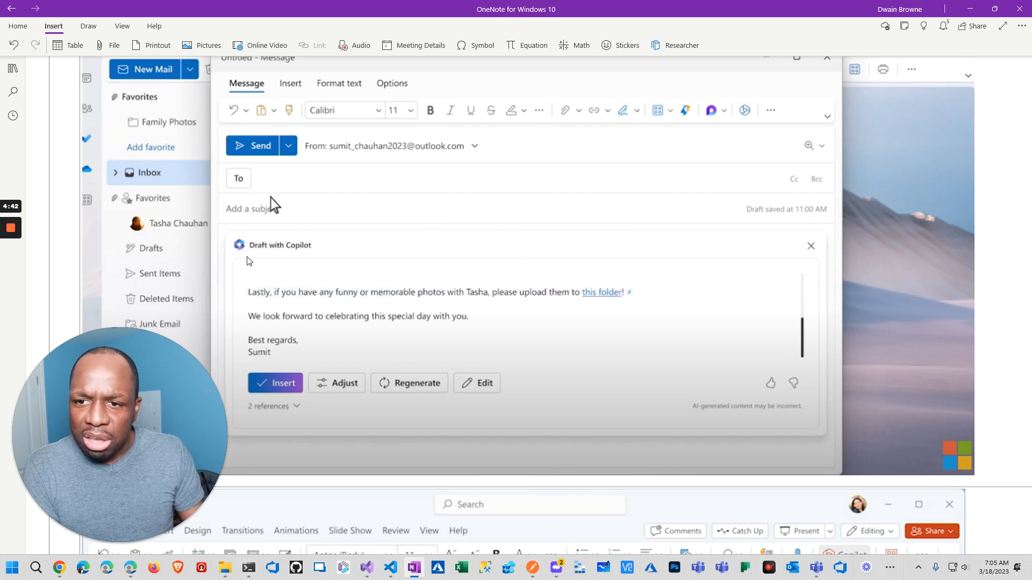
{"action": "mouse_move", "coordinate": [416, 148]}
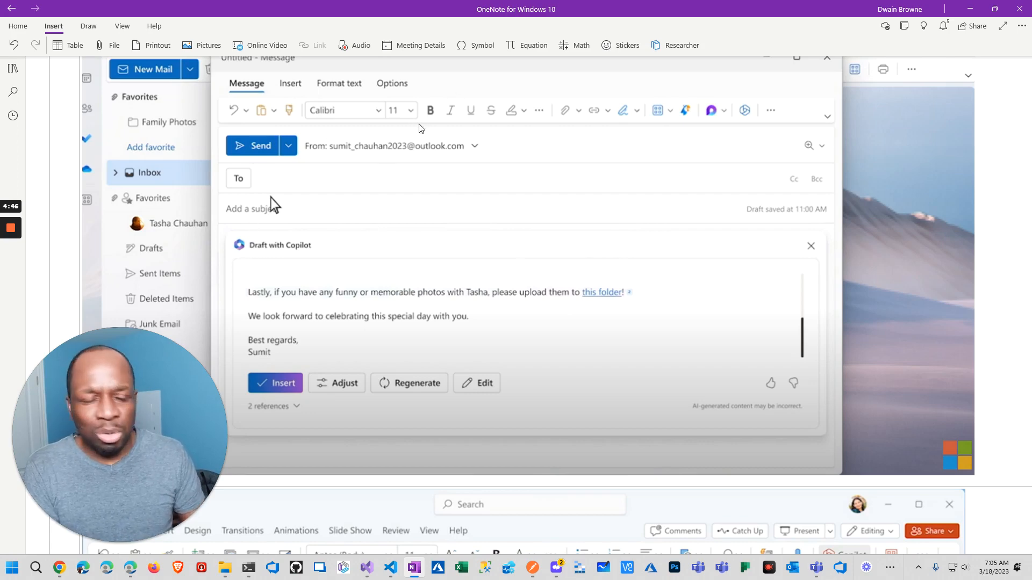
{"action": "mouse_move", "coordinate": [310, 160]}
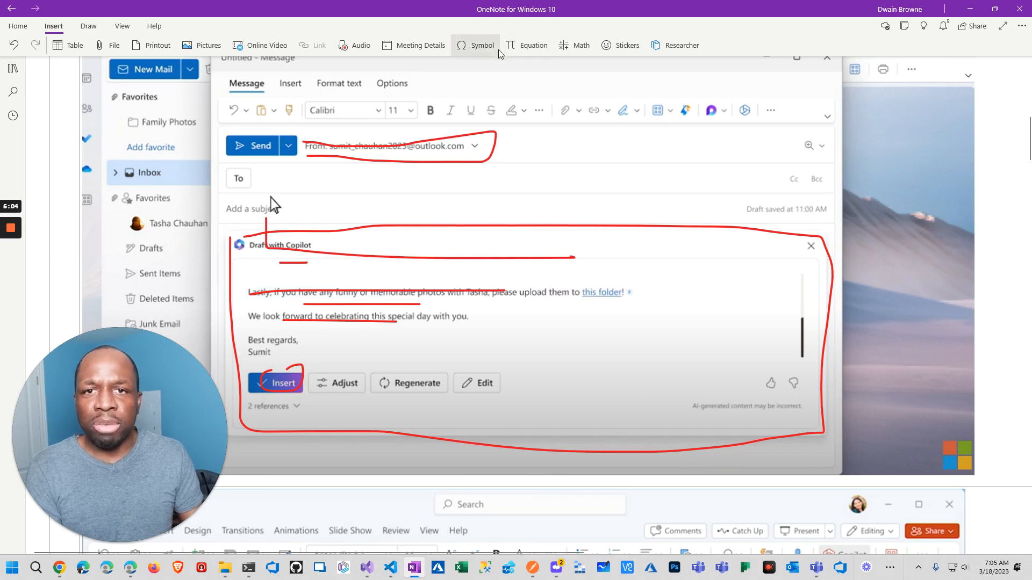
Mark up the Outlook Copilot draft screenshot in red: sender, draft panel, phrases and Insert.
{"action": "left_click", "coordinate": [87, 25]}
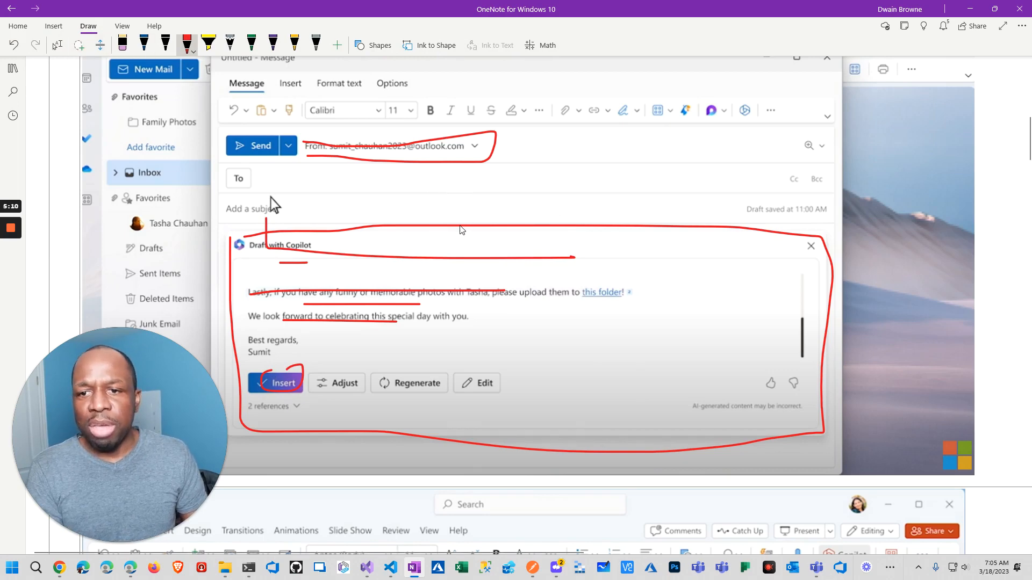
{"action": "mouse_move", "coordinate": [359, 390]}
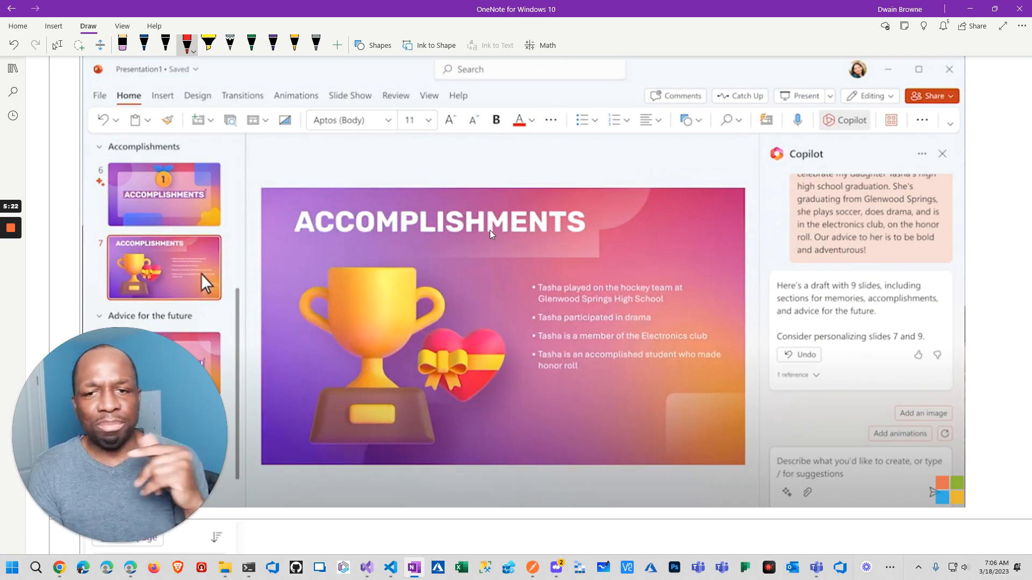
{"action": "mouse_move", "coordinate": [927, 226]}
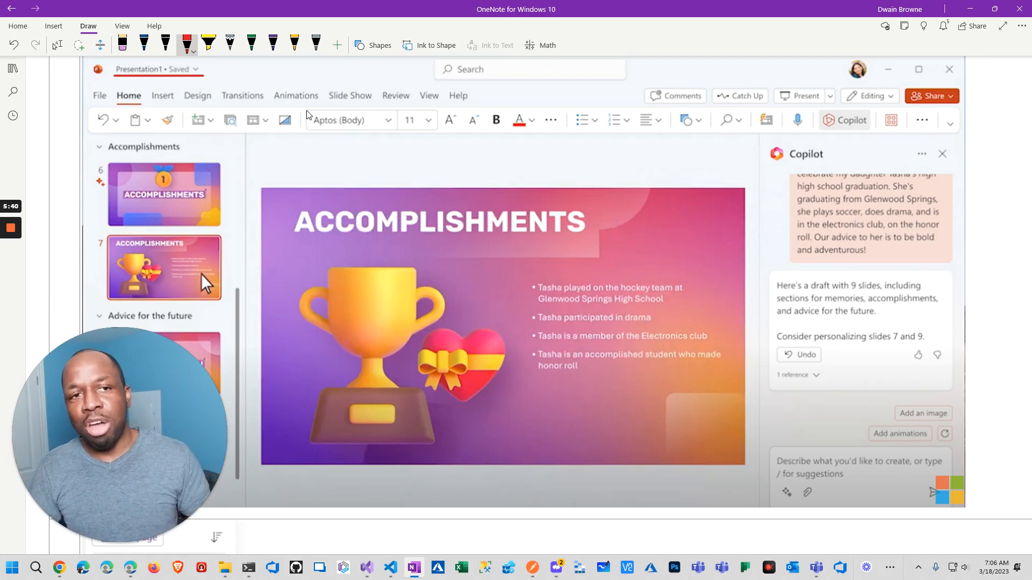
{"action": "mouse_move", "coordinate": [481, 164]}
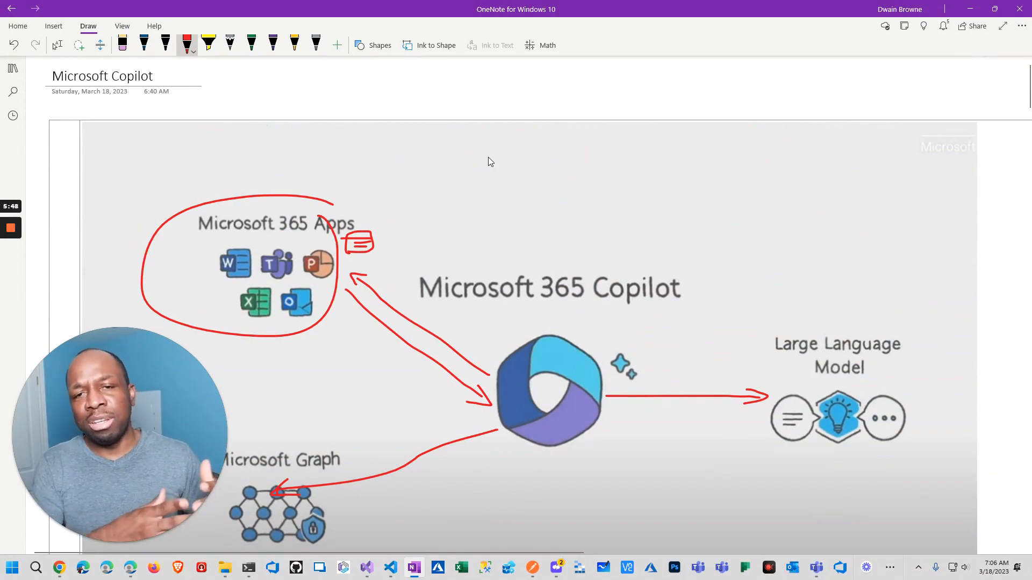
{"action": "mouse_move", "coordinate": [545, 162]}
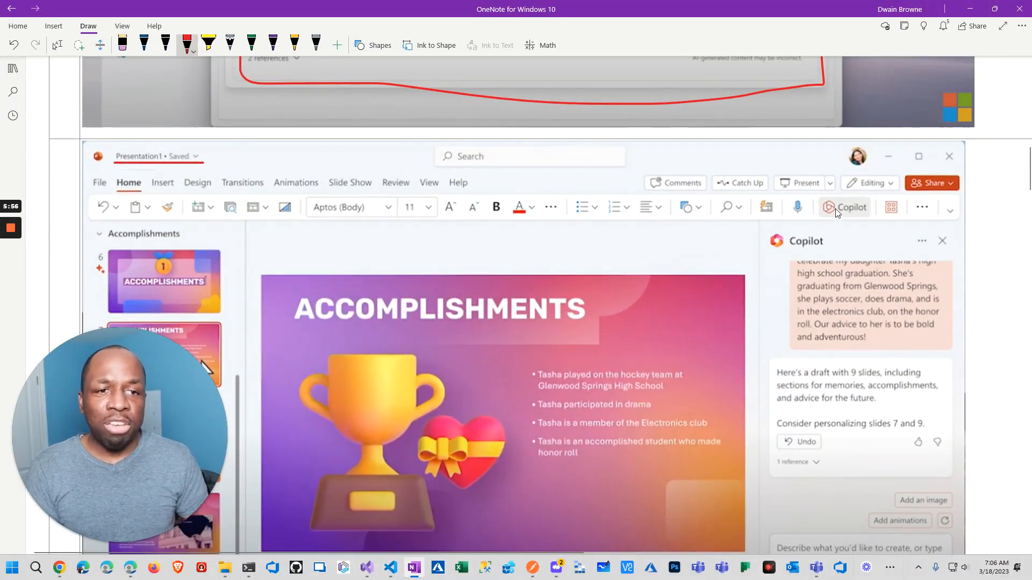
{"action": "mouse_move", "coordinate": [248, 556]}
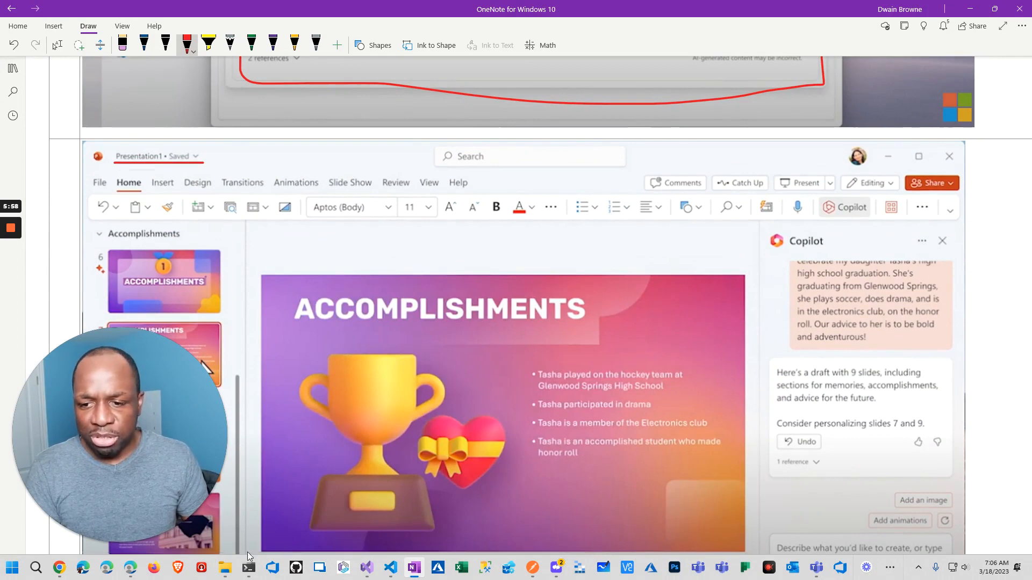
Underline the Presentation1 title on the PowerPoint Copilot screenshot and scroll through the page.
{"action": "left_click", "coordinate": [11, 568]}
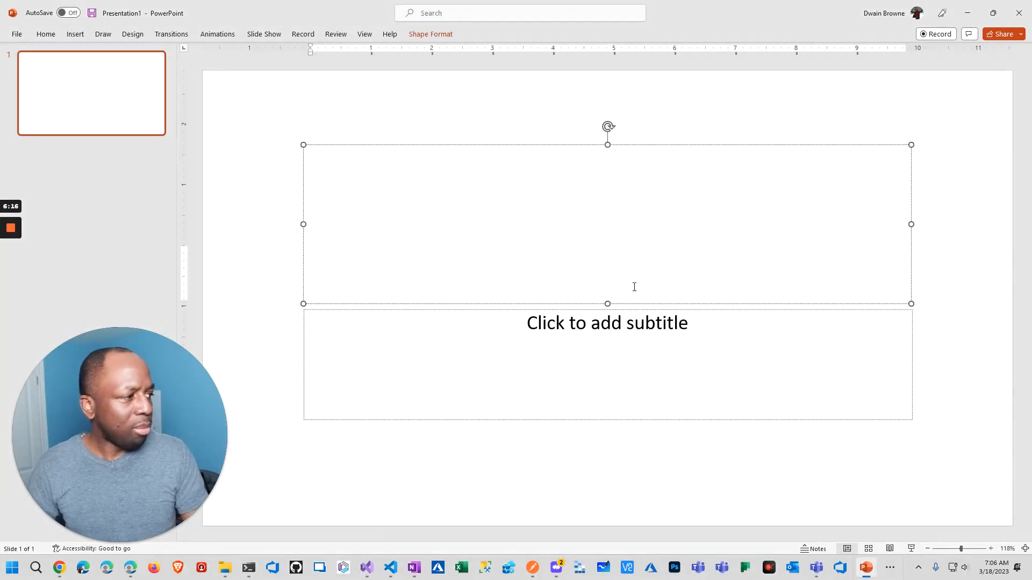
Title the slide 'How AI Work' with subtitle 'The future of AI' and add a second slide.
{"action": "type", "text": "Ow"}
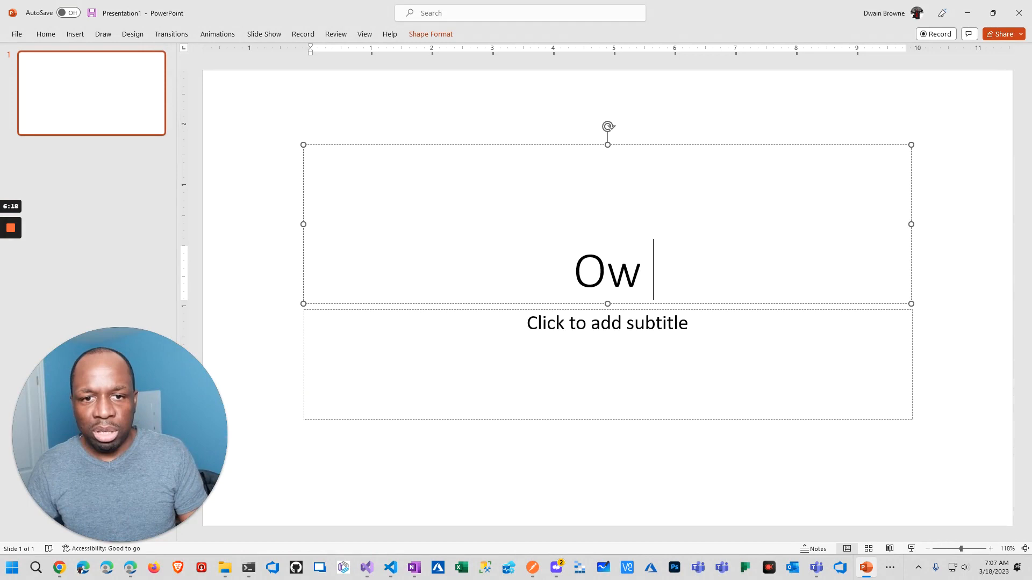
{"action": "type", "text": "How"}
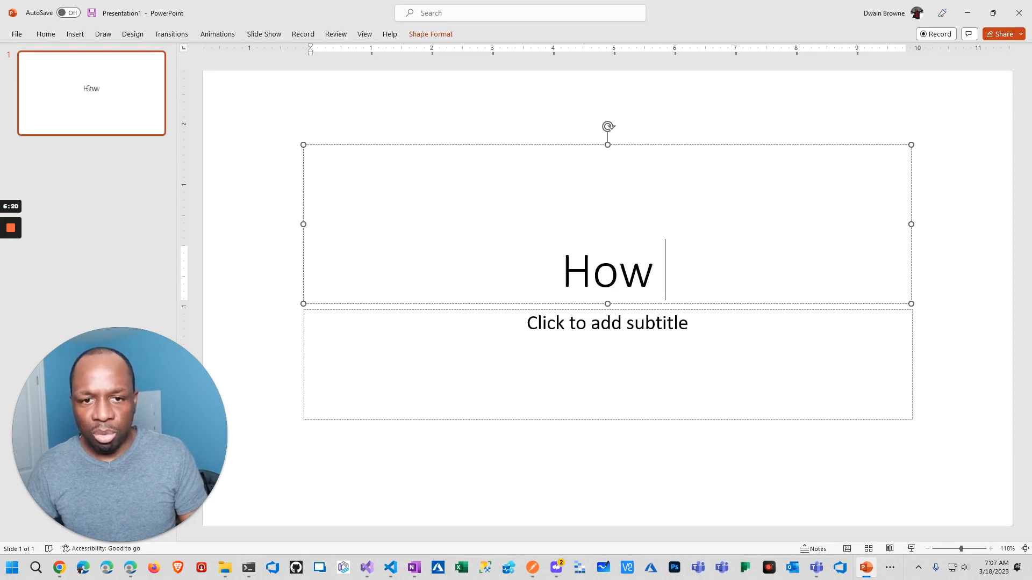
{"action": "type", "text": "AI Work"}
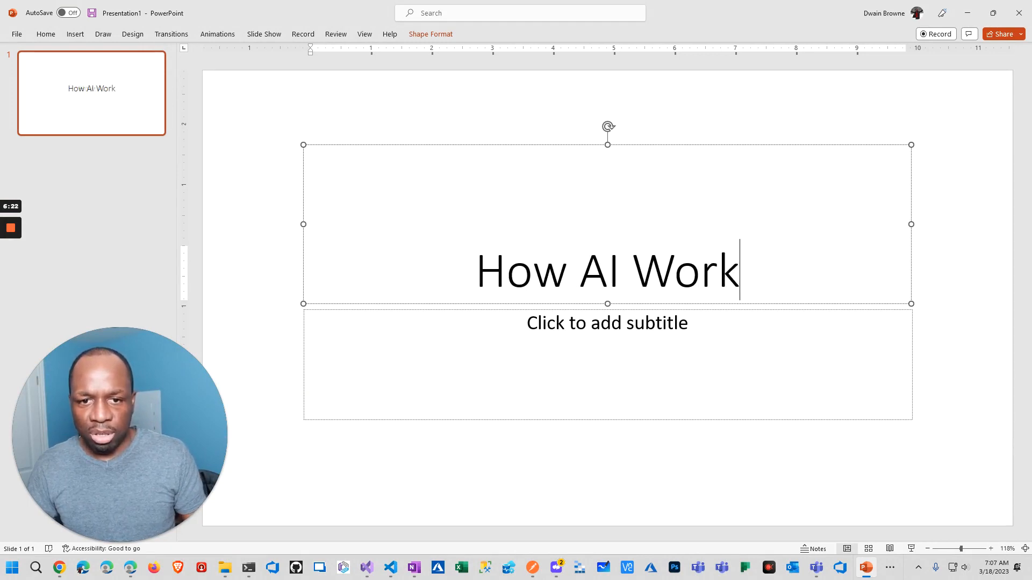
{"action": "type", "text": "The"}
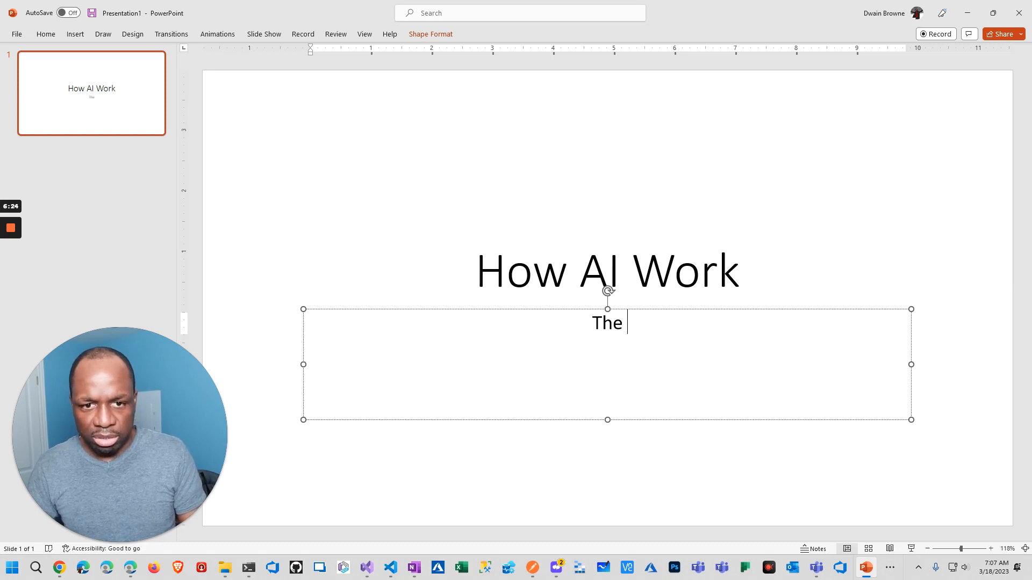
{"action": "type", "text": "future of AI"}
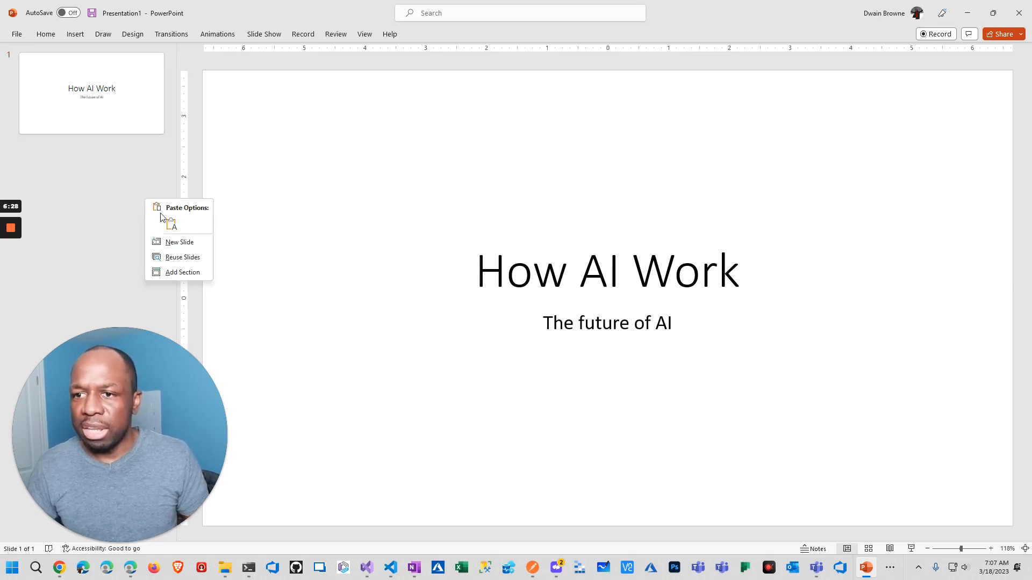
{"action": "left_click", "coordinate": [179, 242]}
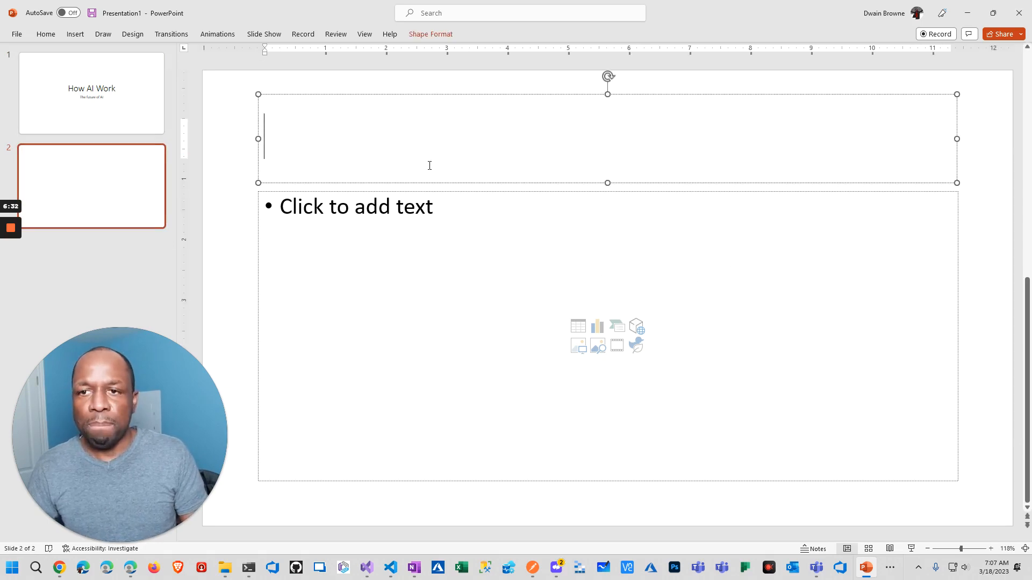
Title the second slide 'Why AI Matters'.
{"action": "type", "text": "Why"}
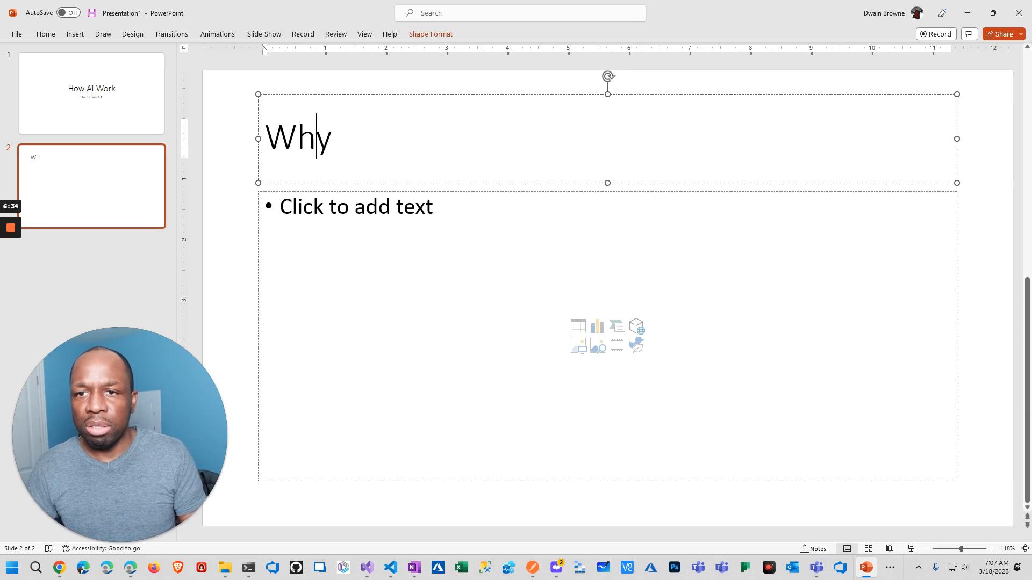
{"action": "type", "text": "AI M"}
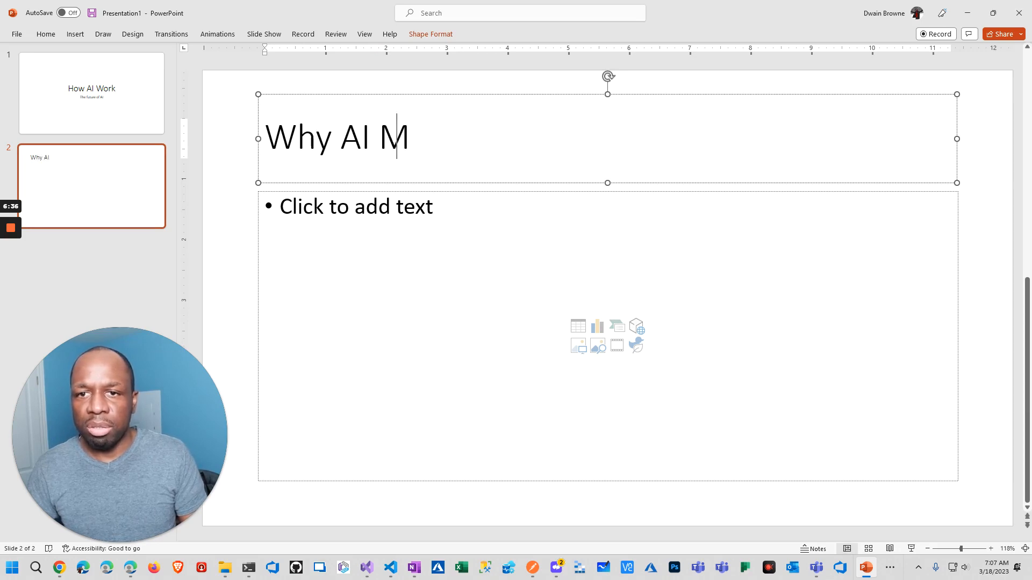
{"action": "type", "text": "atters"}
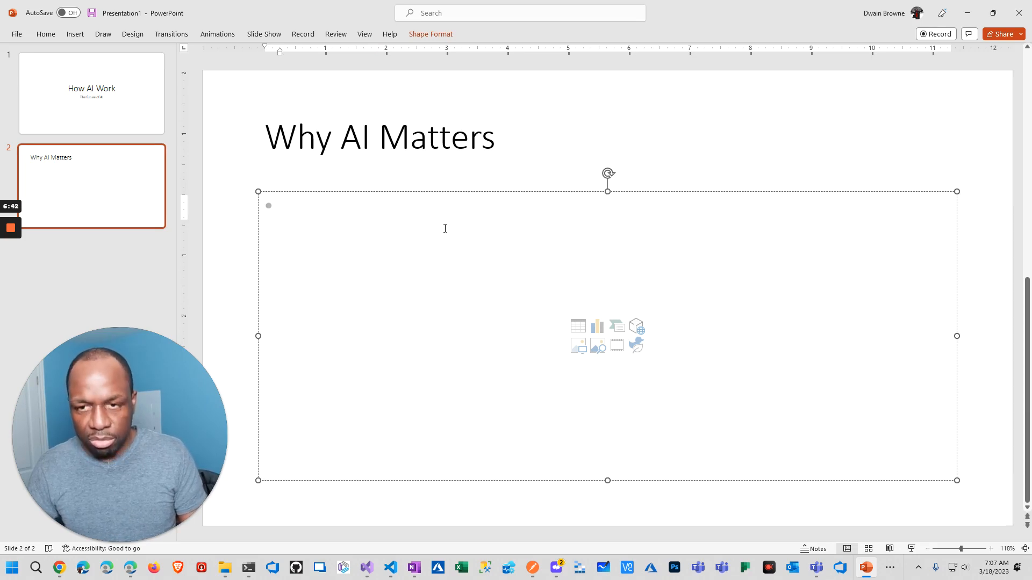
Add bullets 'What is Chat GPT', 'What is Copilot' and 'What is MidJourney'.
{"action": "type", "text": "Whis"}
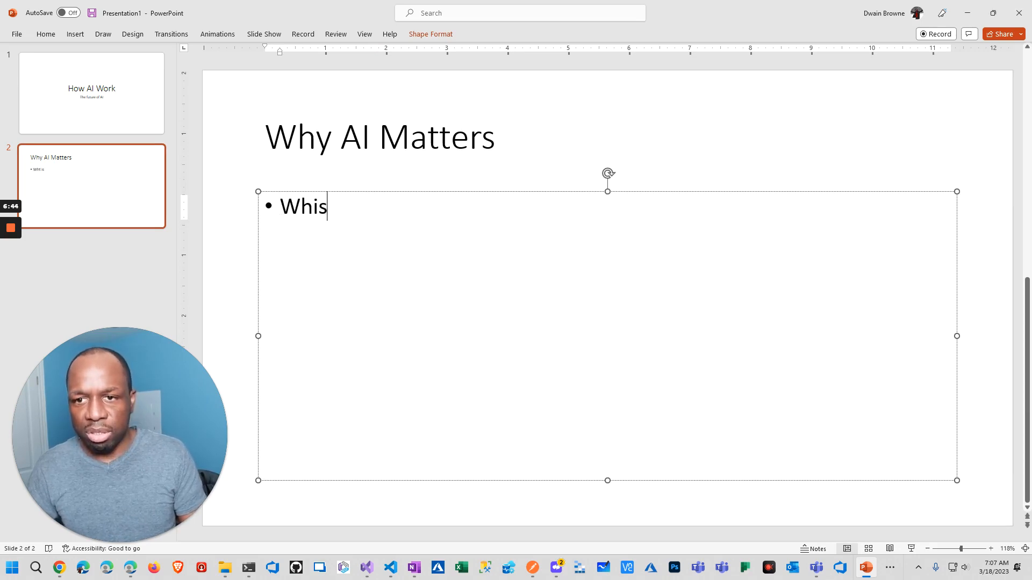
{"action": "key", "text": "Backspace"}
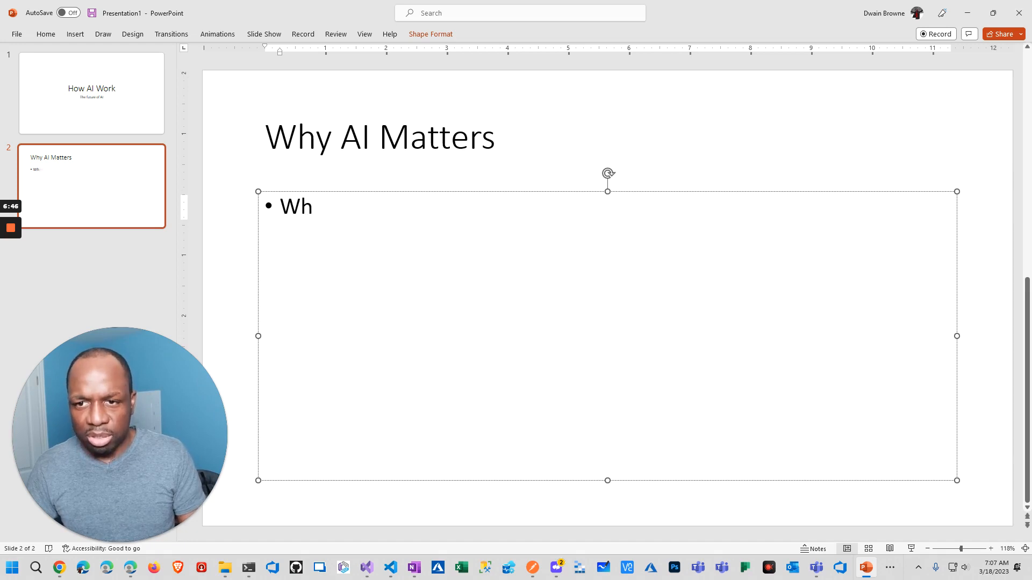
{"action": "type", "text": "at is Chat B"}
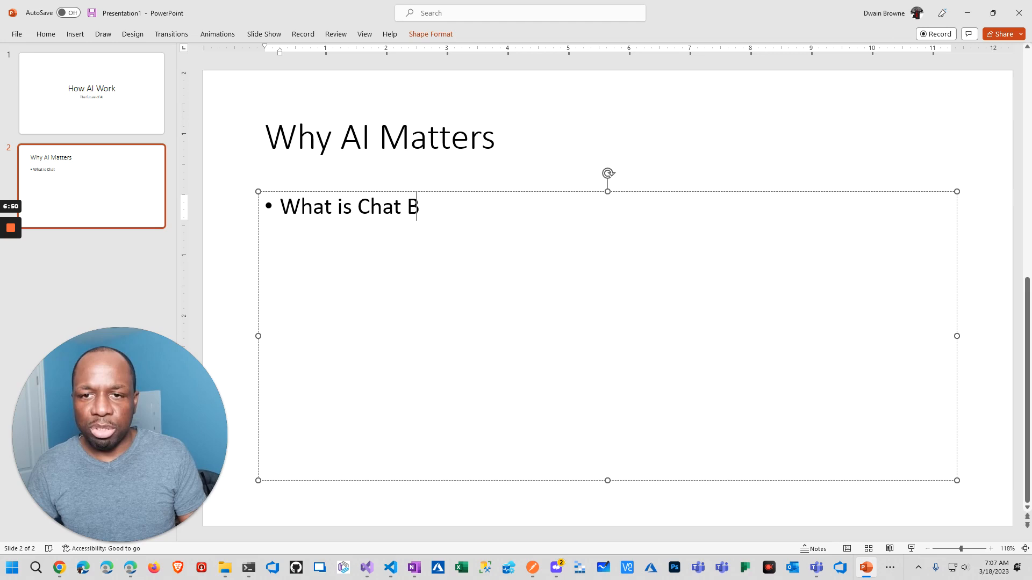
{"action": "type", "text": "PT"}
{"action": "type", "text": "Wh"}
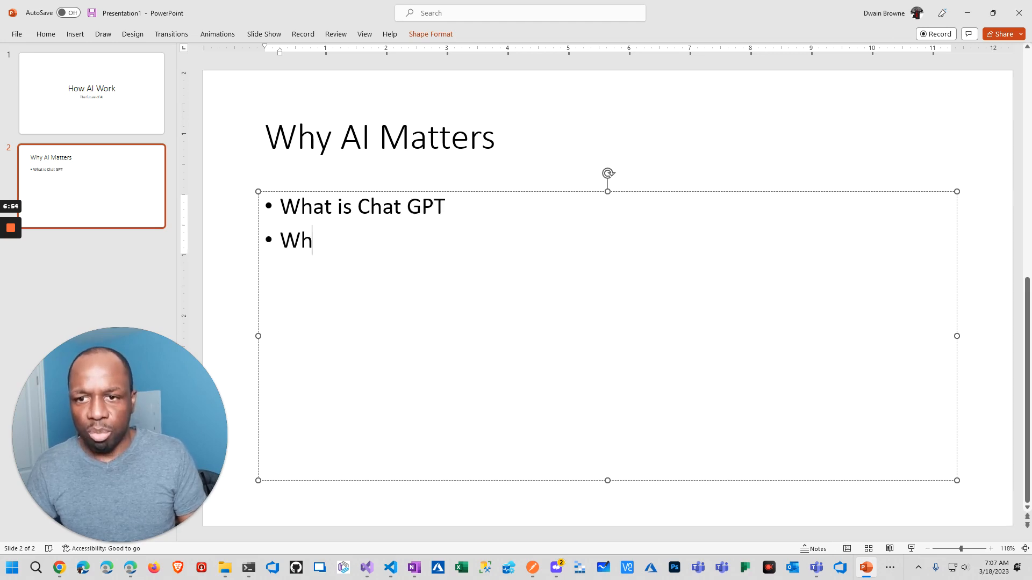
{"action": "type", "text": "at is"}
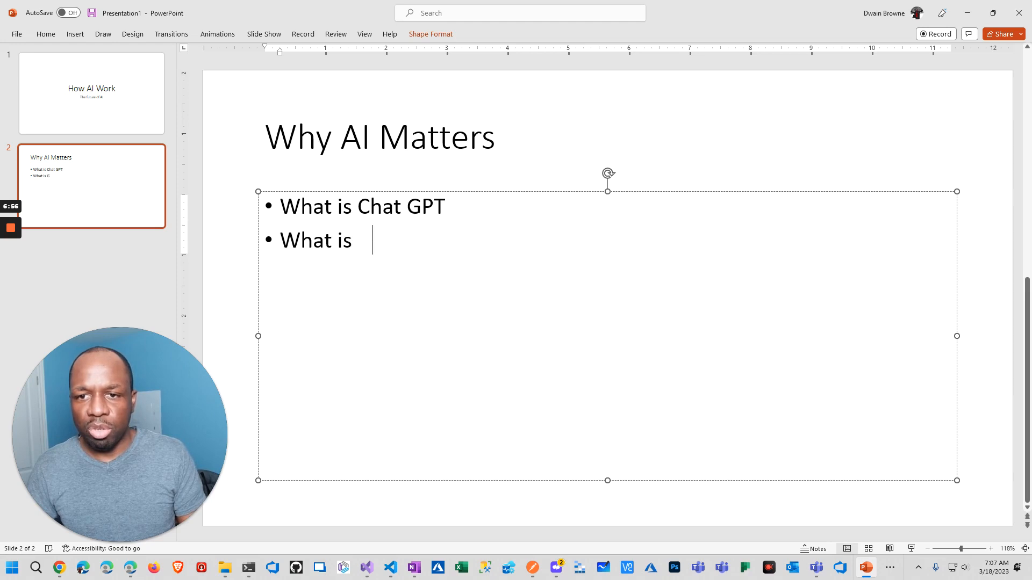
{"action": "type", "text": "Copil"}
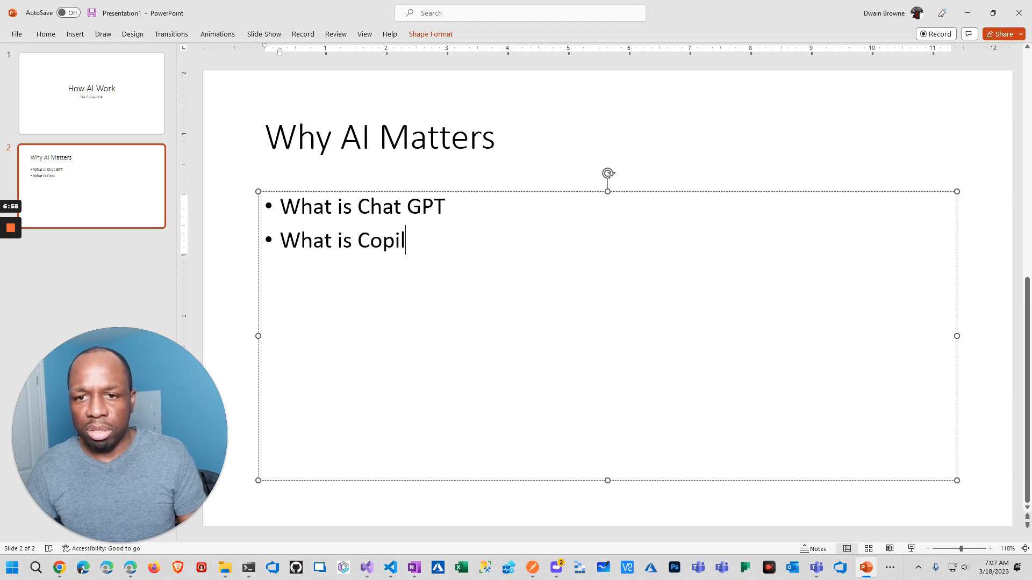
{"action": "type", "text": "ot"}
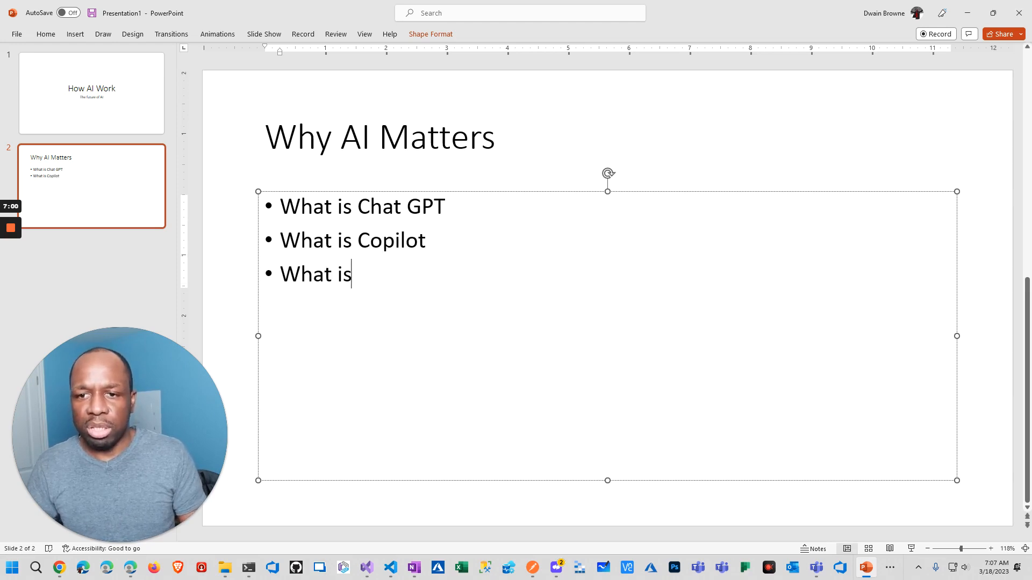
{"action": "type", "text": "Mid"}
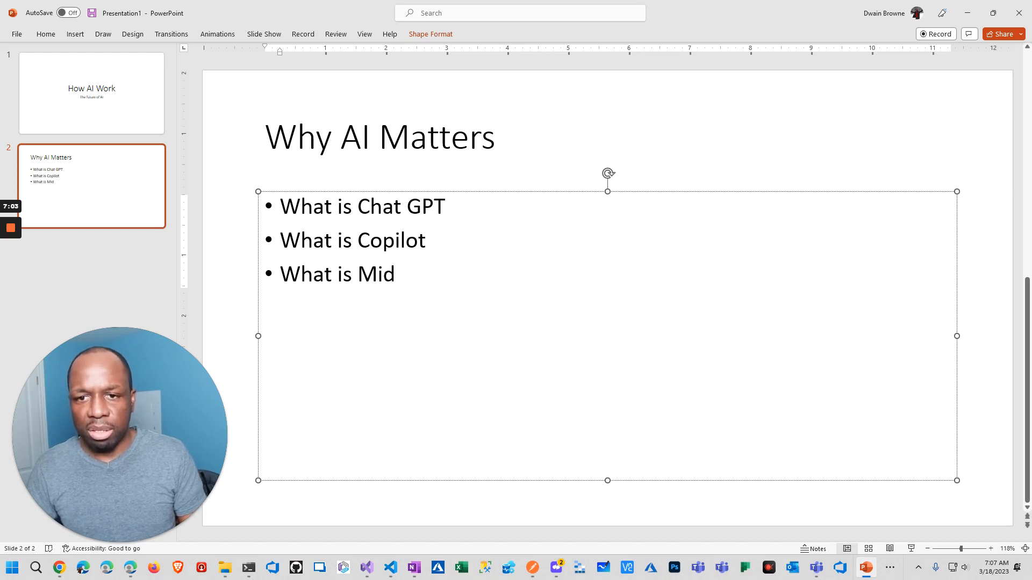
{"action": "type", "text": "Journey"}
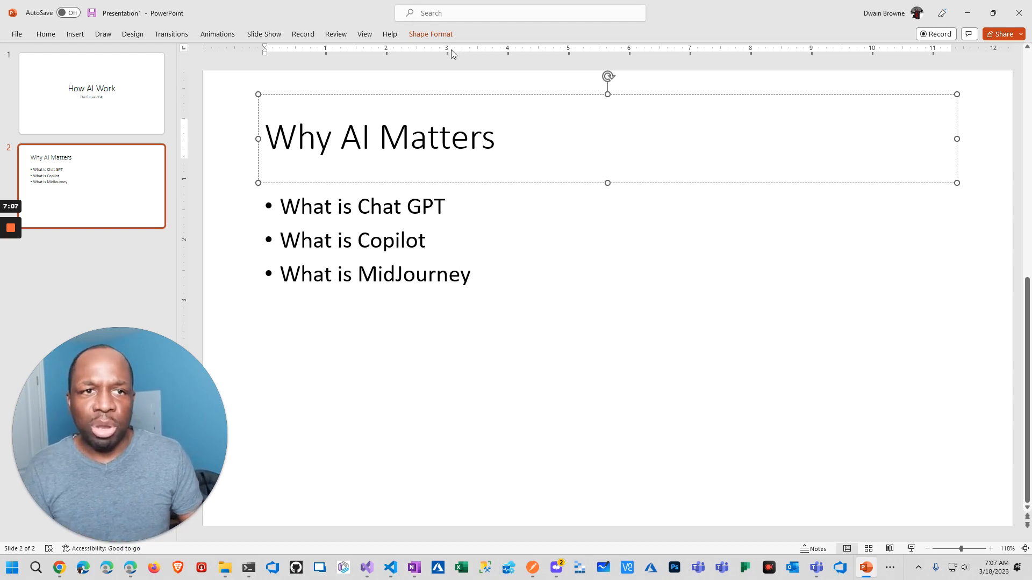
{"action": "mouse_move", "coordinate": [130, 35]}
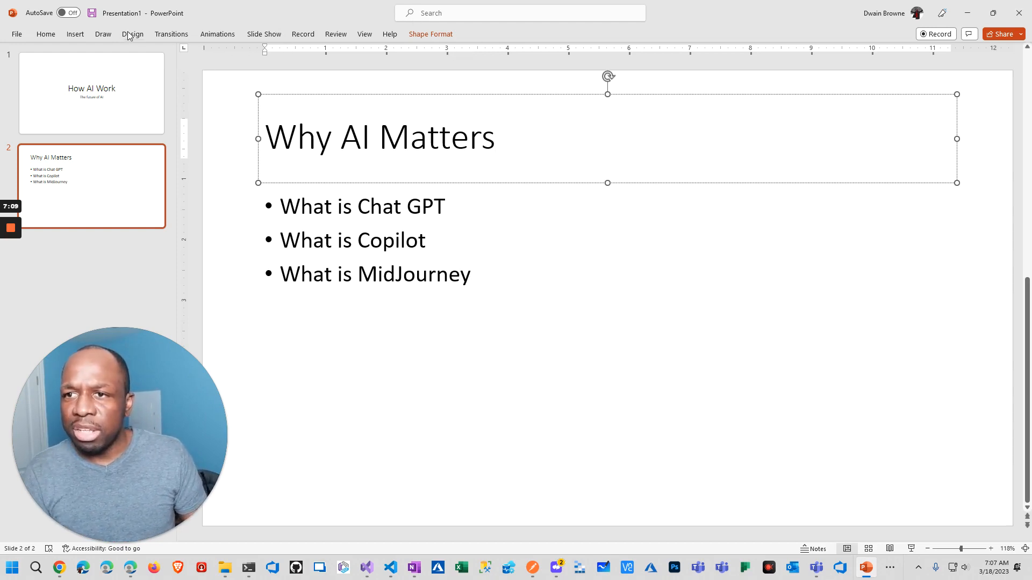
Apply the Designer idea with the X and O photo to the Why AI Matters slide.
{"action": "left_click", "coordinate": [132, 33]}
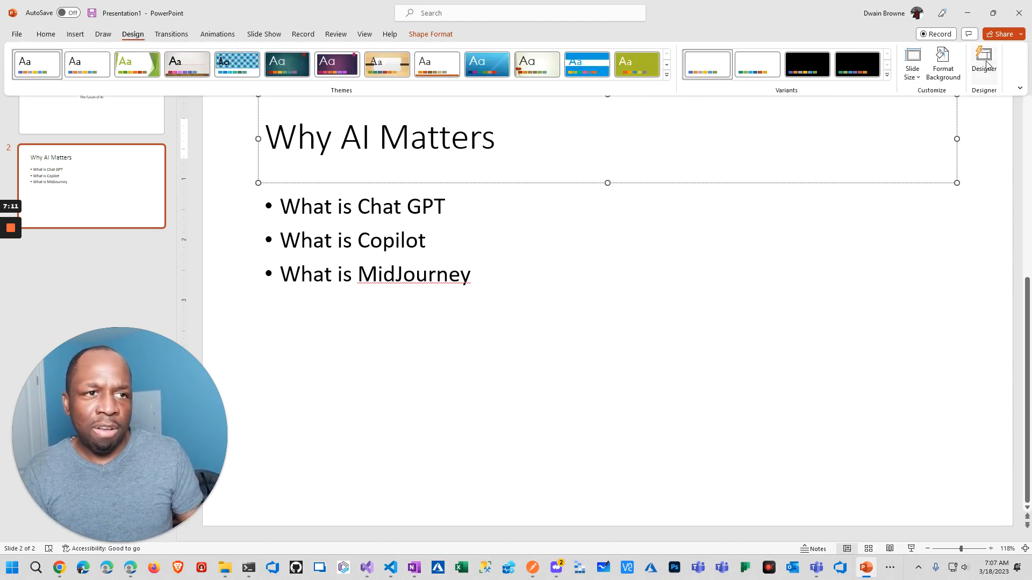
{"action": "left_click", "coordinate": [984, 64]}
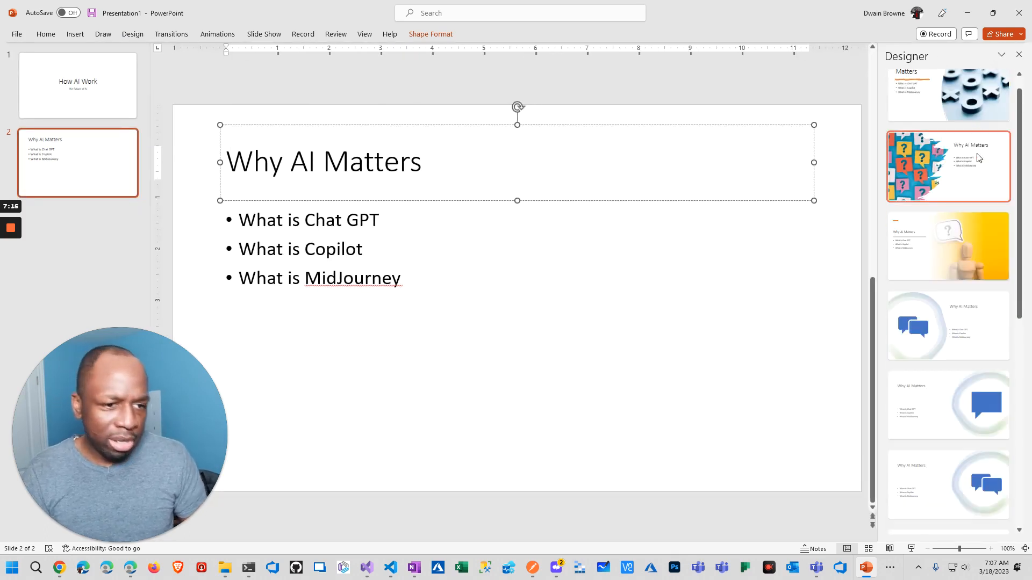
{"action": "scroll", "scroll_direction": "down", "scroll_amount": 3}
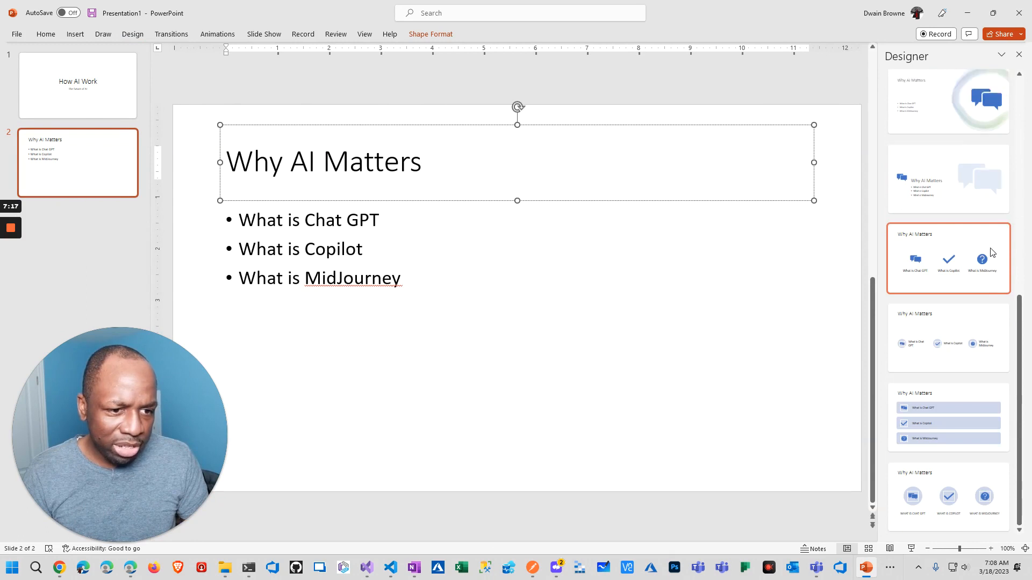
{"action": "left_click", "coordinate": [948, 112]}
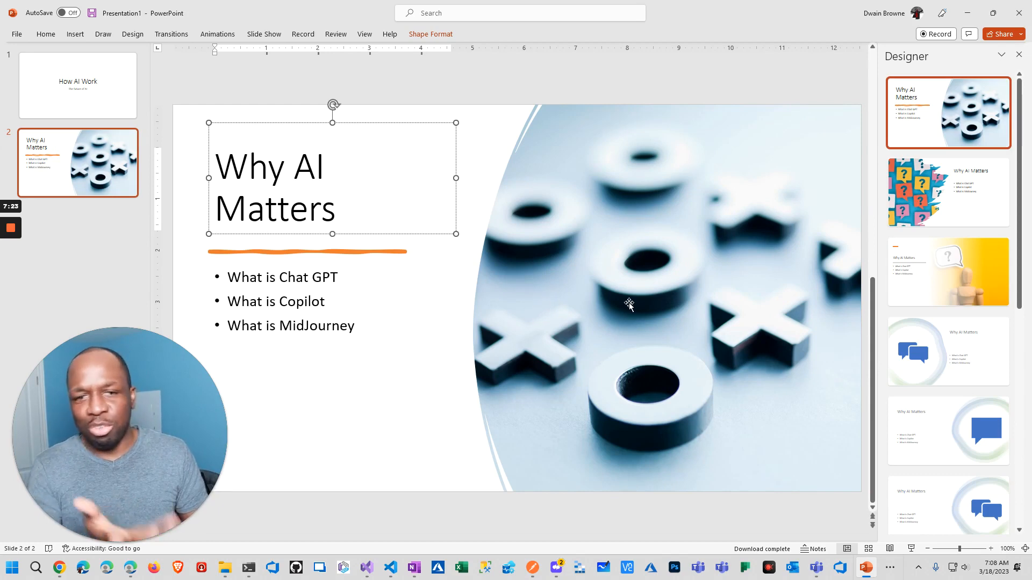
{"action": "left_click", "coordinate": [948, 272]}
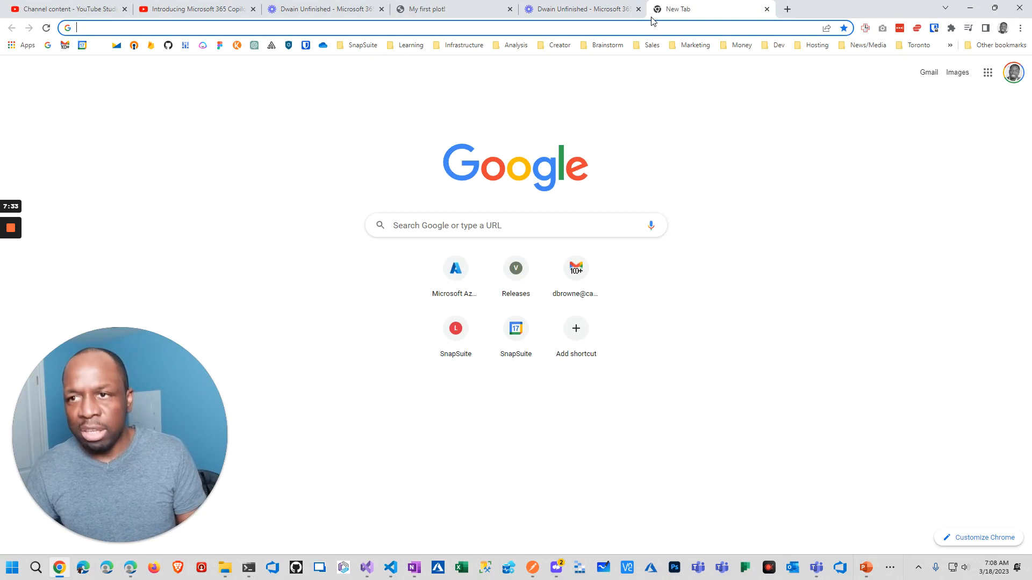
Search Google for 'ai image' in a new Chrome tab and show image results.
{"action": "type", "text": "app.grammarly.com"}
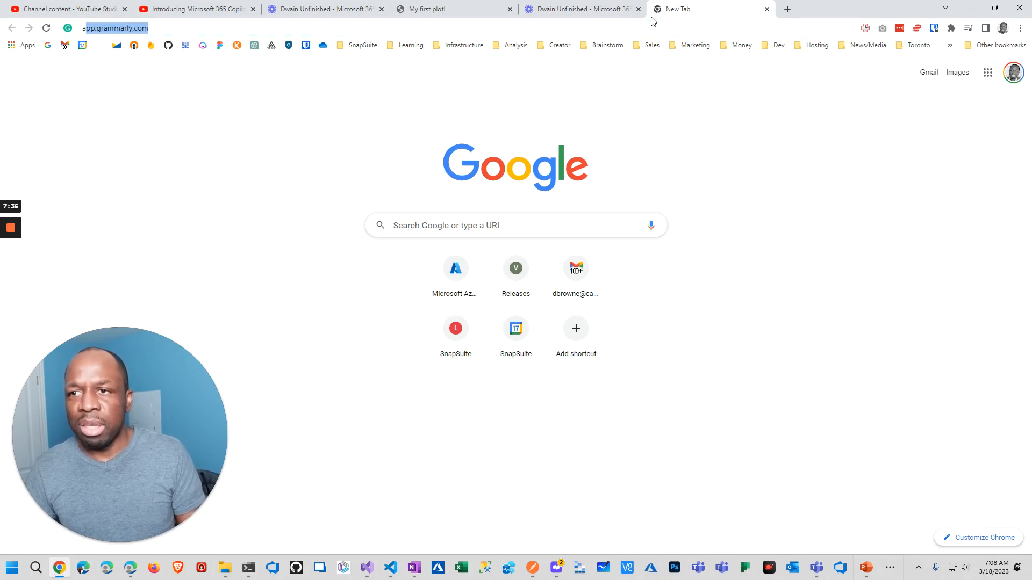
{"action": "type", "text": "ai image"}
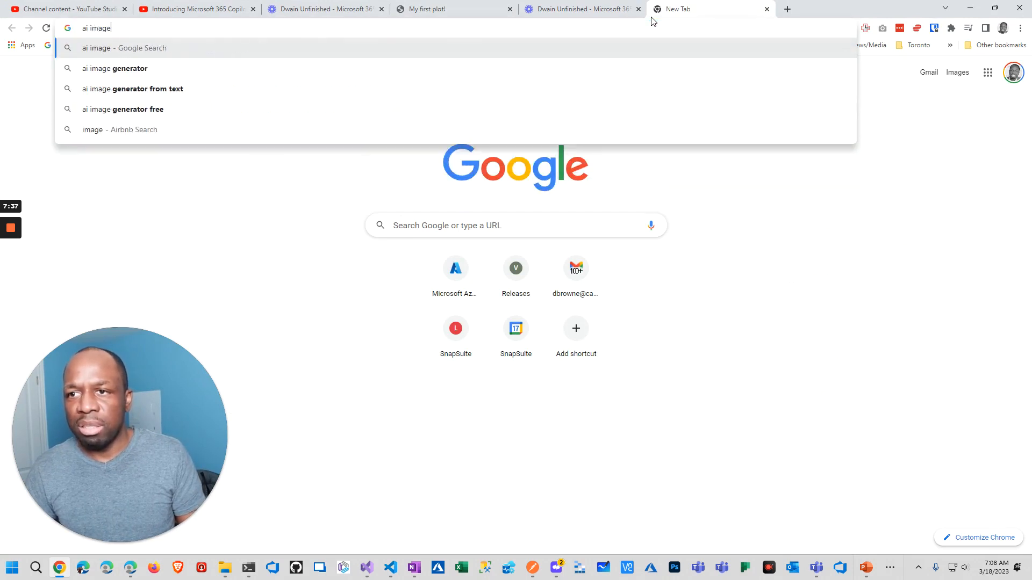
{"action": "key", "text": "Return"}
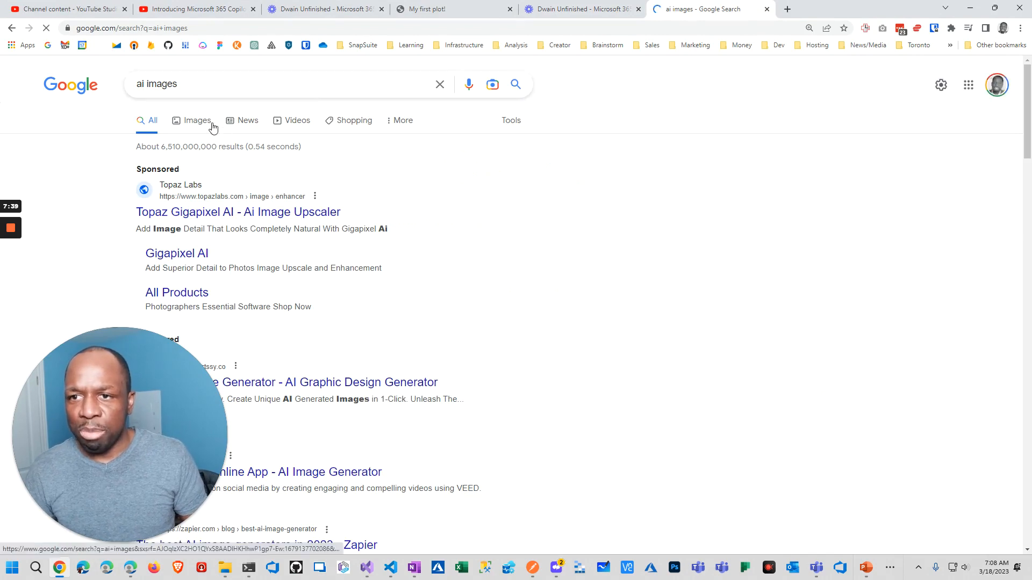
{"action": "left_click", "coordinate": [195, 119]}
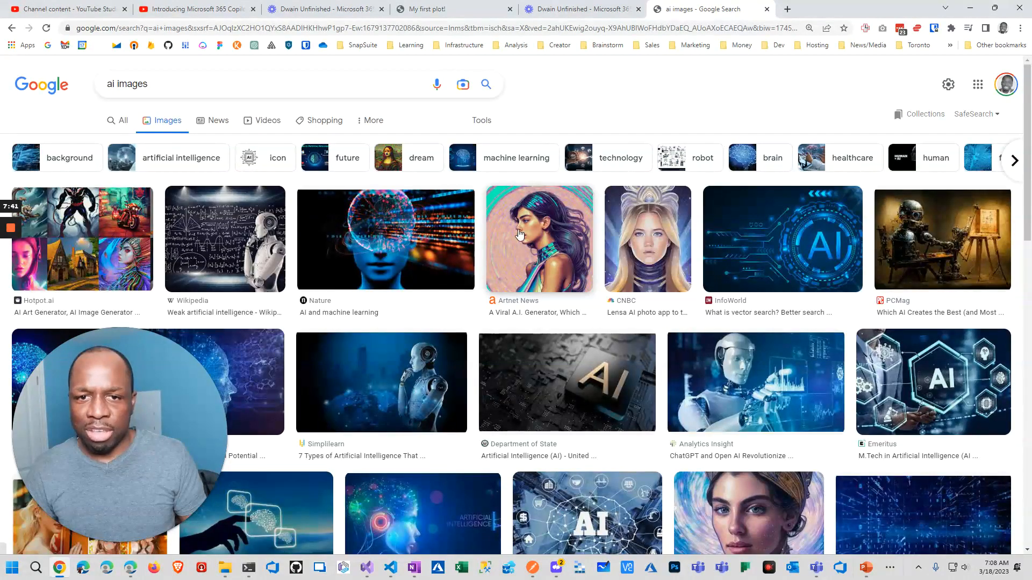
{"action": "mouse_move", "coordinate": [399, 339]}
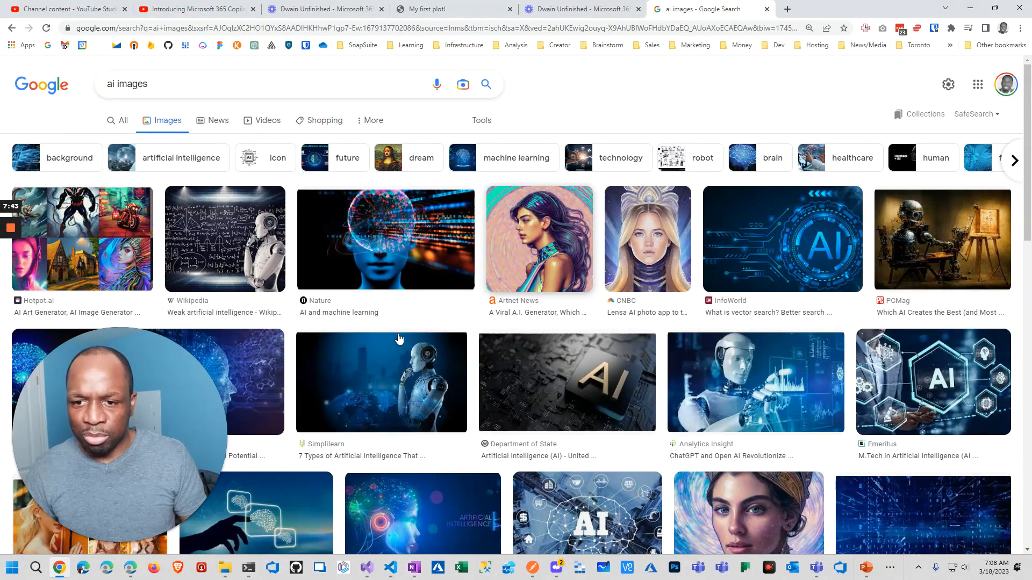
Preview the thinking-robot image result and copy it.
{"action": "left_click", "coordinate": [381, 382]}
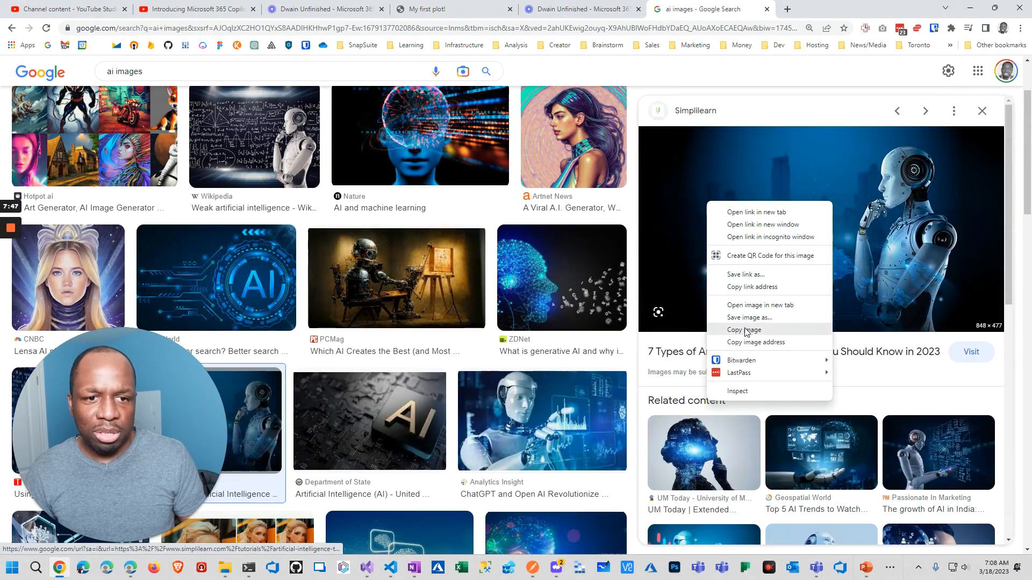
{"action": "left_click", "coordinate": [864, 568]}
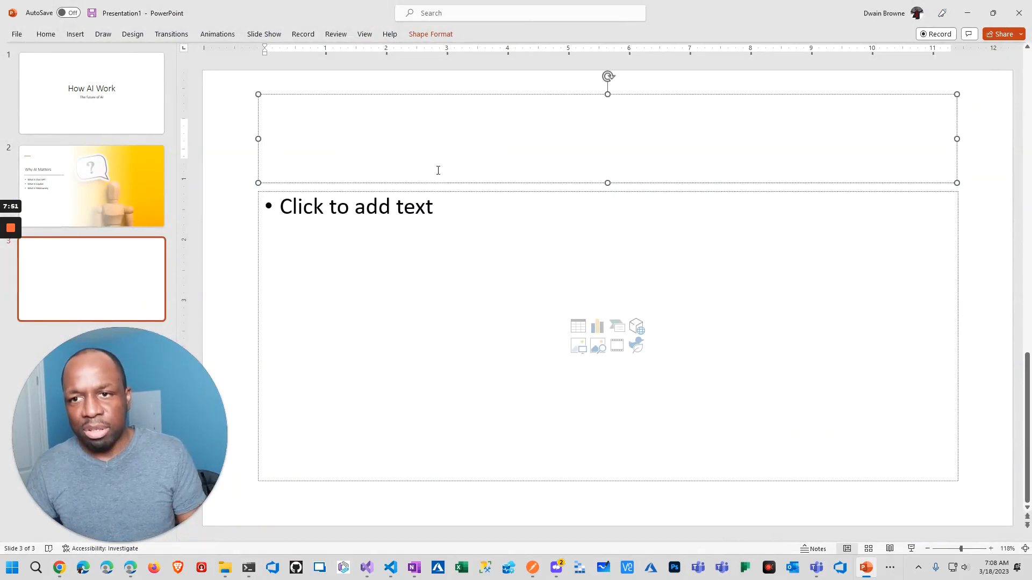
Title slide 3 'The Future', add the robot image and list Designer layout ideas for it.
{"action": "type", "text": "The Future"}
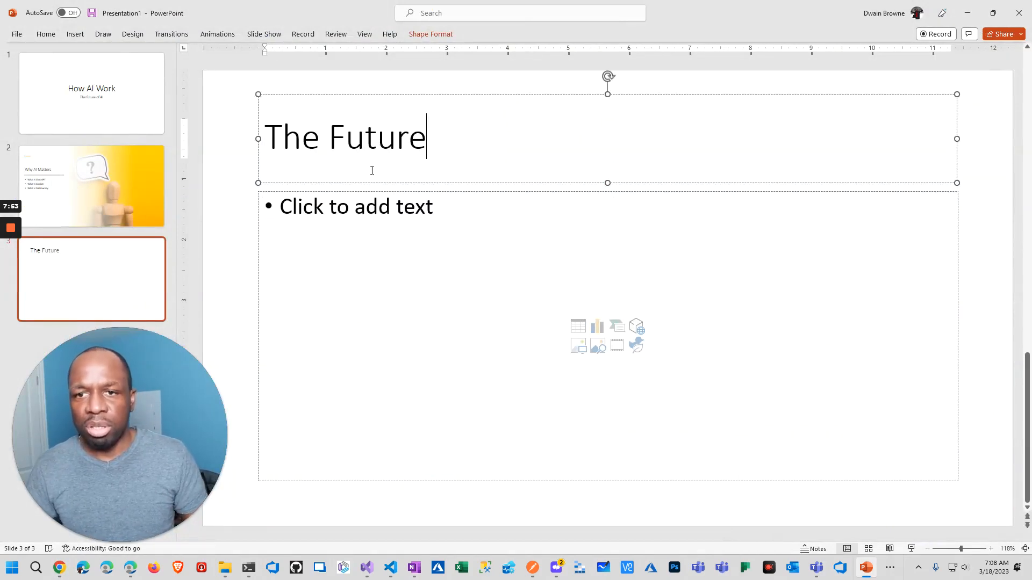
{"action": "left_click", "coordinate": [298, 196]}
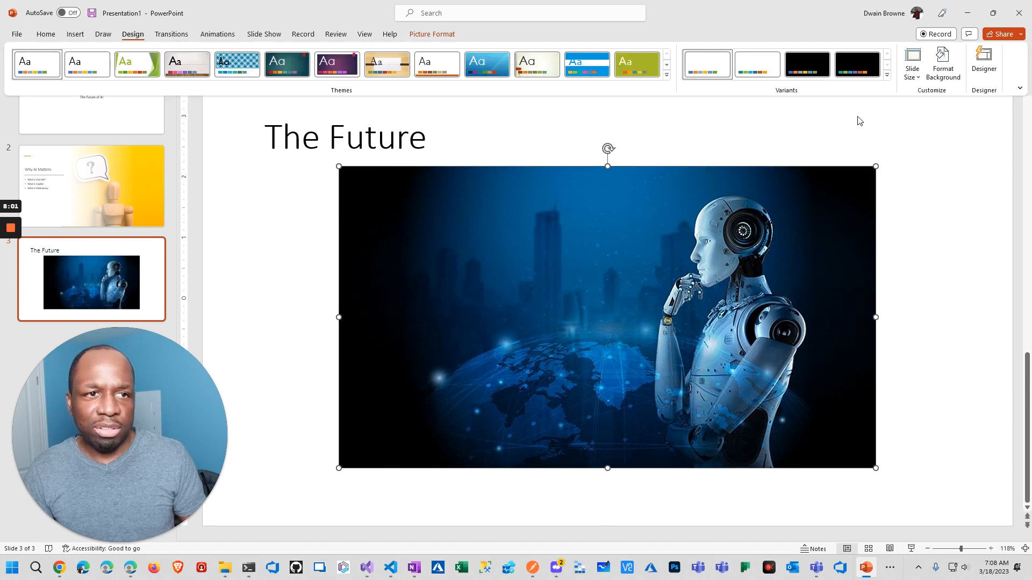
{"action": "left_click", "coordinate": [983, 63]}
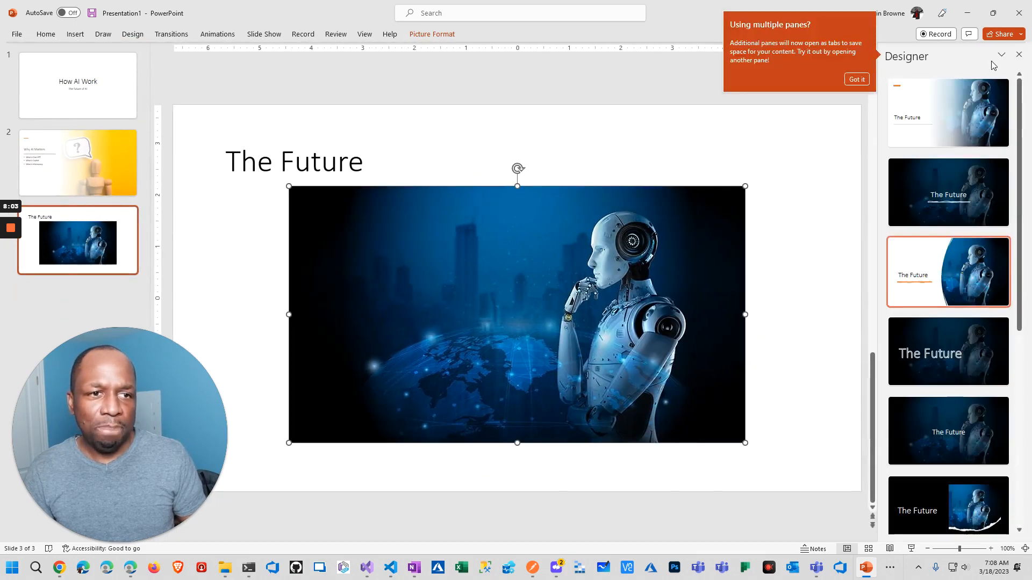
{"action": "left_click", "coordinate": [947, 191]}
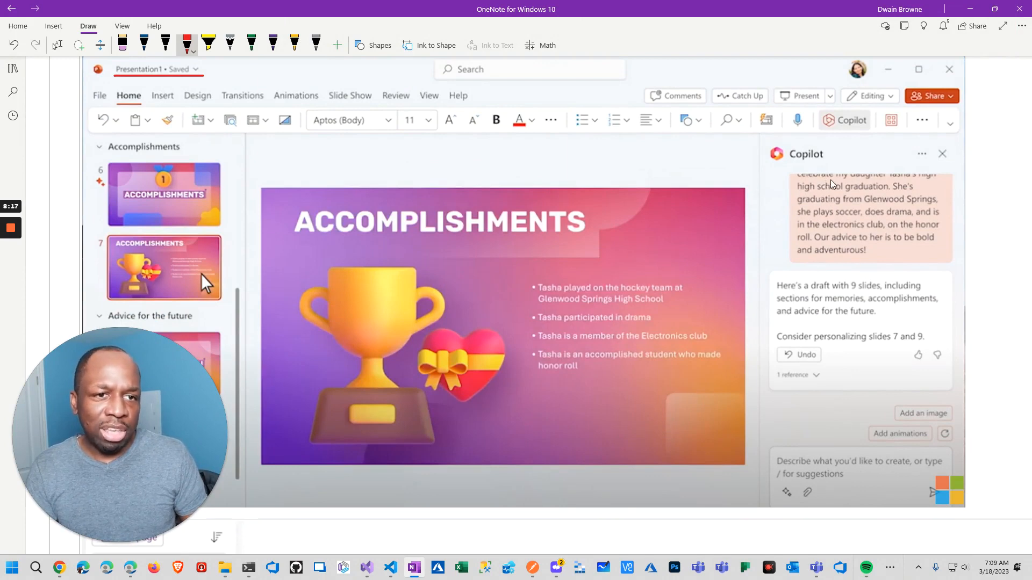
{"action": "mouse_move", "coordinate": [219, 90]}
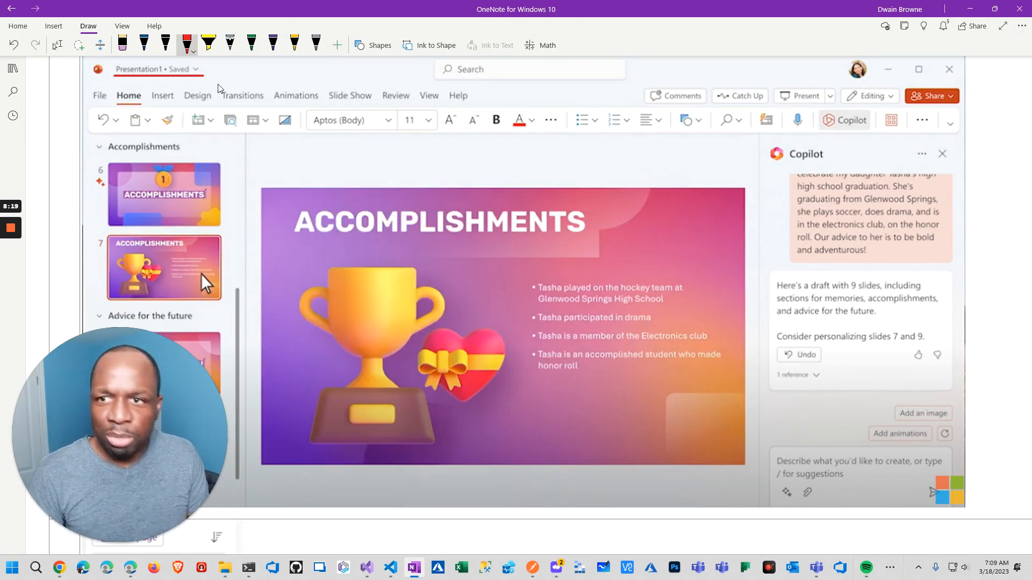
Mark the PowerPoint Copilot screenshot in OneNote with the red pen from Draw.
{"action": "left_click", "coordinate": [187, 45]}
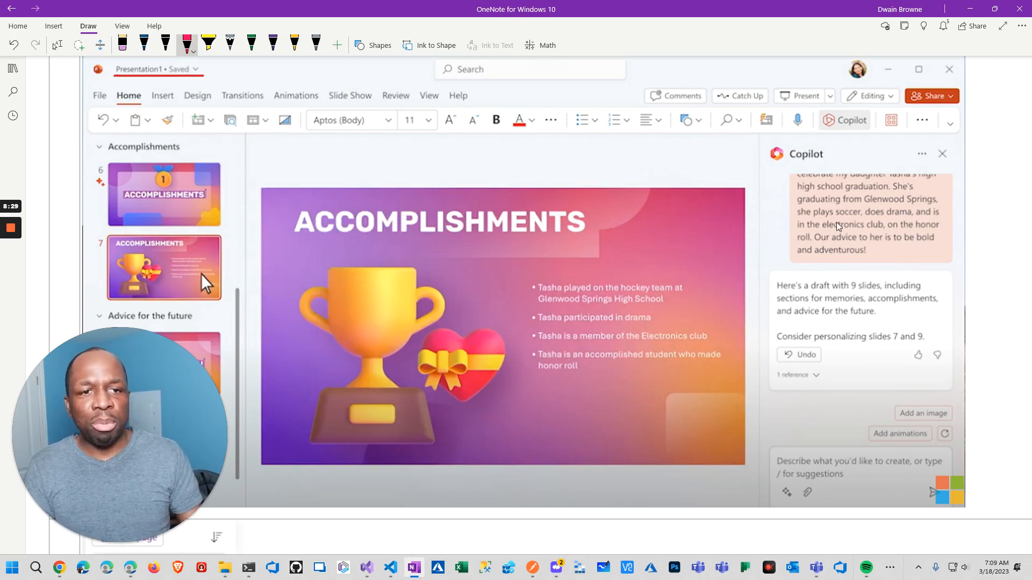
{"action": "mouse_move", "coordinate": [895, 207]}
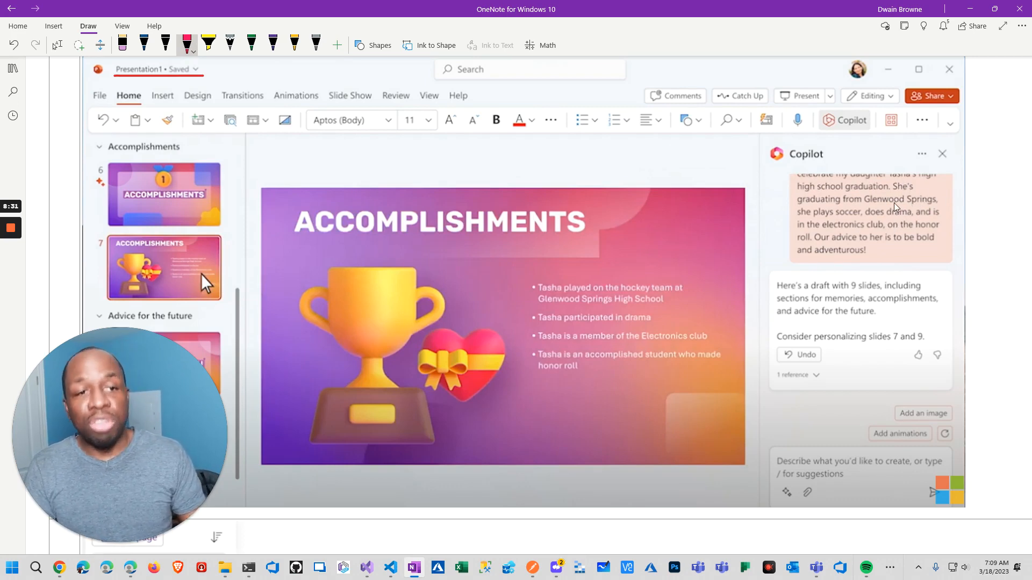
{"action": "left_click", "coordinate": [186, 44]}
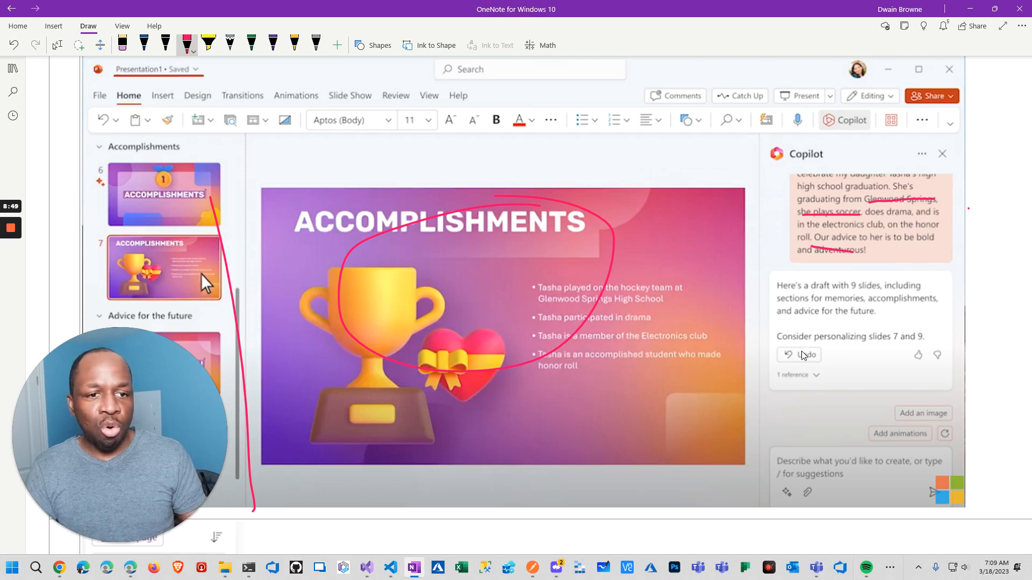
{"action": "mouse_move", "coordinate": [910, 425]}
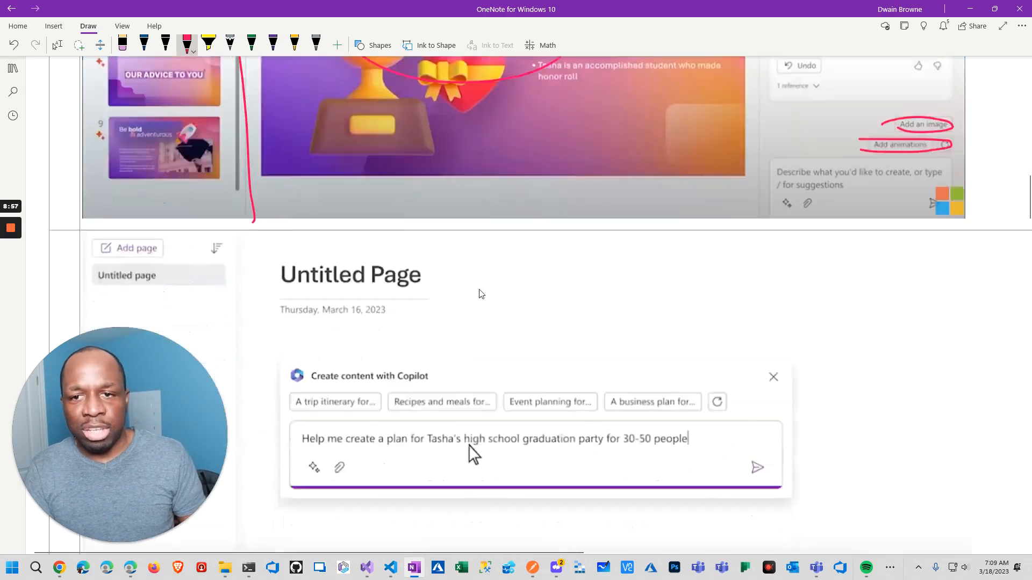
Circle the graduation-party Copilot prompt in red, then show and hide the navigation pane.
{"action": "scroll", "scroll_direction": "down", "scroll_amount": 3}
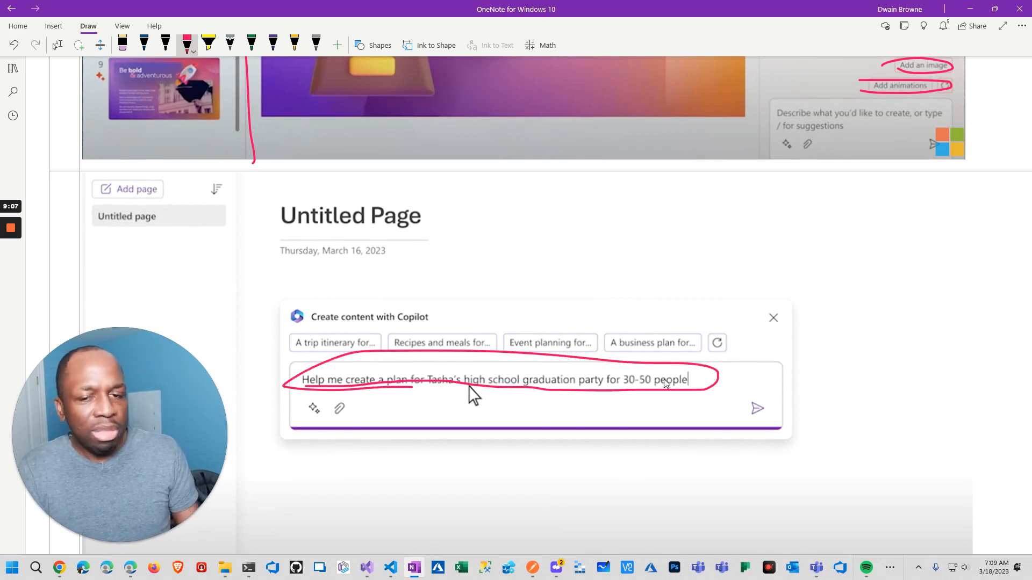
{"action": "left_click", "coordinate": [756, 409]}
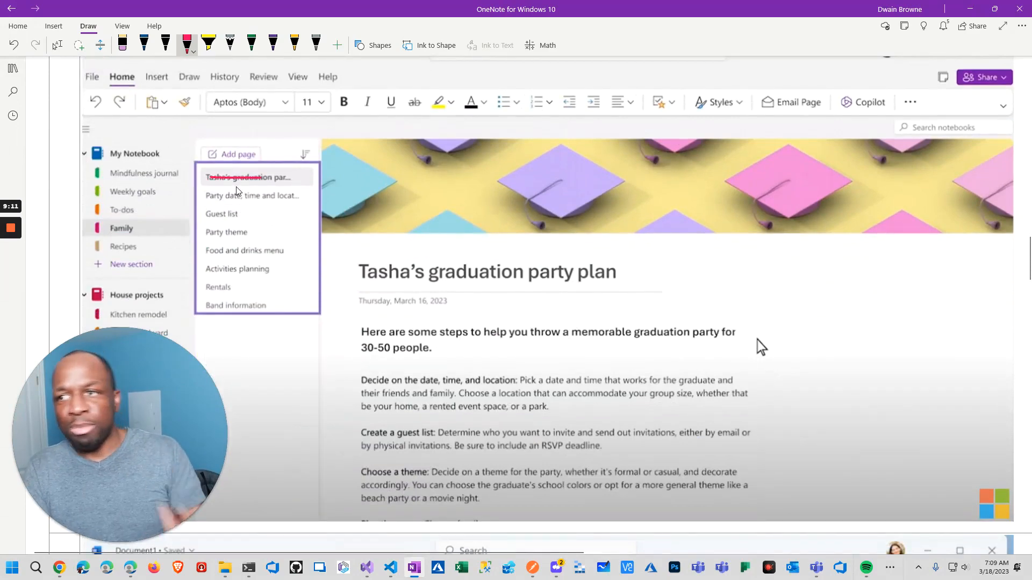
{"action": "left_click", "coordinate": [11, 68]}
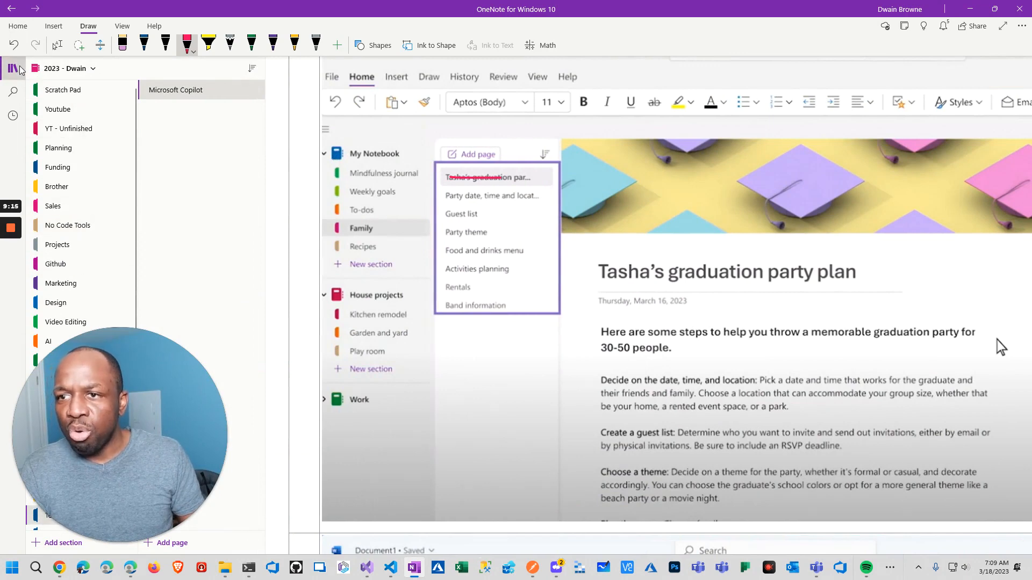
{"action": "left_click", "coordinate": [13, 67]}
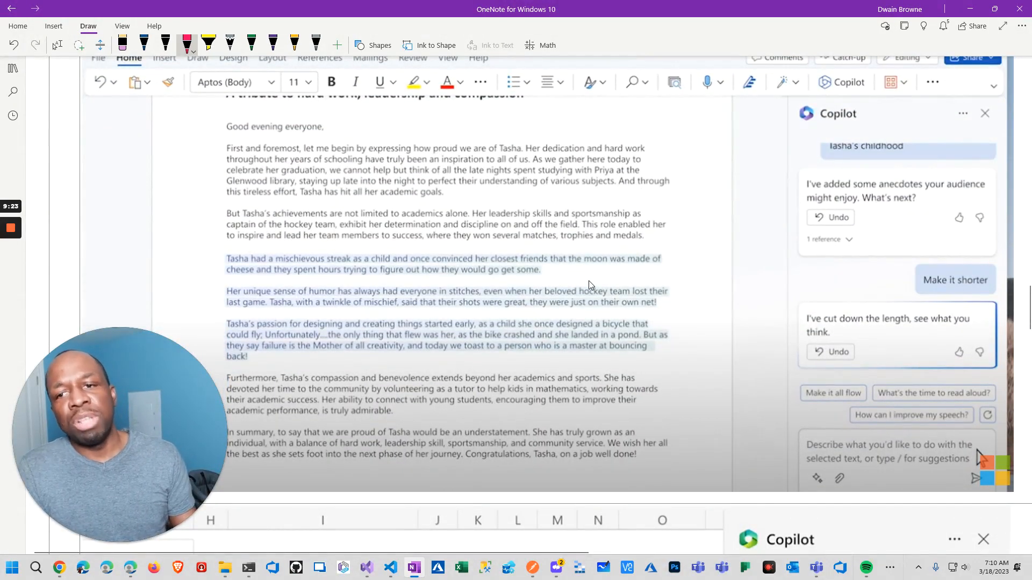
{"action": "mouse_move", "coordinate": [818, 190]}
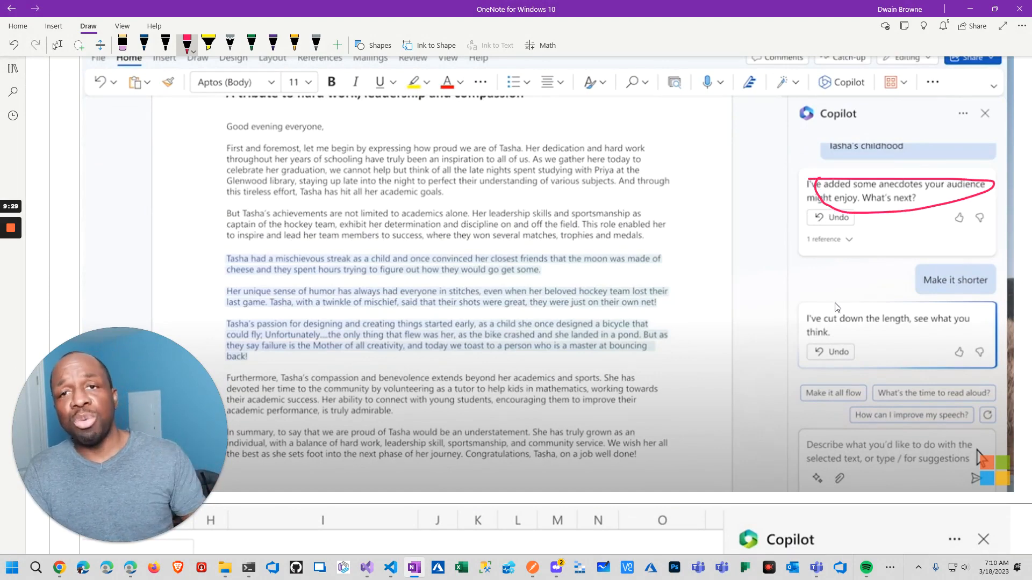
{"action": "mouse_move", "coordinate": [741, 290]}
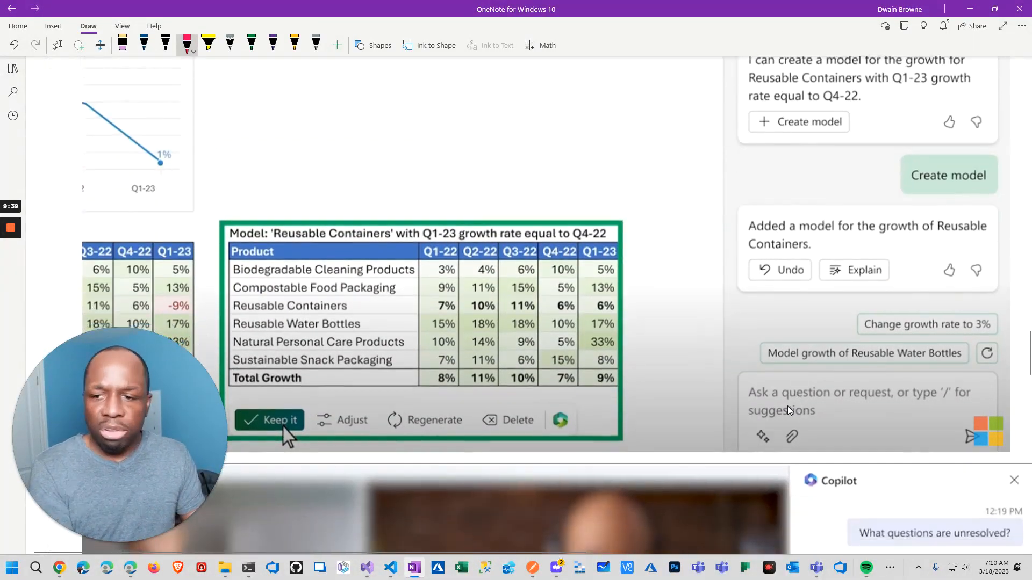
{"action": "mouse_move", "coordinate": [739, 219]}
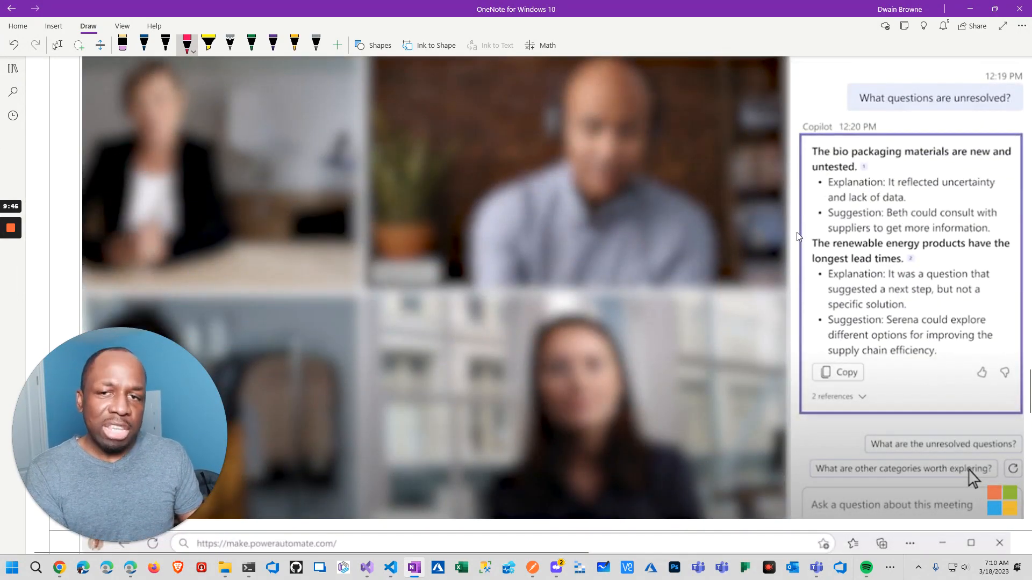
{"action": "mouse_move", "coordinate": [668, 247]}
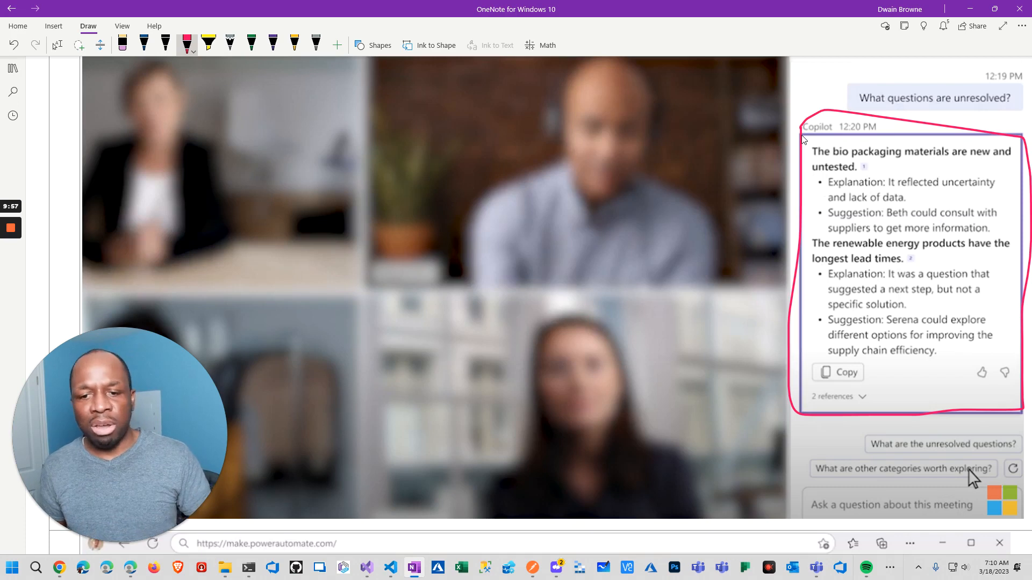
{"action": "mouse_move", "coordinate": [774, 203]}
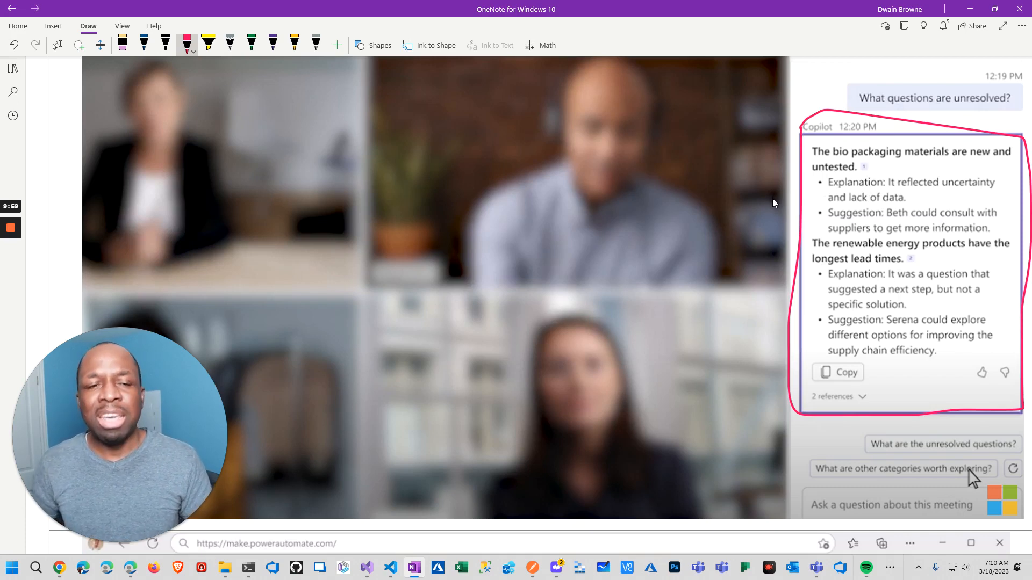
{"action": "mouse_move", "coordinate": [743, 214]}
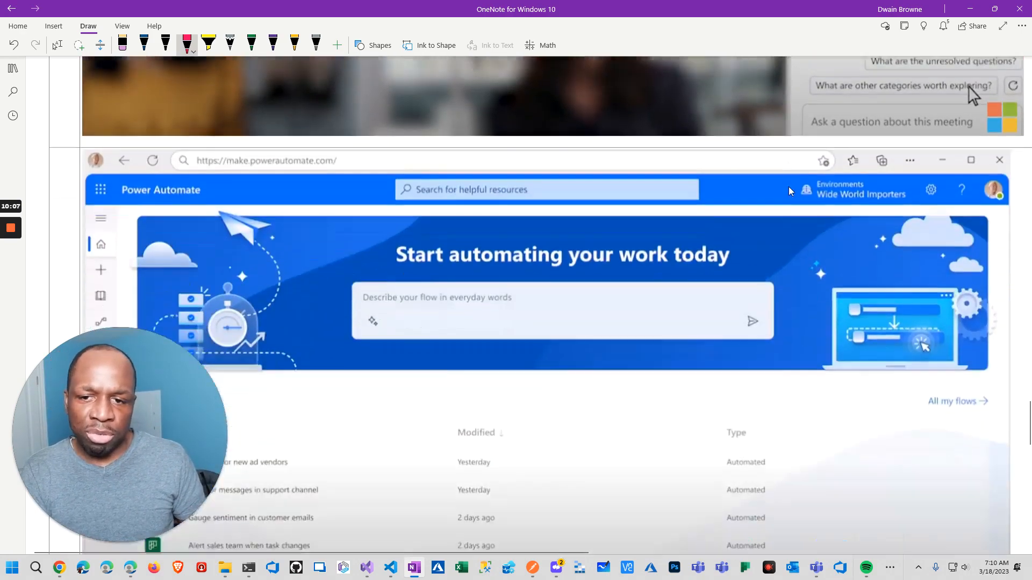
{"action": "scroll", "scroll_direction": "down", "scroll_amount": 3}
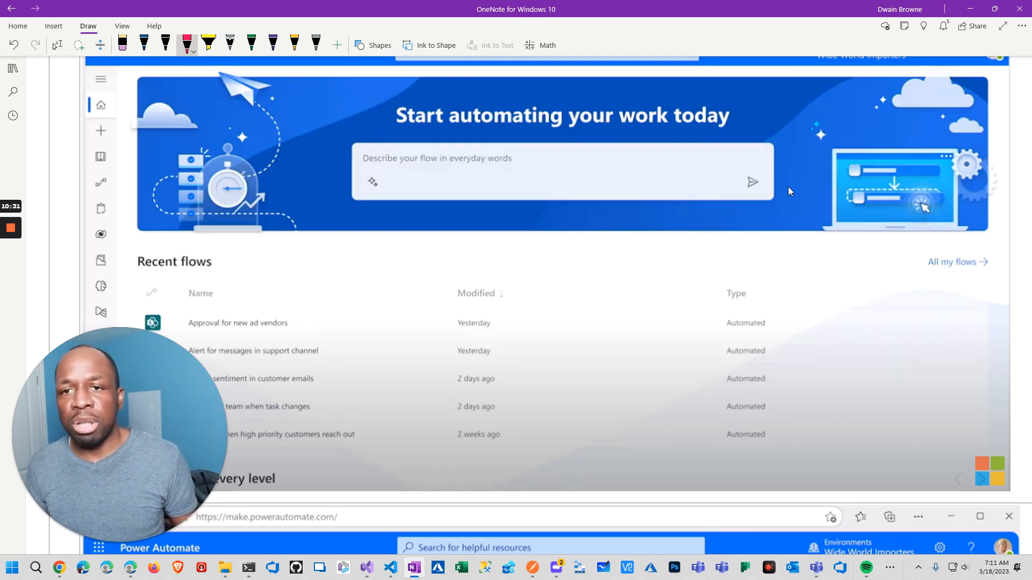
{"action": "mouse_move", "coordinate": [688, 199]}
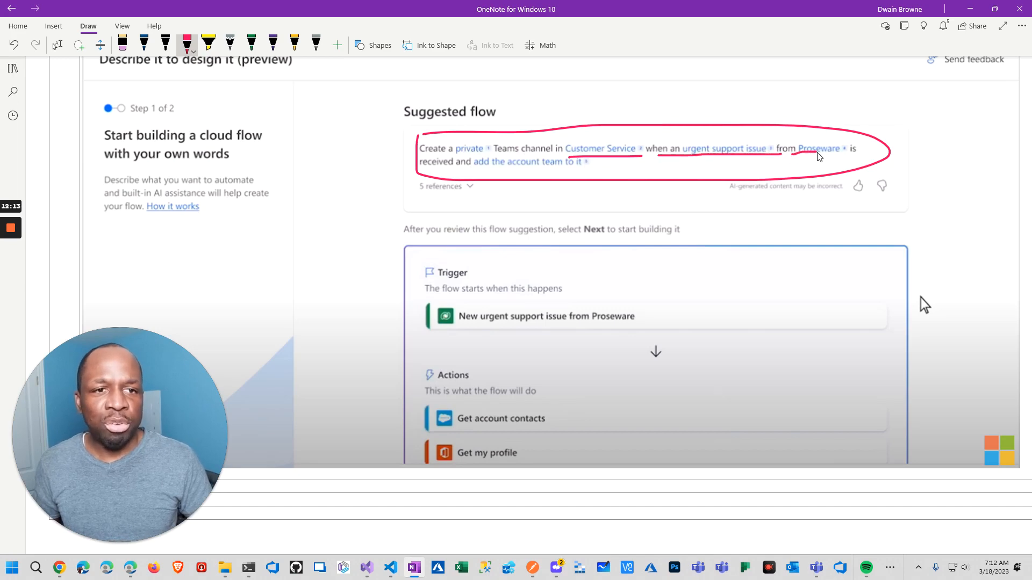
{"action": "mouse_move", "coordinate": [461, 172]}
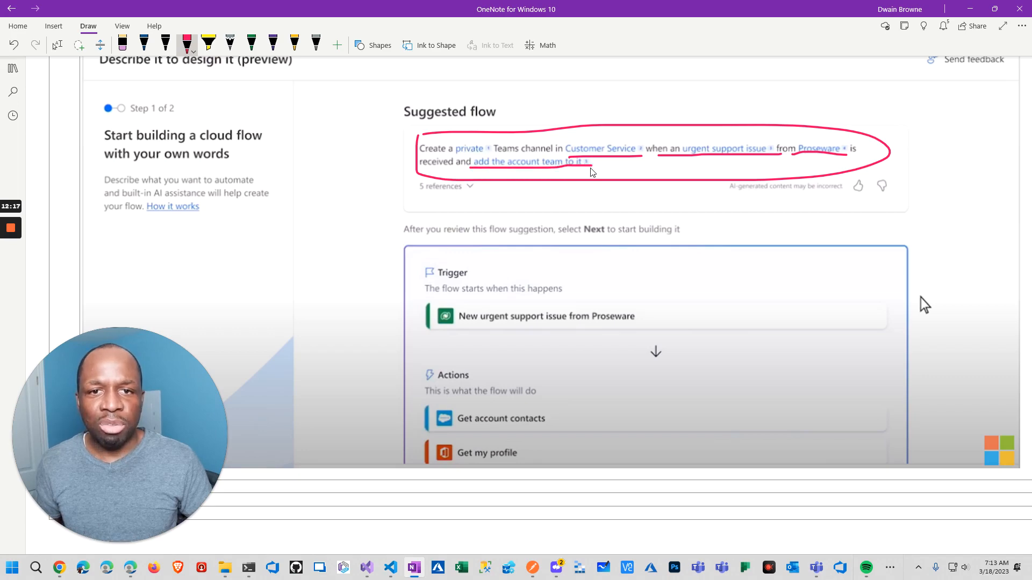
{"action": "mouse_move", "coordinate": [502, 278]}
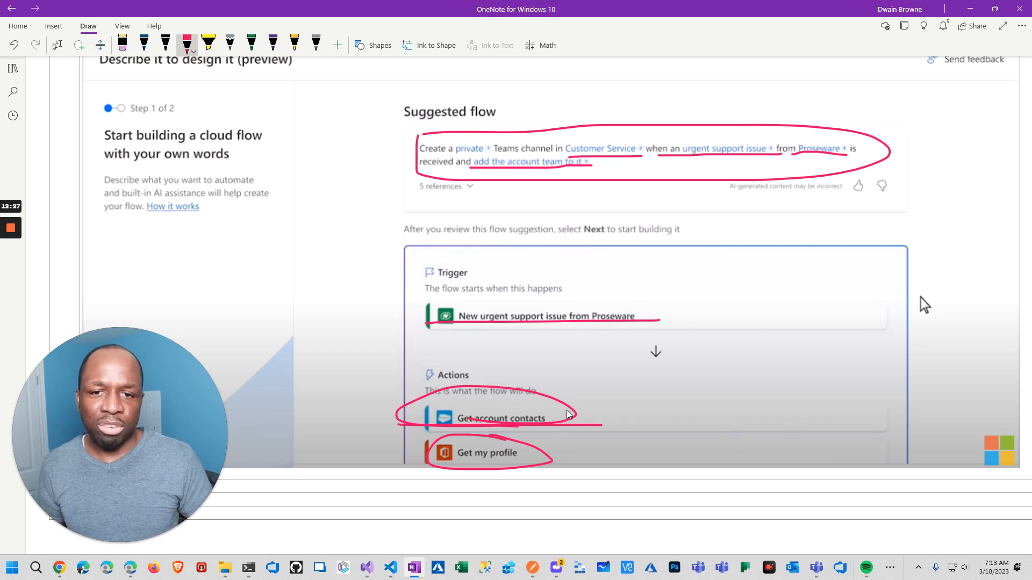
{"action": "mouse_move", "coordinate": [592, 388]}
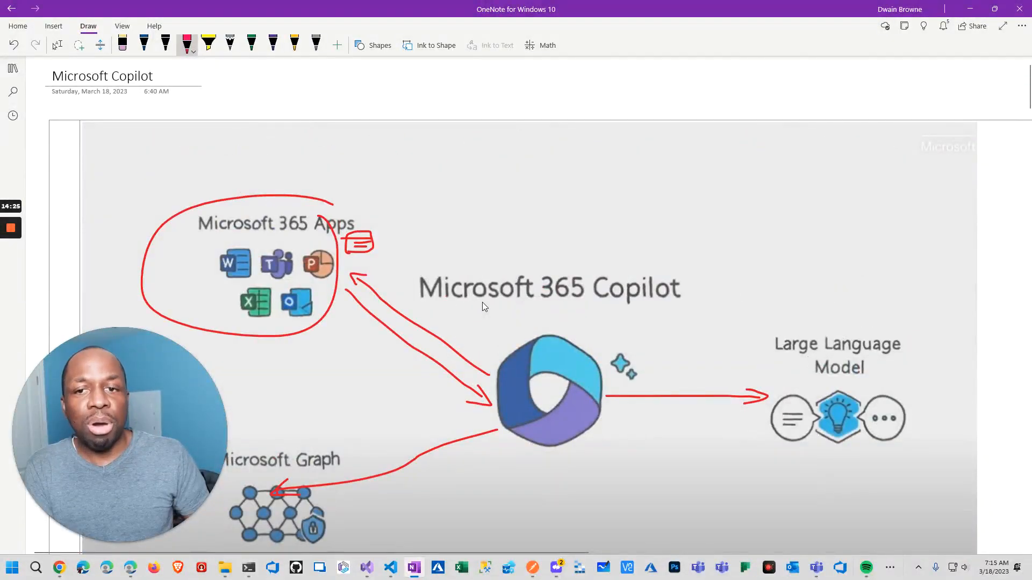
{"action": "mouse_move", "coordinate": [465, 287]}
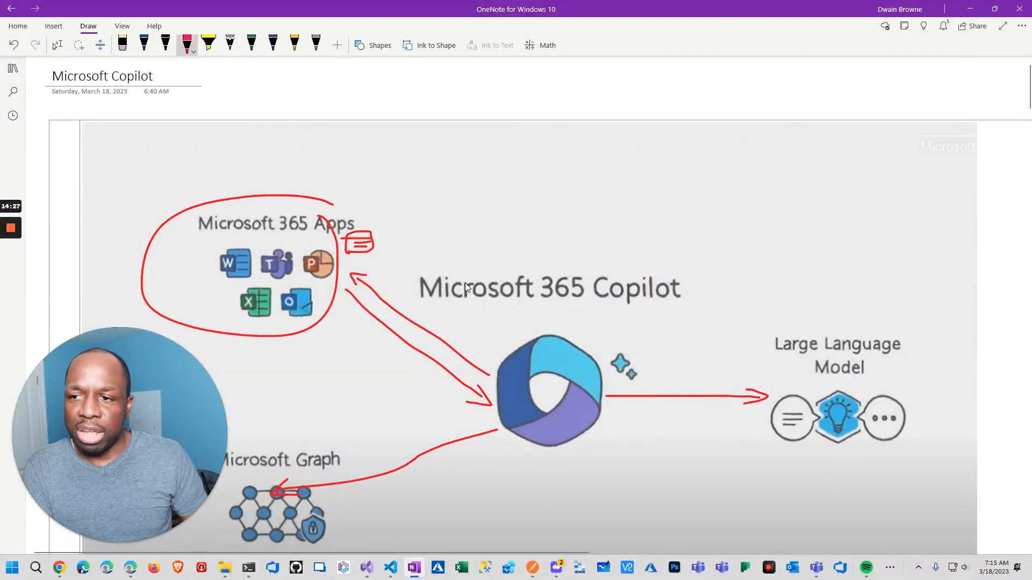